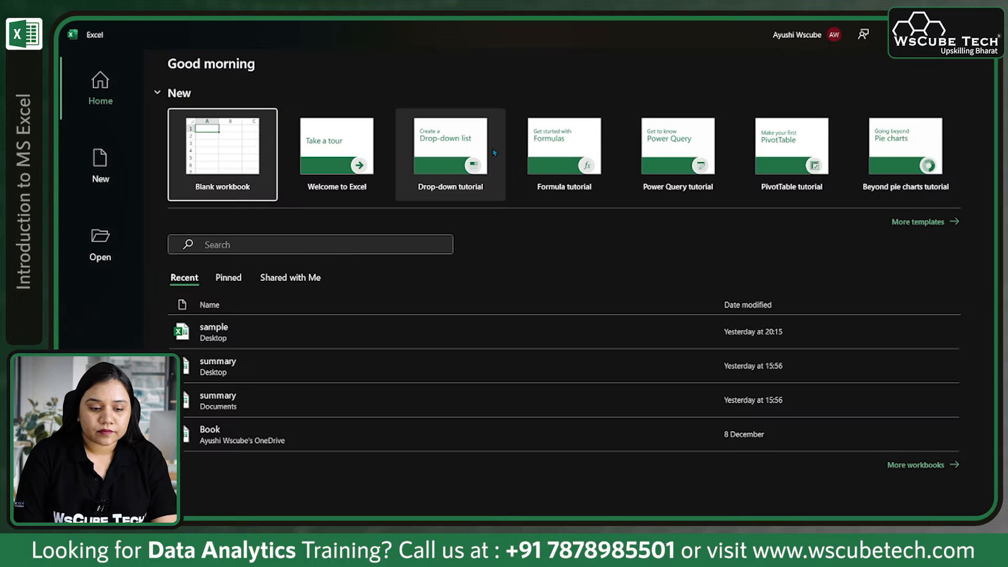
mouse_move(319, 350)
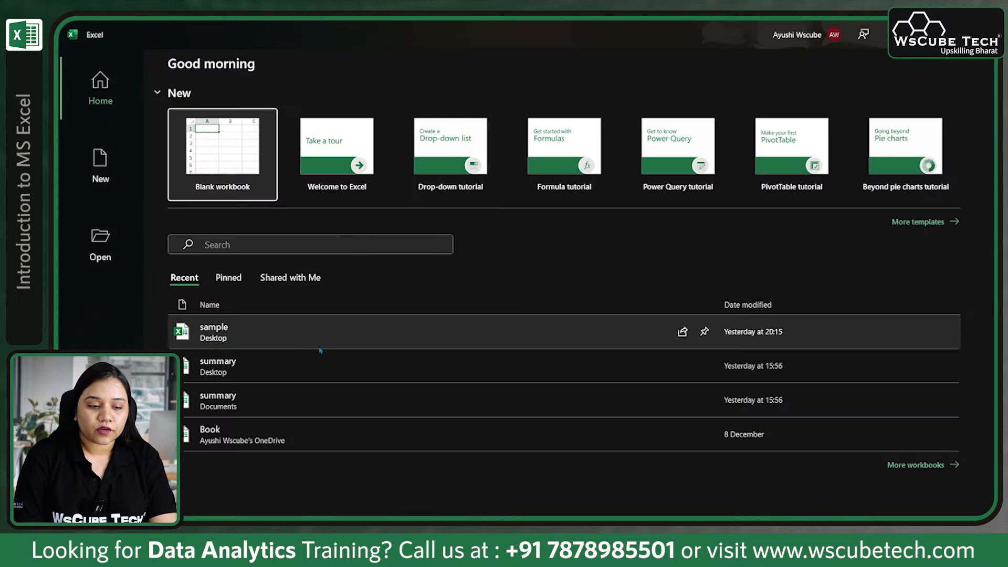
mouse_move(209, 152)
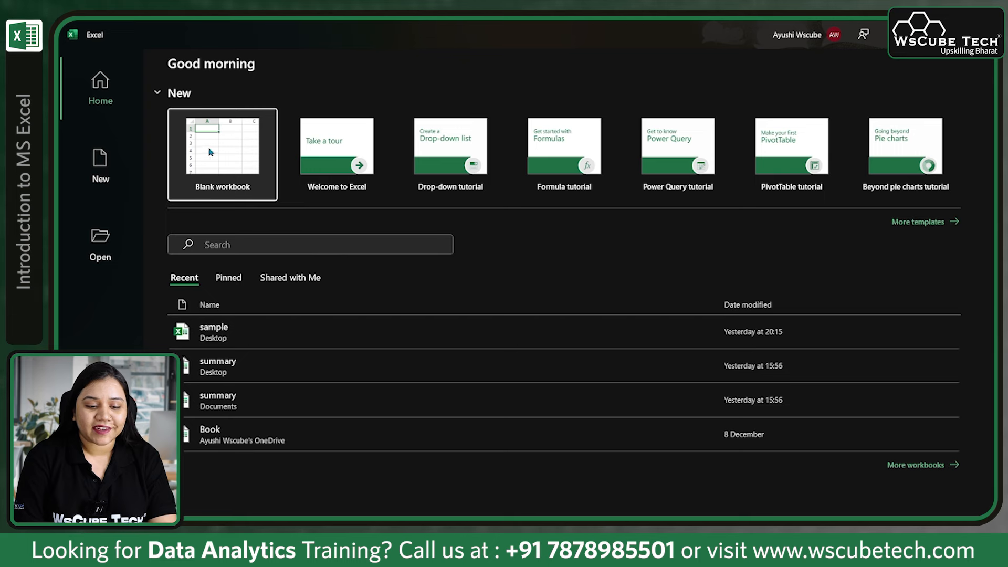
mouse_move(222, 148)
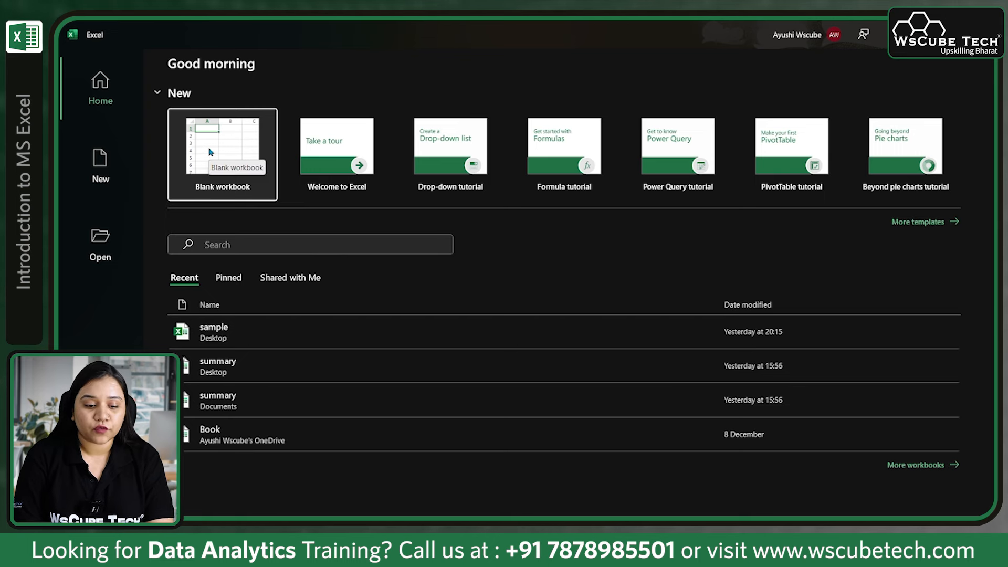
mouse_move(199, 142)
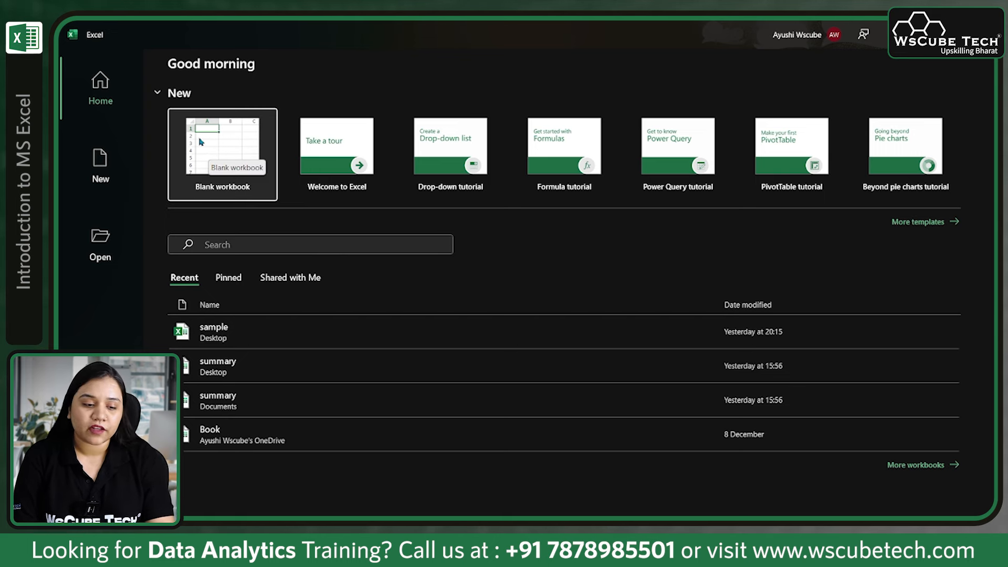
mouse_move(111, 87)
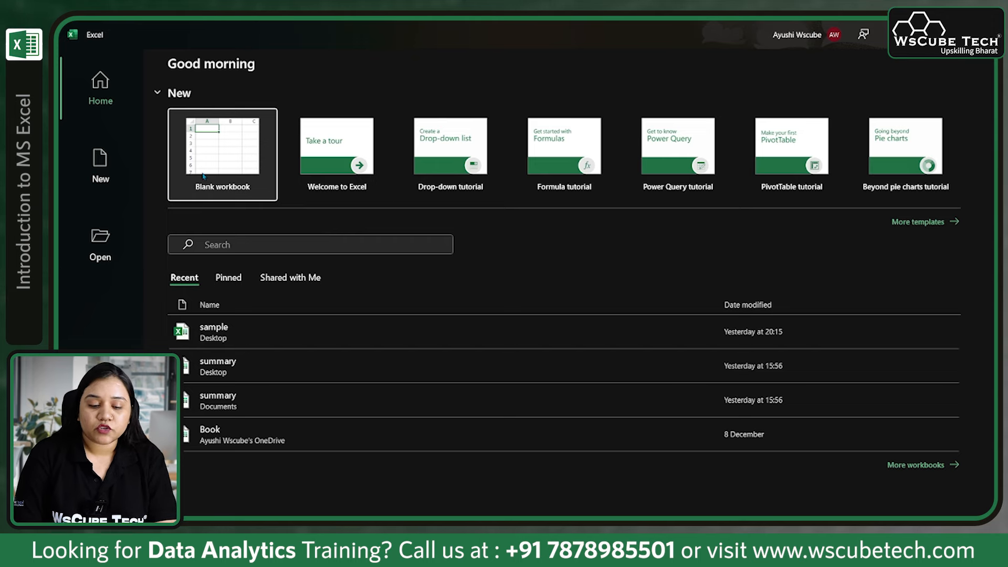
- Start a blank workbook and look over the Insert and Page Layout command sets
click(222, 154)
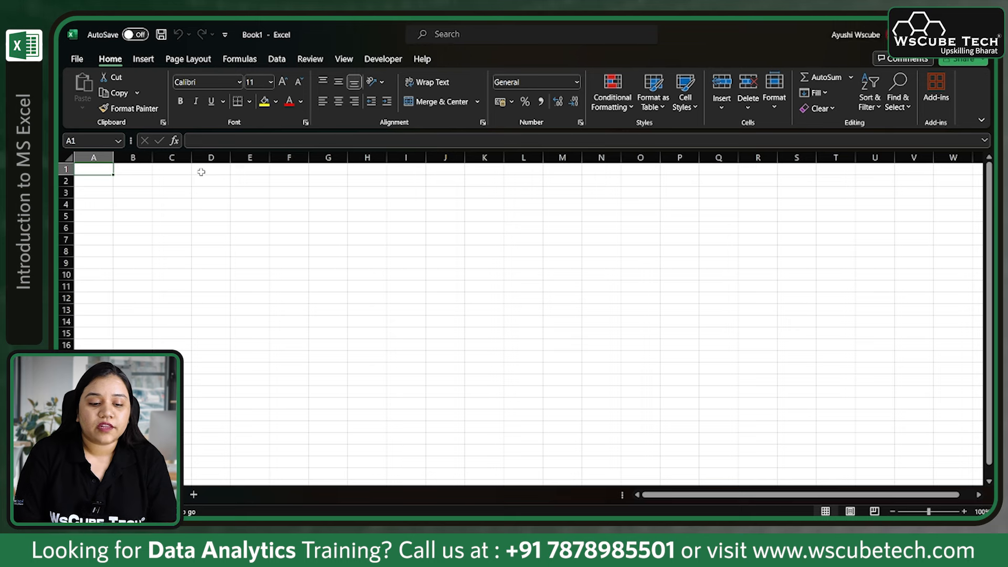
mouse_move(233, 259)
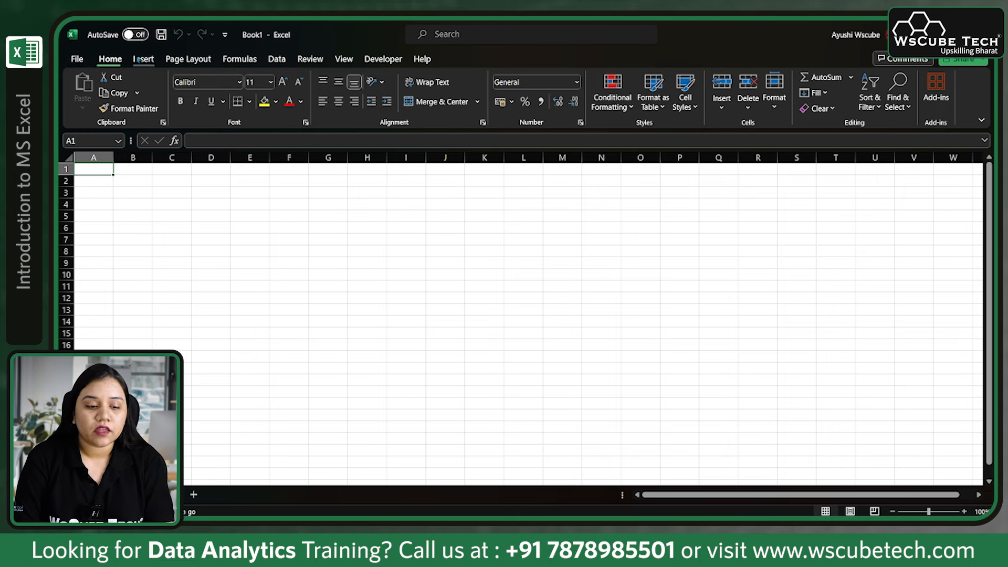
click(142, 58)
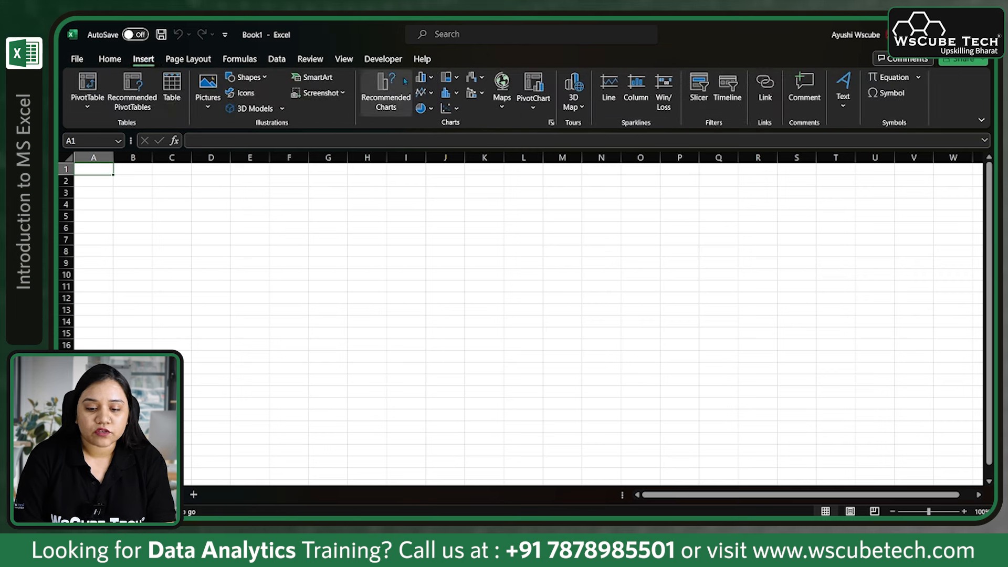
mouse_move(450, 125)
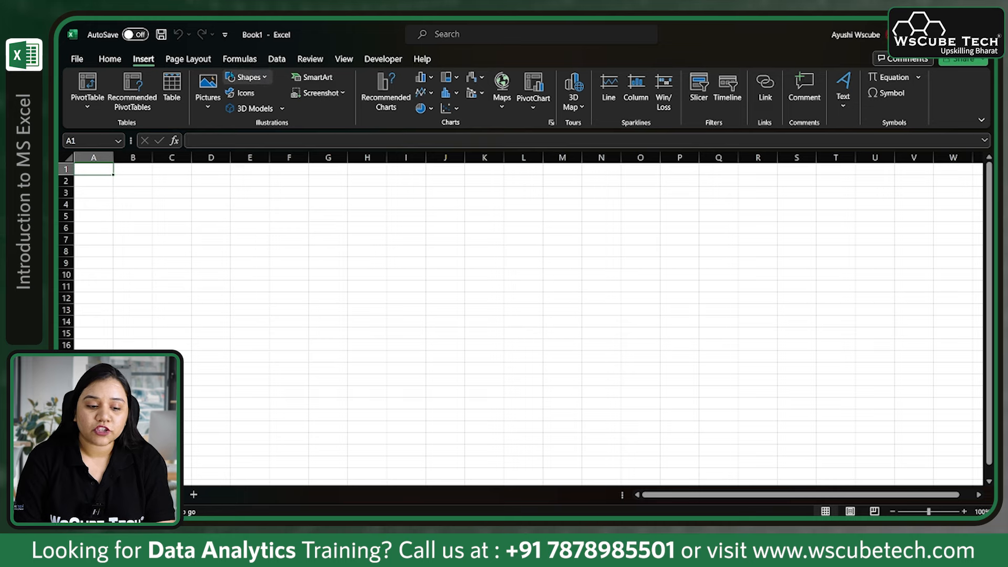
click(187, 58)
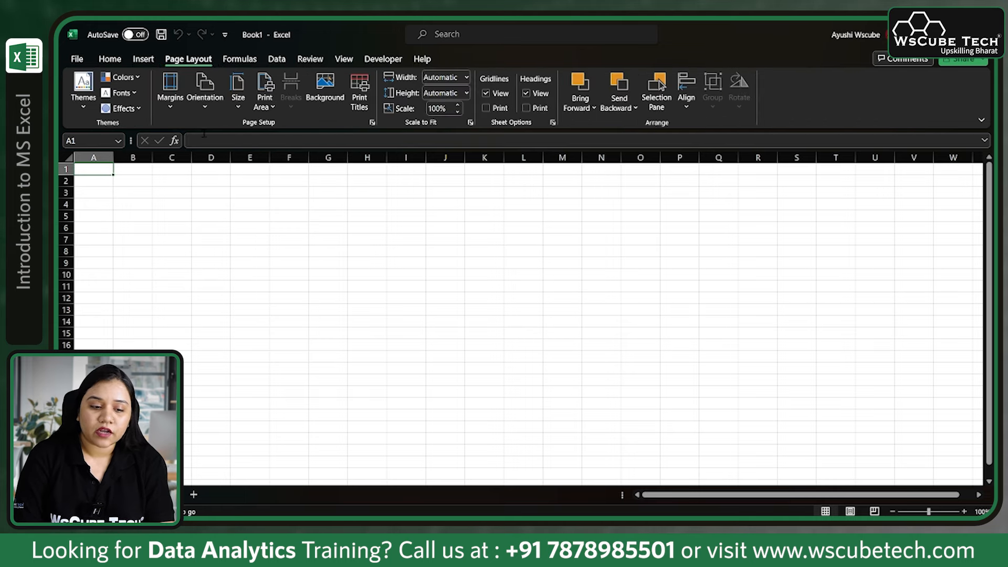
- Browse the Formulas function categories (Financial, Text, Lookup & Reference, Math & Trig, More), then show the Data commands
click(239, 58)
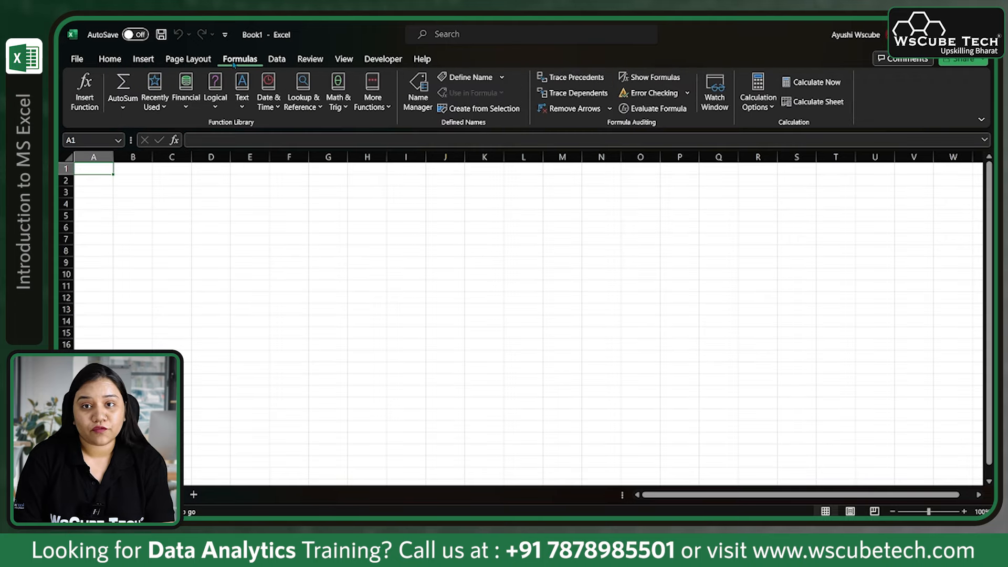
mouse_move(154, 91)
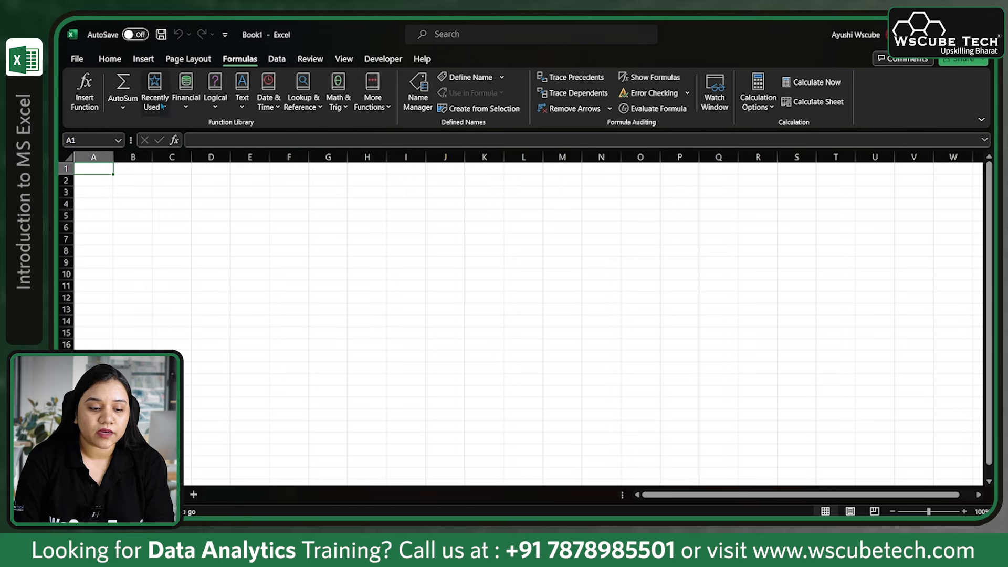
click(186, 90)
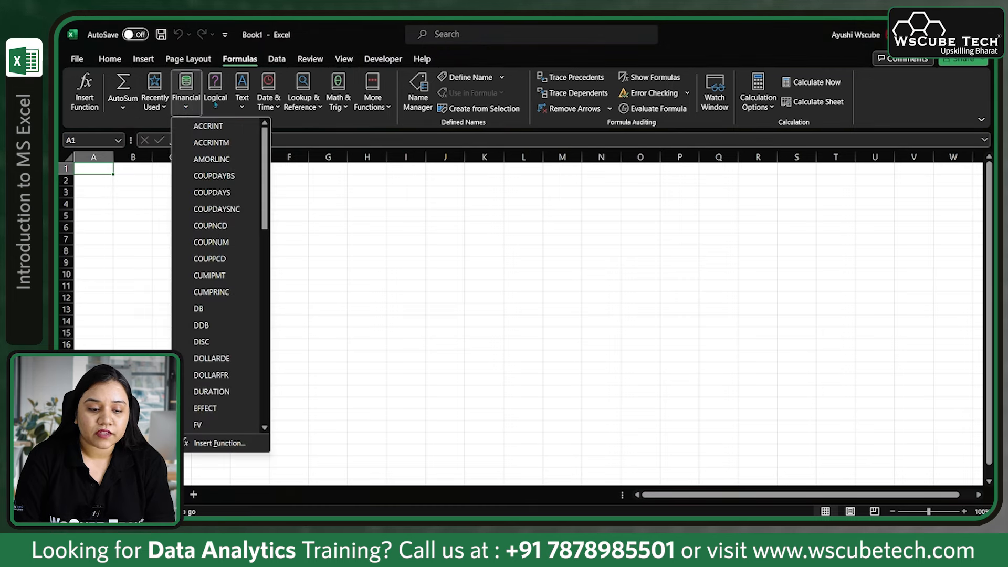
click(241, 90)
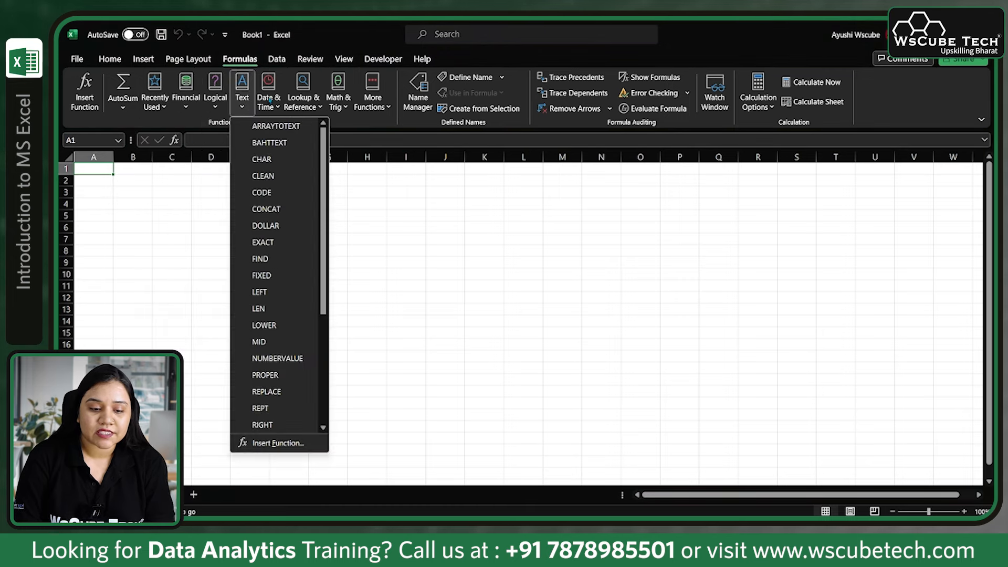
click(302, 90)
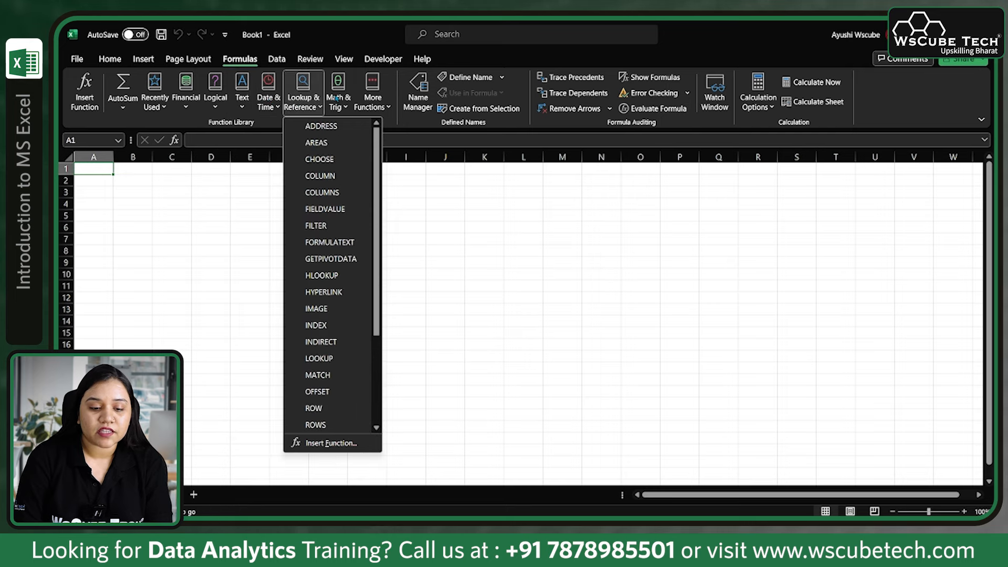
click(338, 91)
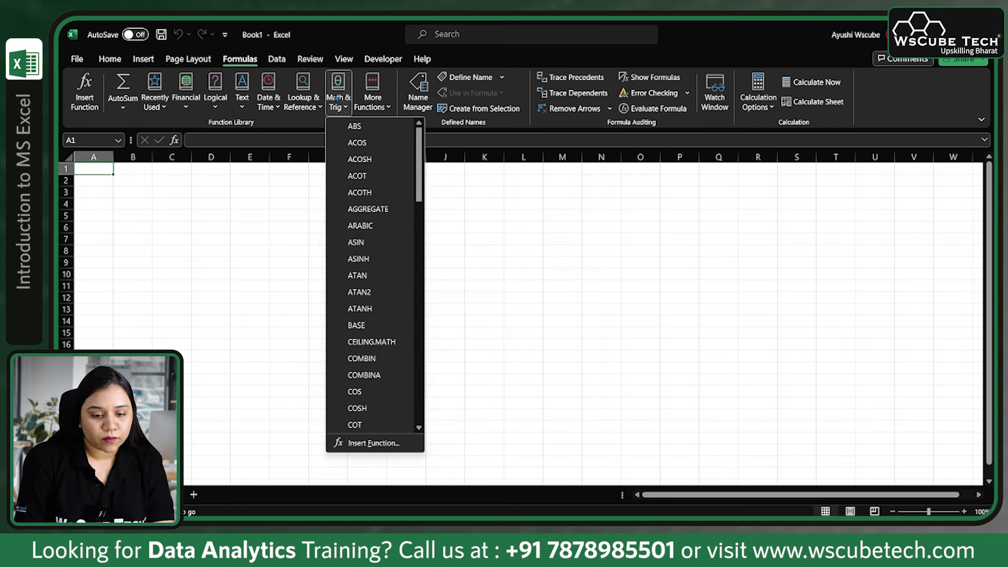
click(372, 90)
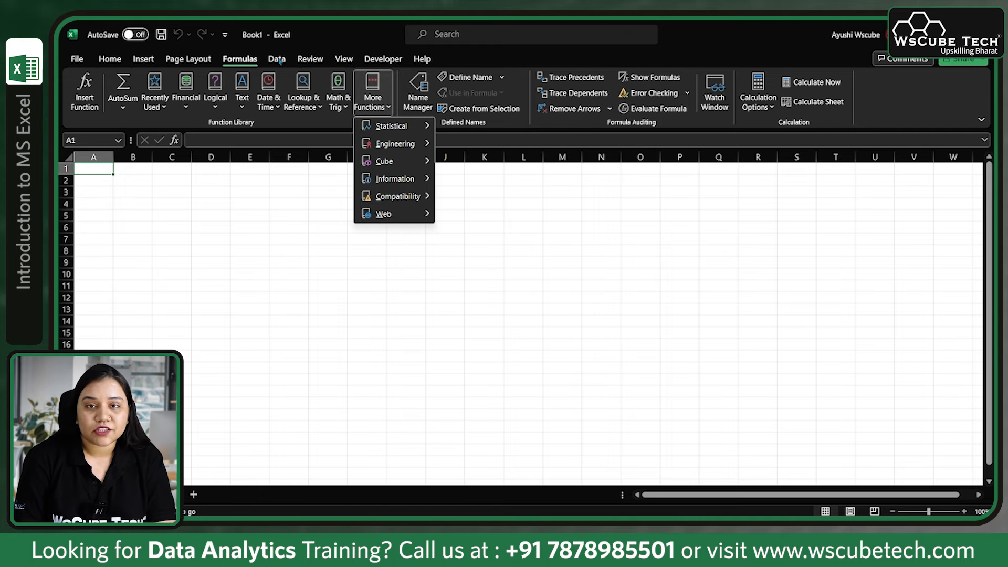
click(276, 59)
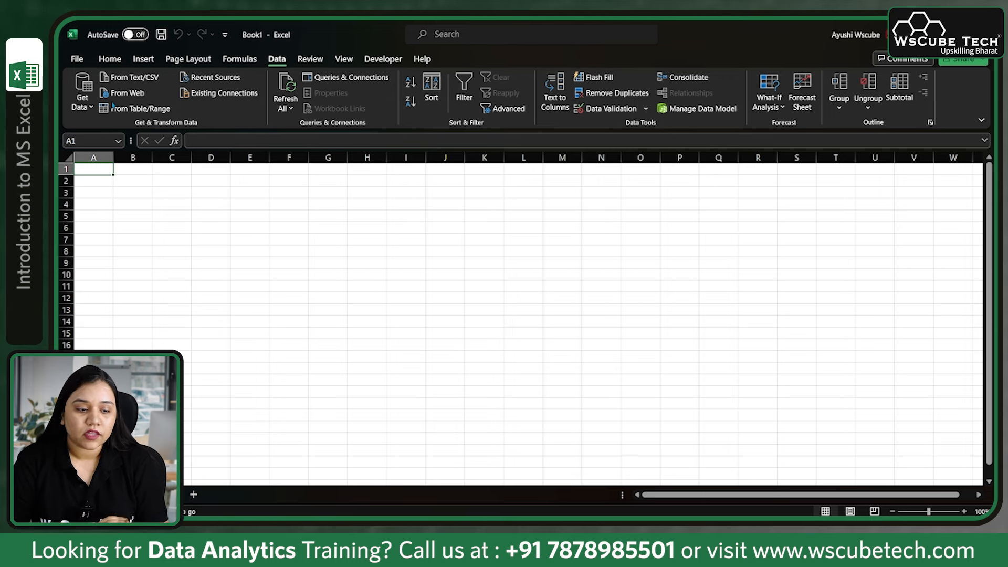
- Review the Get Data import sources including From File types, then show the Developer commands
click(82, 90)
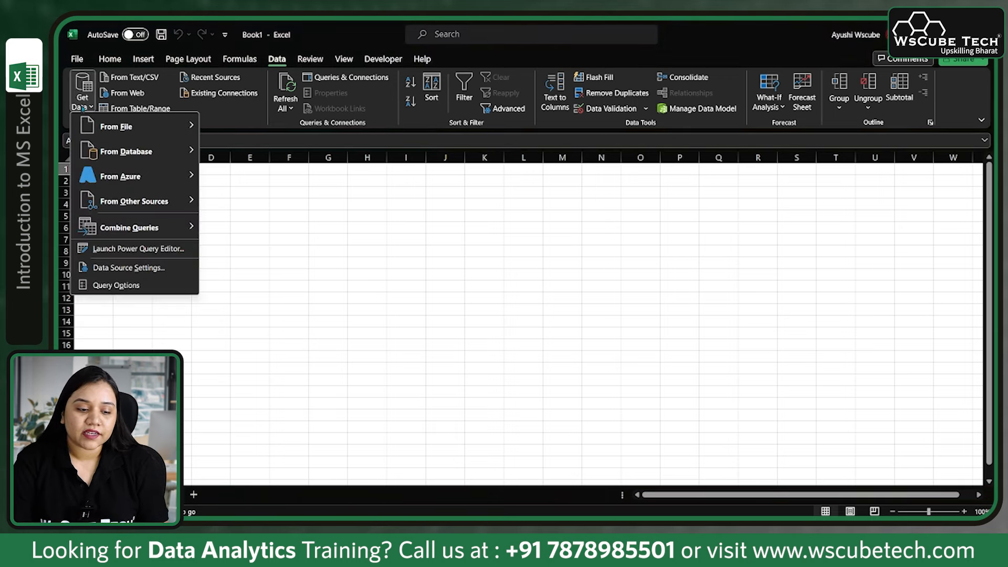
click(117, 126)
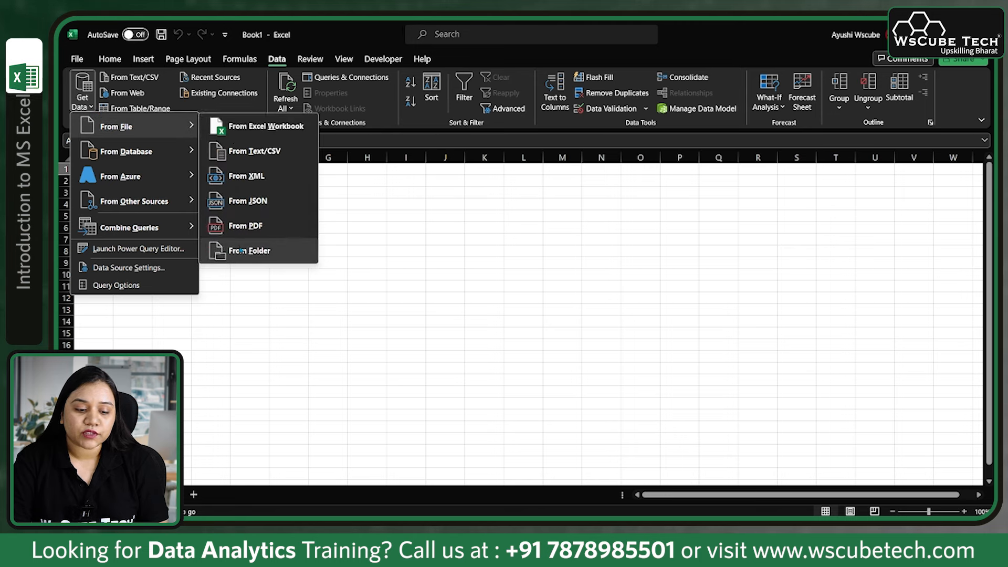
mouse_move(255, 150)
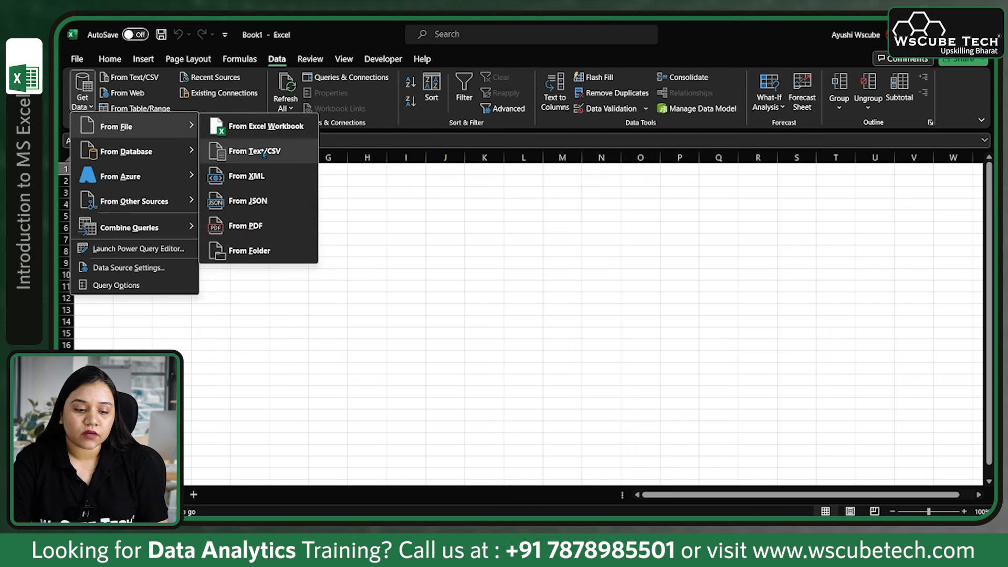
mouse_move(248, 201)
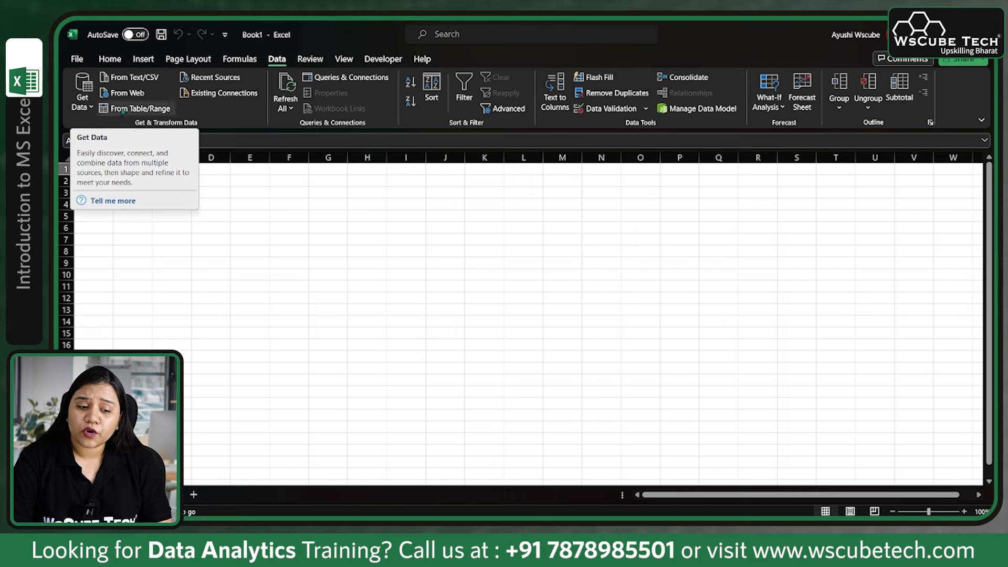
mouse_move(127, 93)
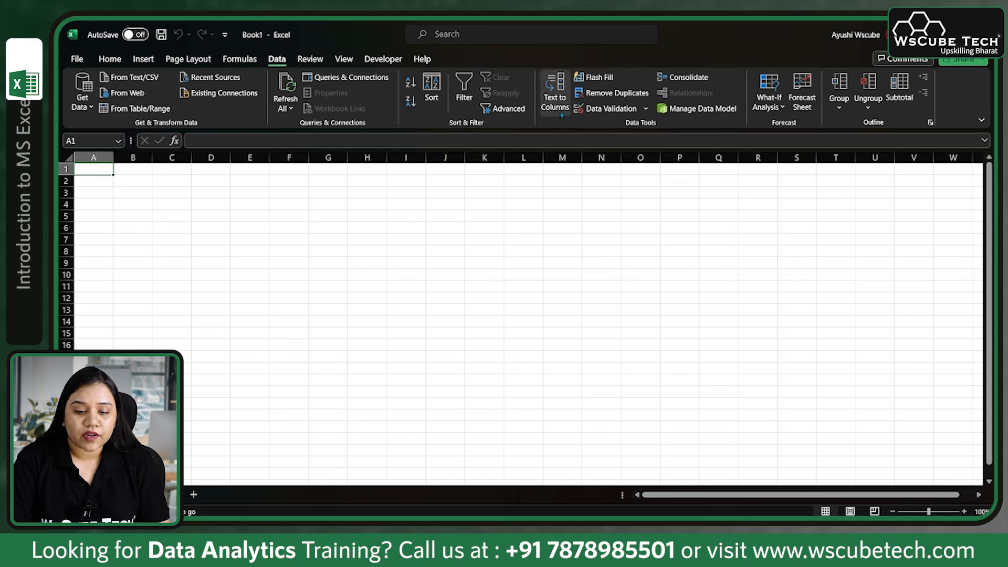
mouse_move(597, 77)
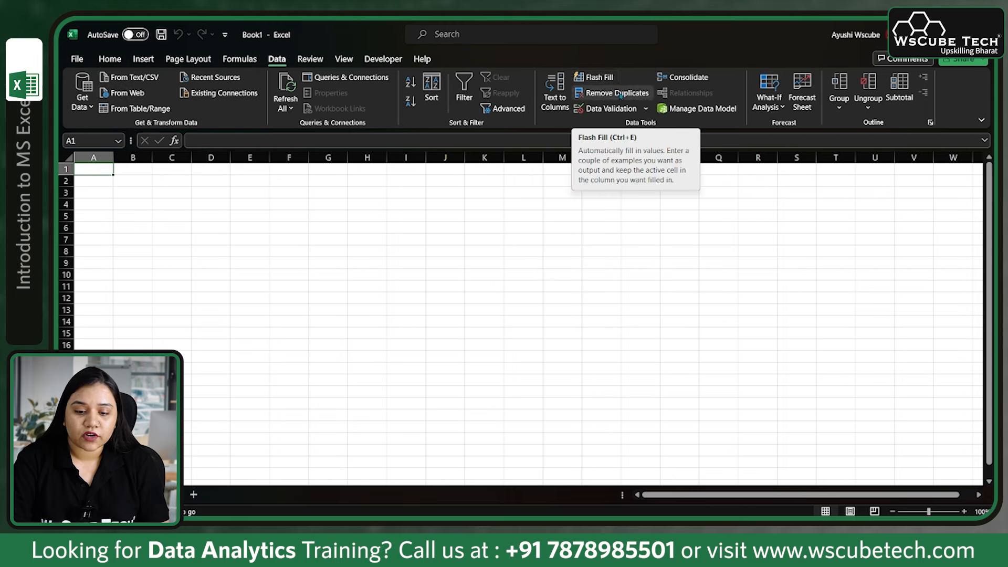
mouse_move(608, 108)
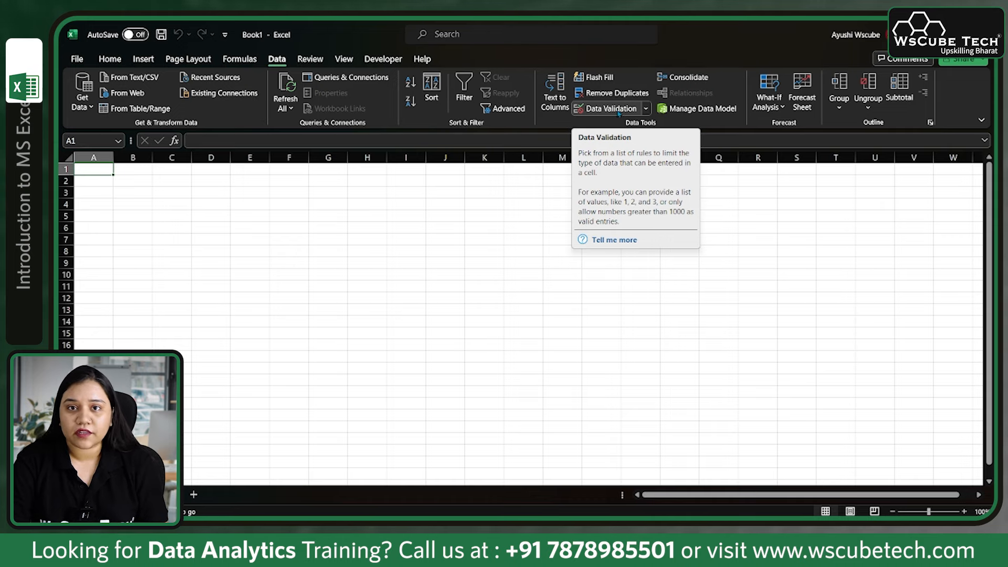
click(310, 59)
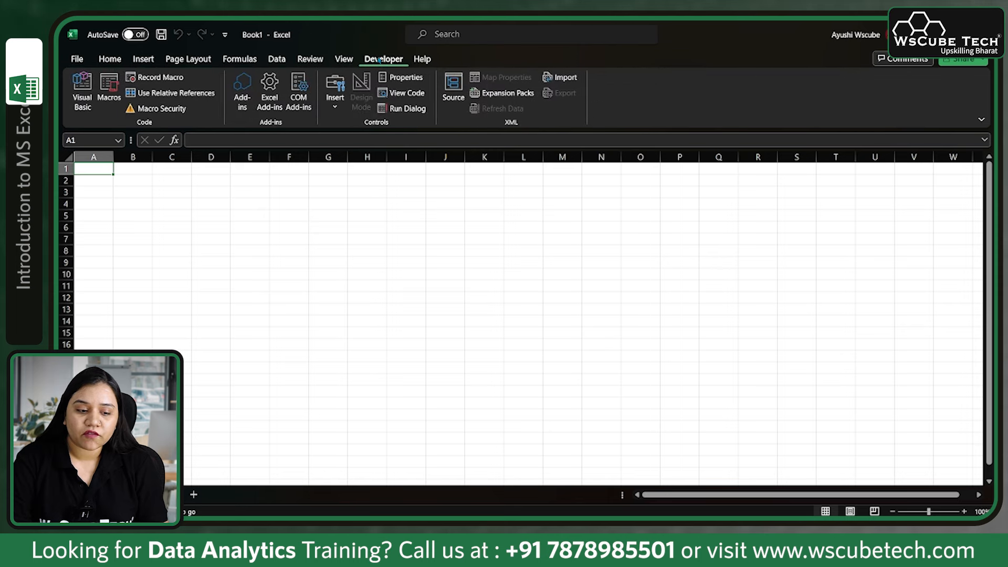
mouse_move(360, 92)
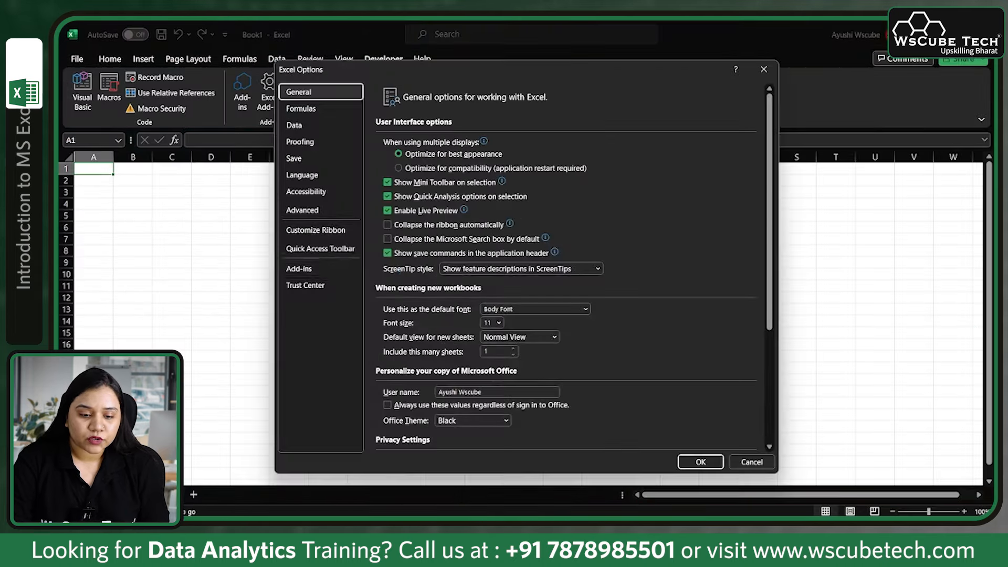
mouse_move(316, 230)
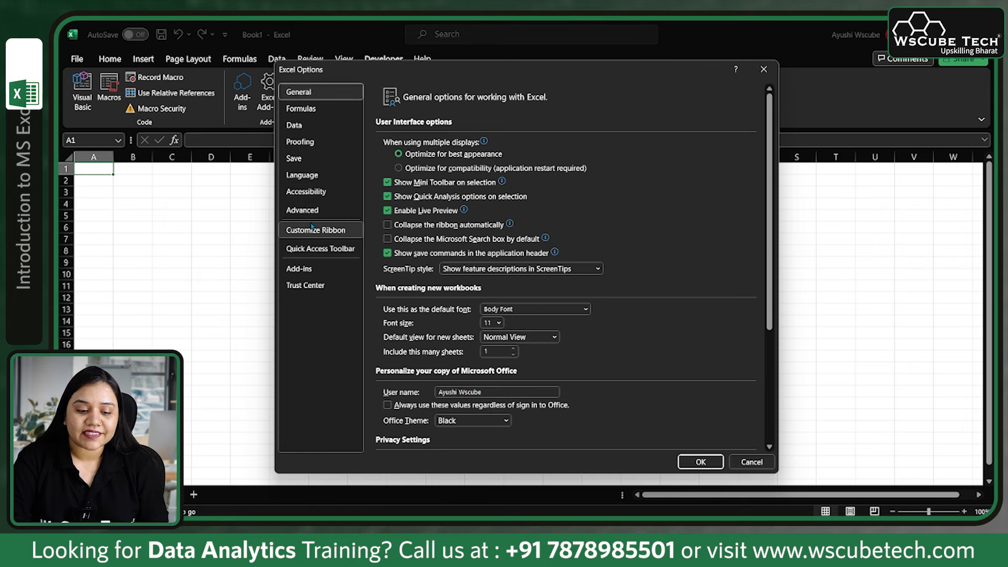
- Enable the Developer tab under Customize Ribbon's Main Tabs and apply the options
click(315, 230)
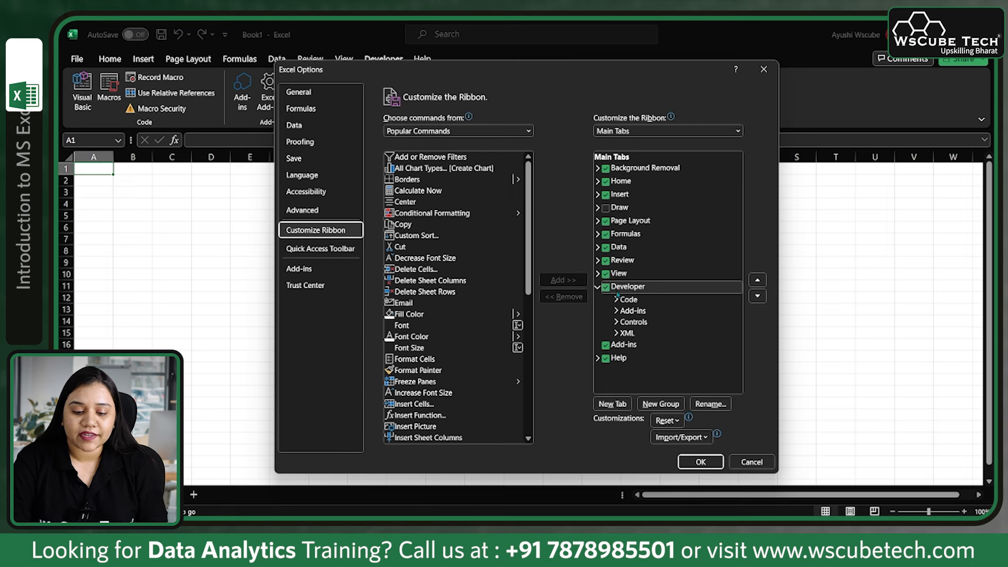
click(605, 287)
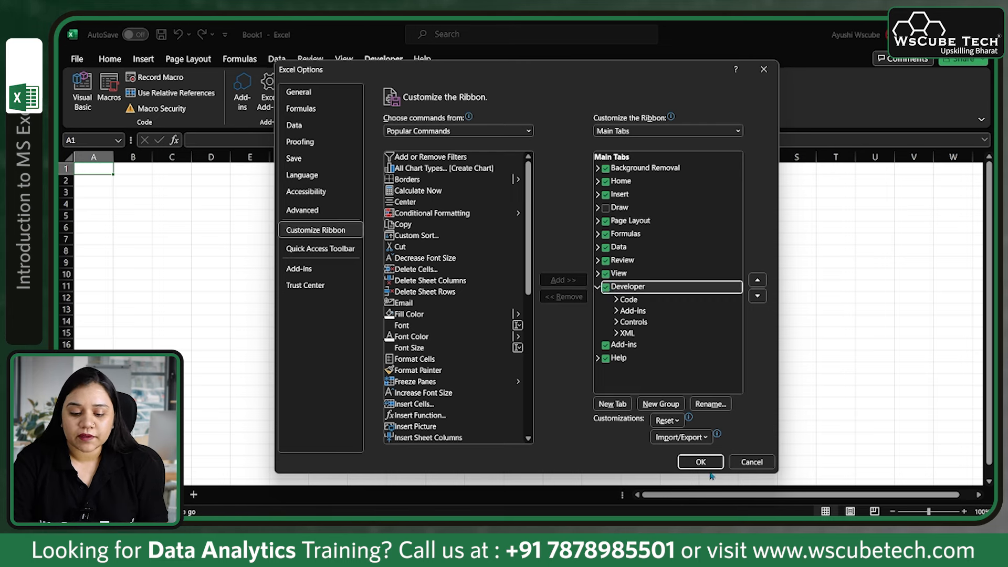
click(700, 462)
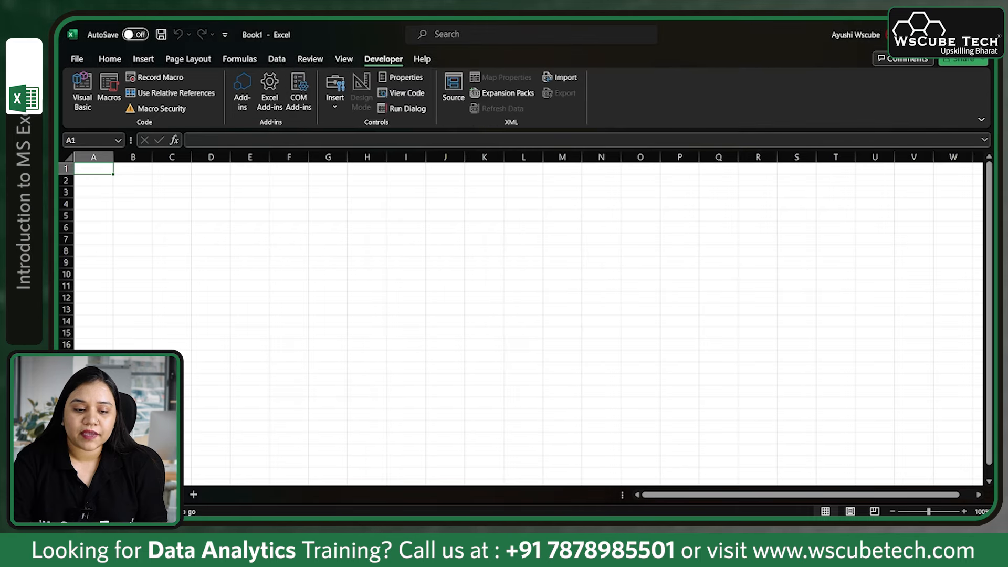
mouse_move(406, 77)
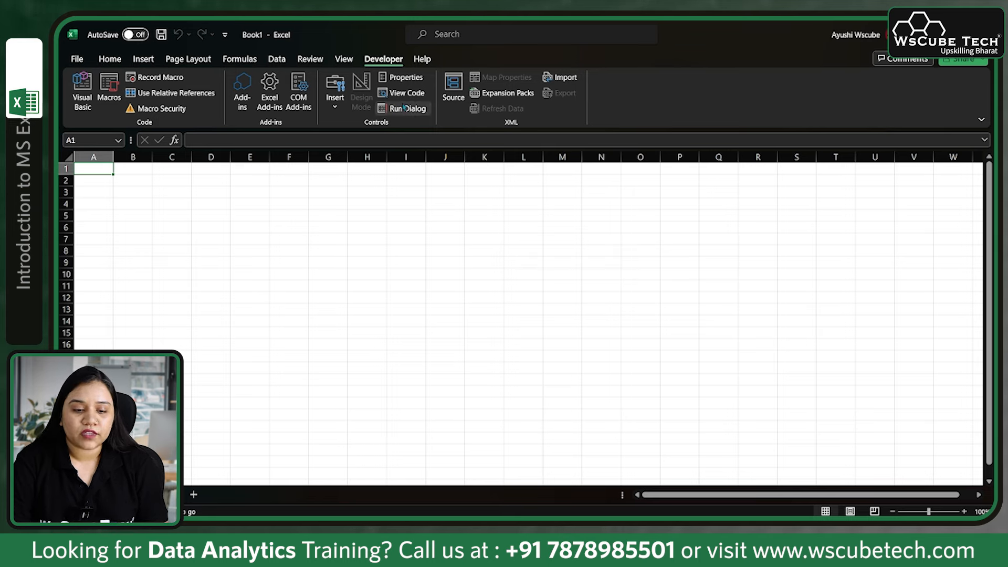
- Look at the Help commands, then return to the Home editing and formatting tools
click(422, 59)
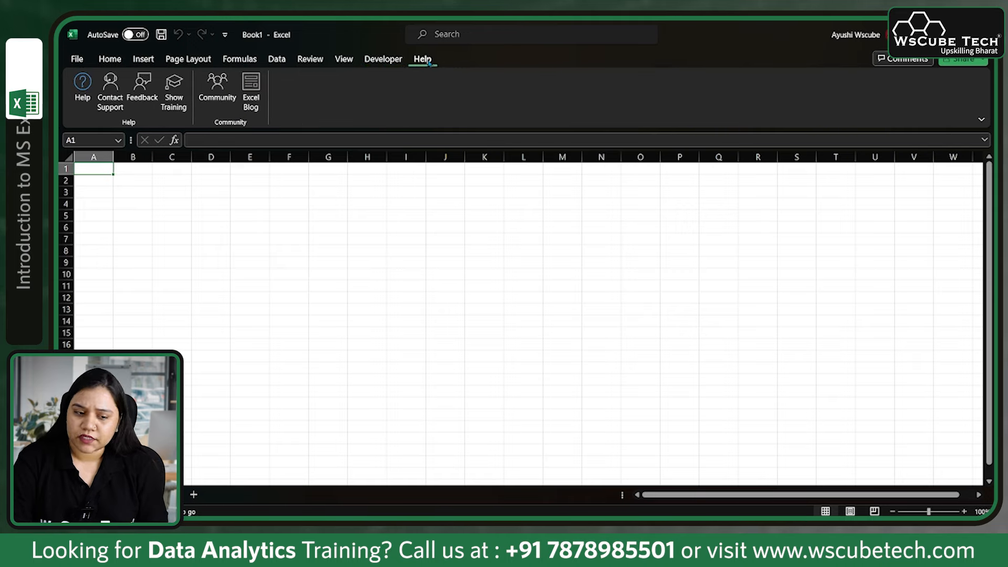
click(76, 59)
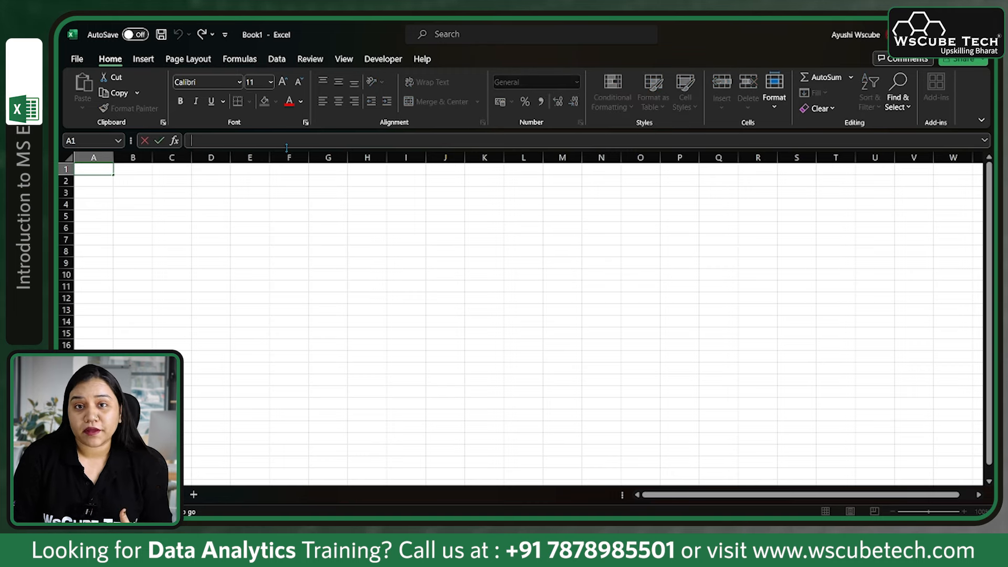
mouse_move(275, 233)
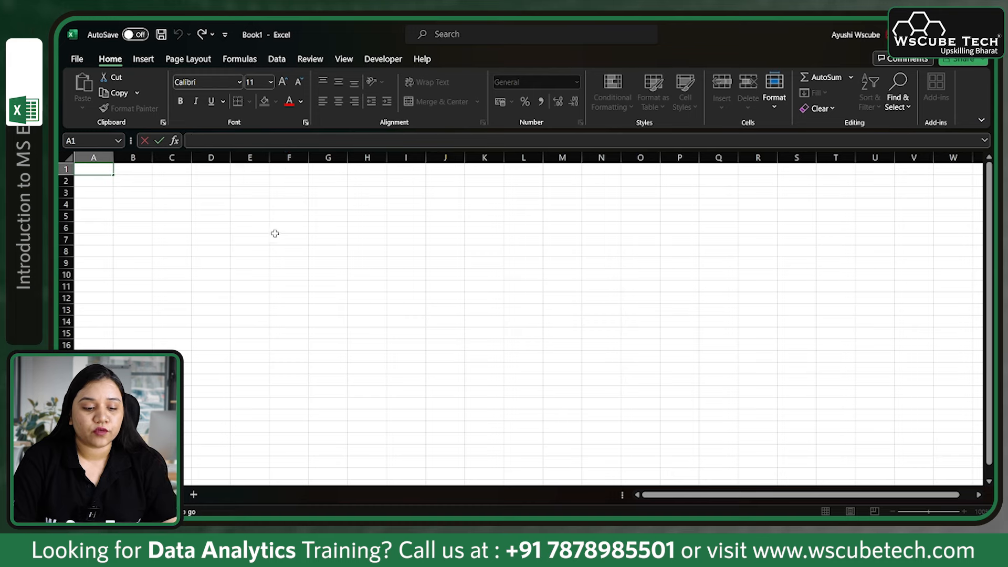
click(287, 215)
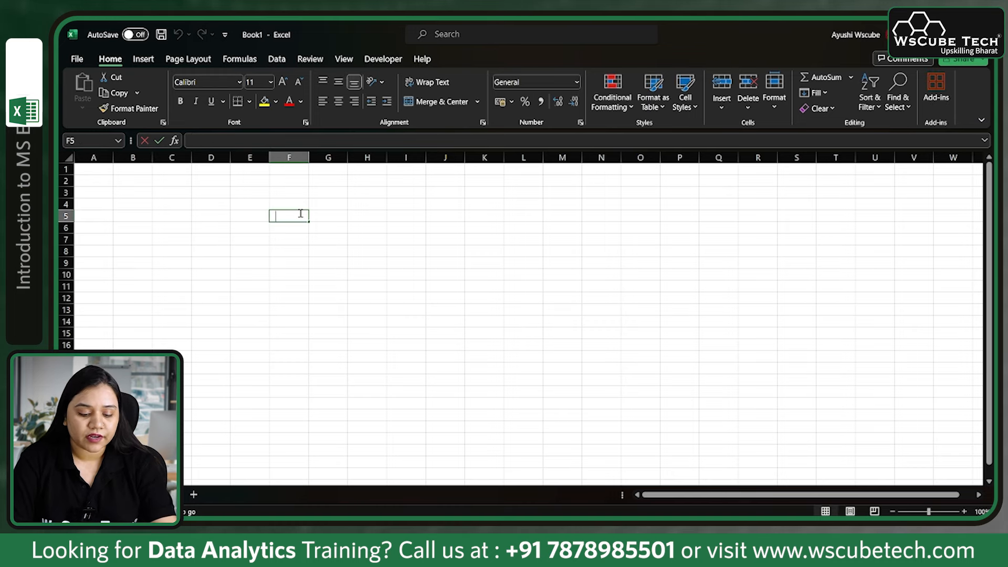
text(67)
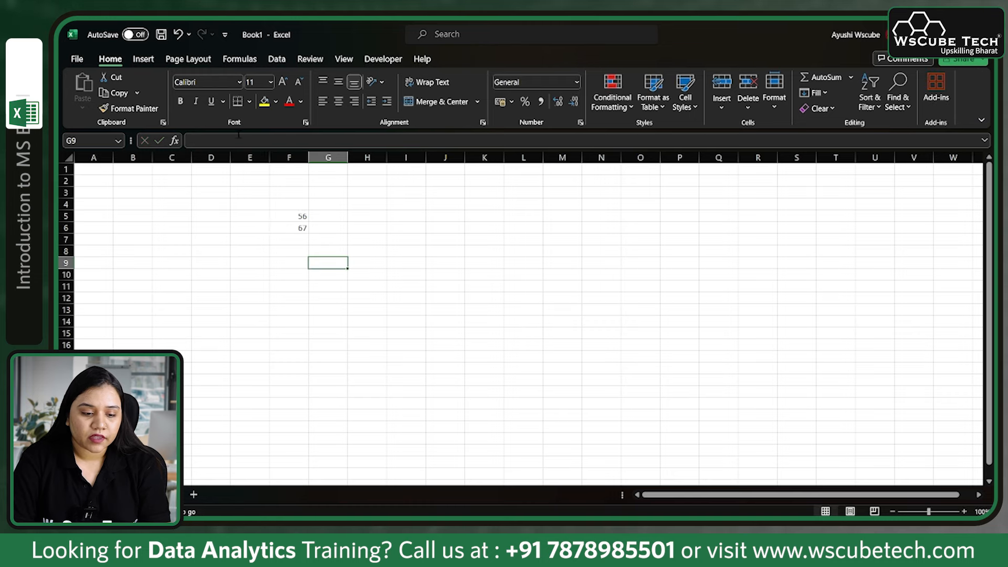
click(289, 239)
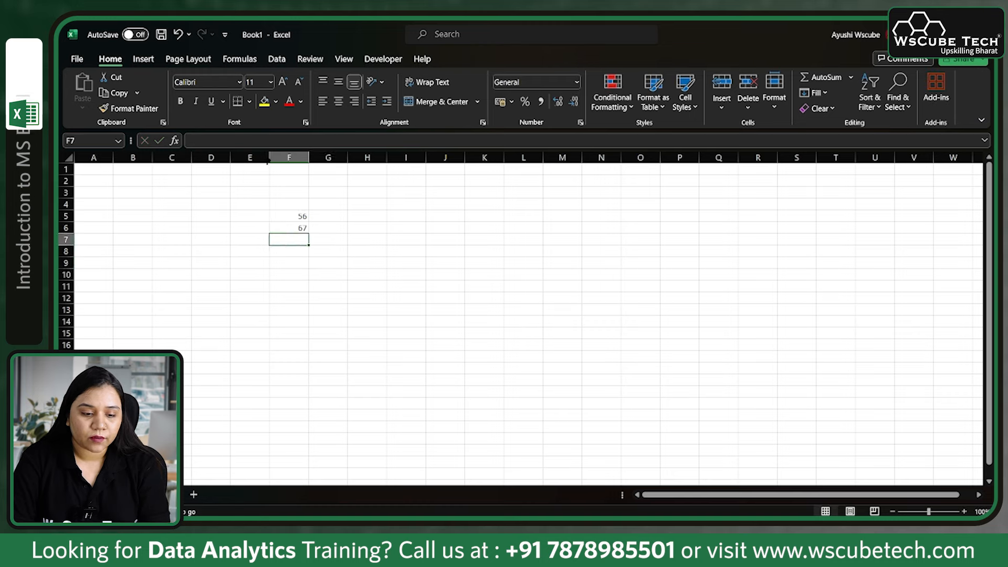
text(=s)
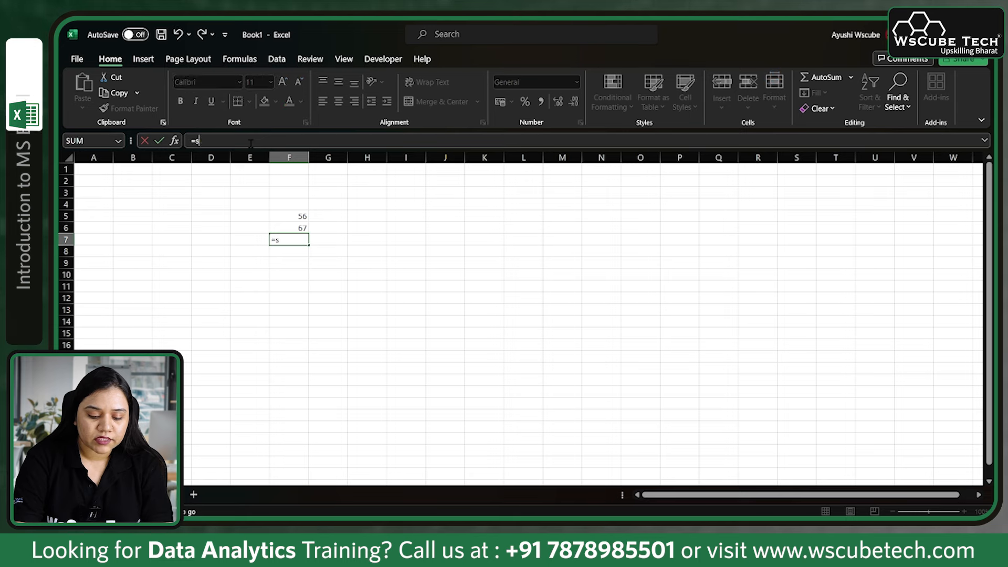
text(UM()
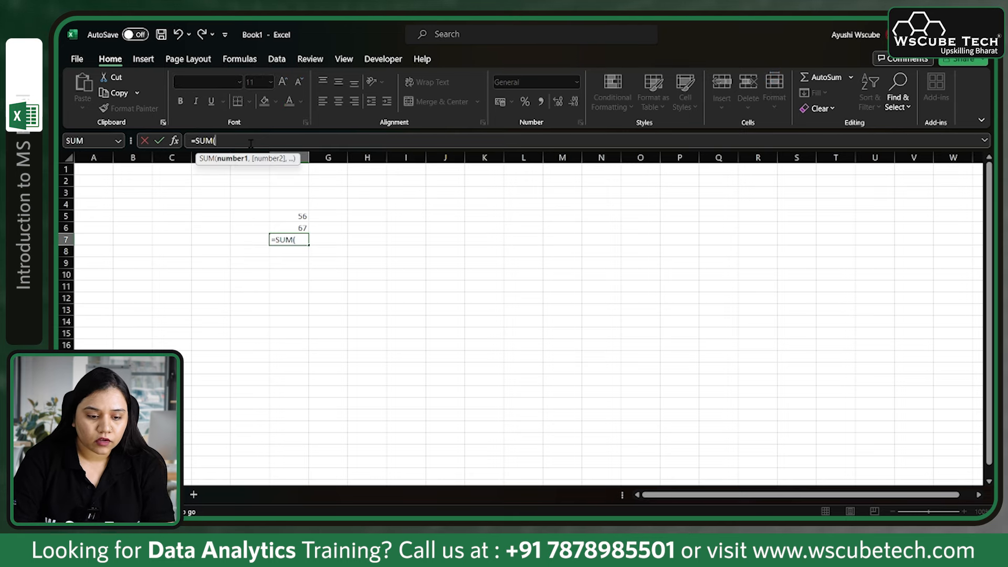
drag(300, 216, 300, 227)
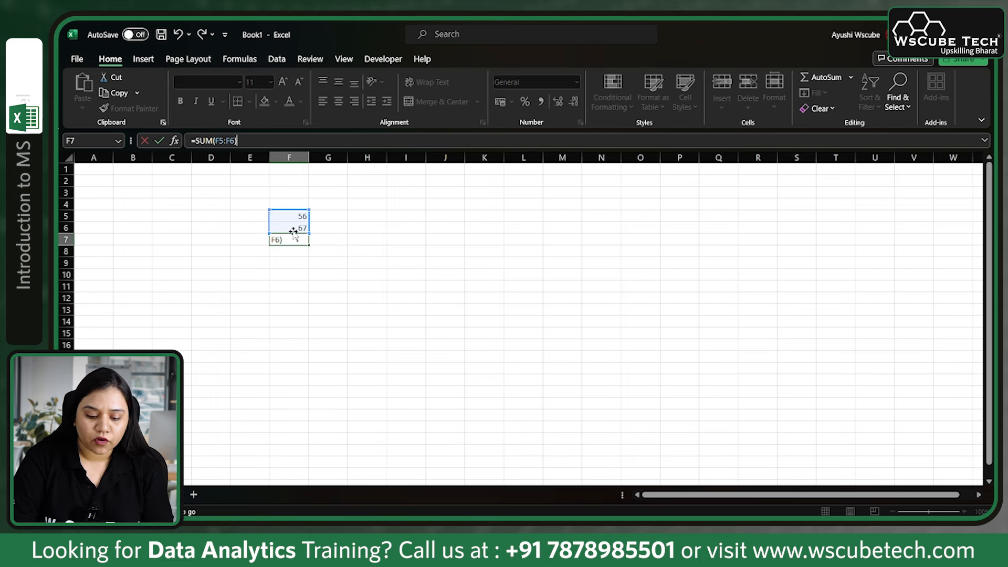
key(Return)
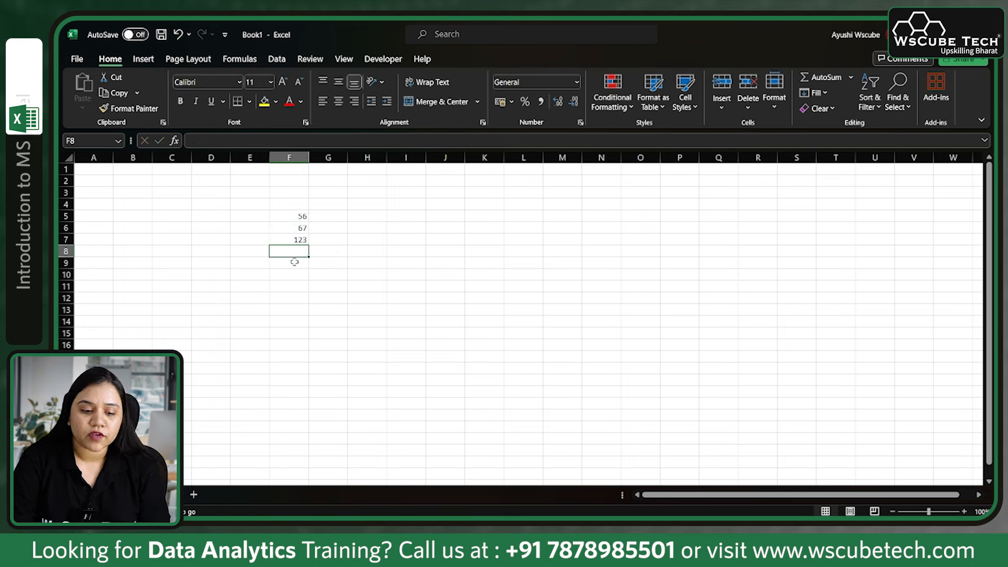
click(290, 240)
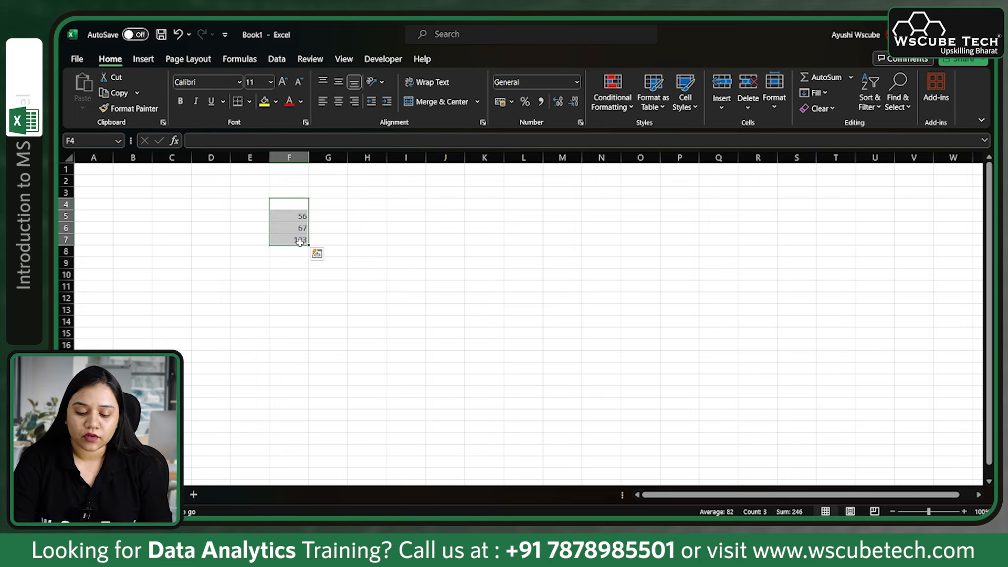
key(Delete)
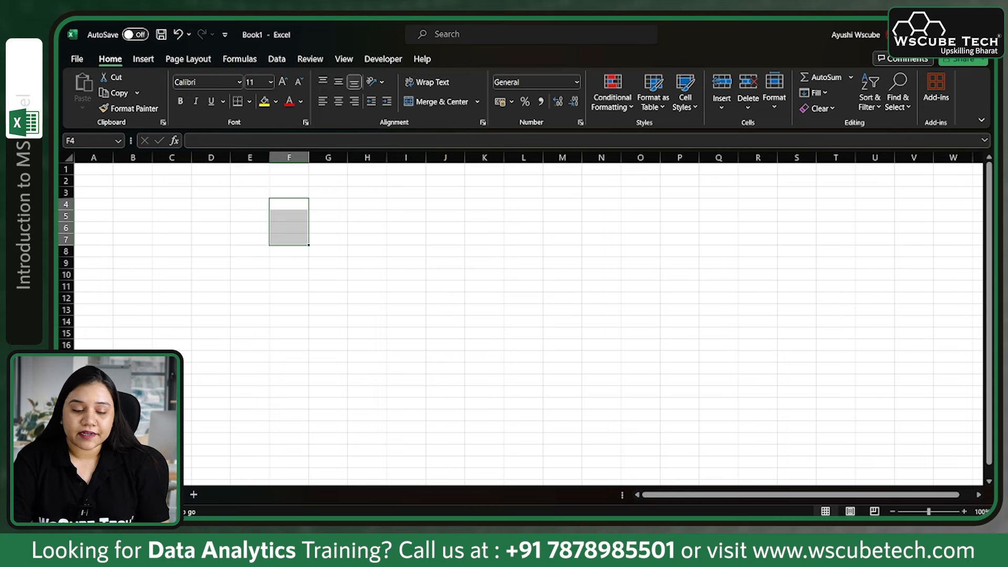
click(212, 251)
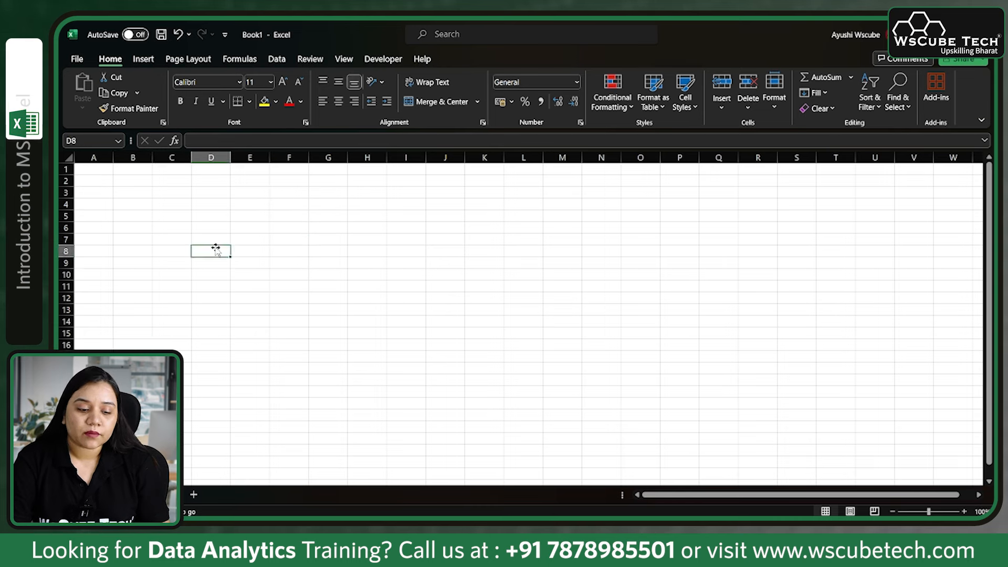
click(289, 204)
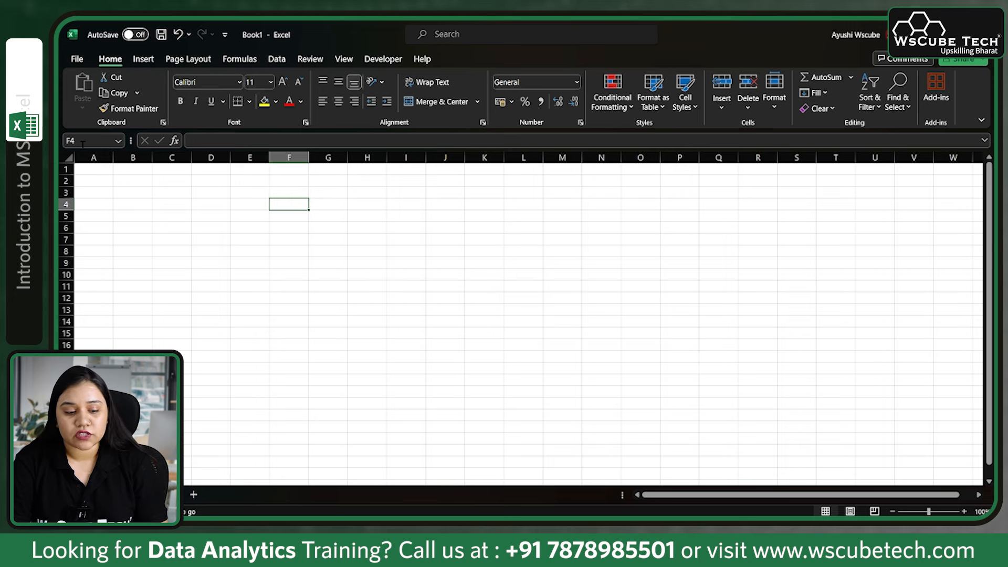
click(211, 205)
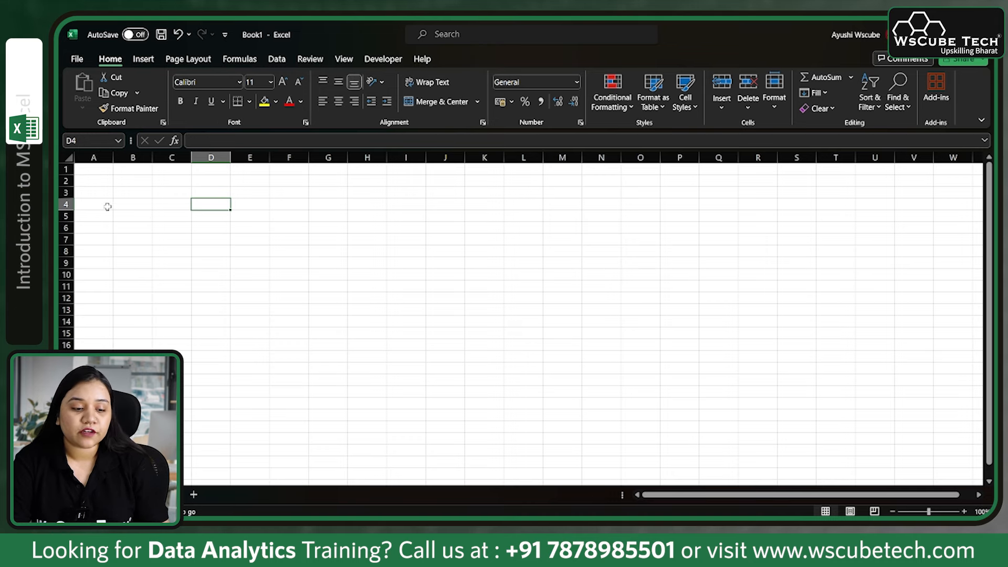
click(523, 286)
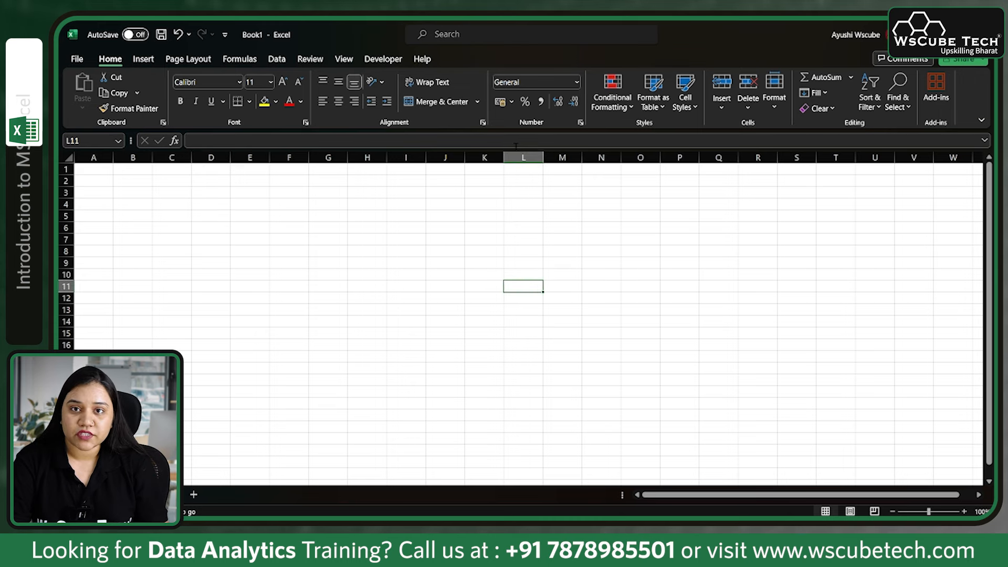
mouse_move(444, 299)
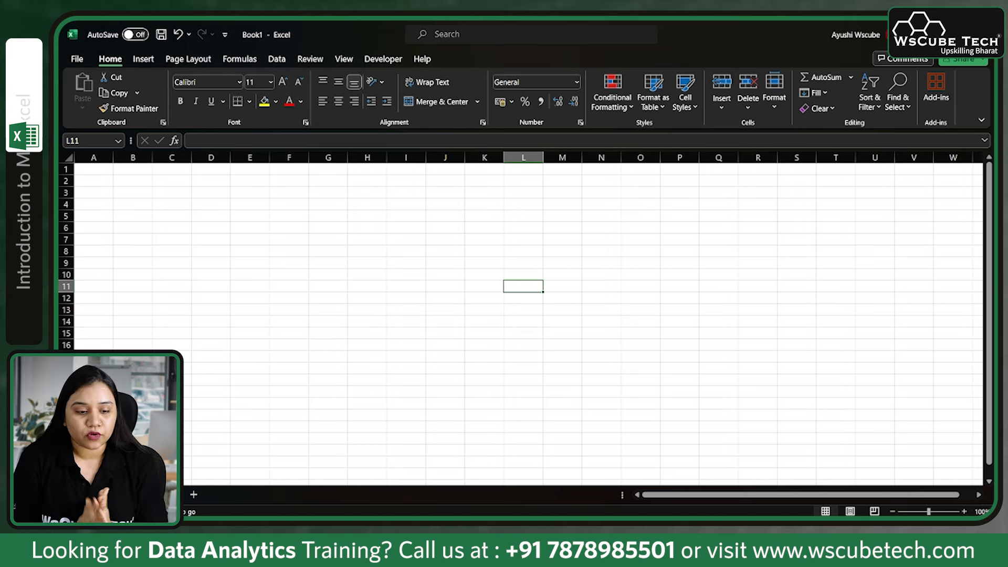
mouse_move(757, 357)
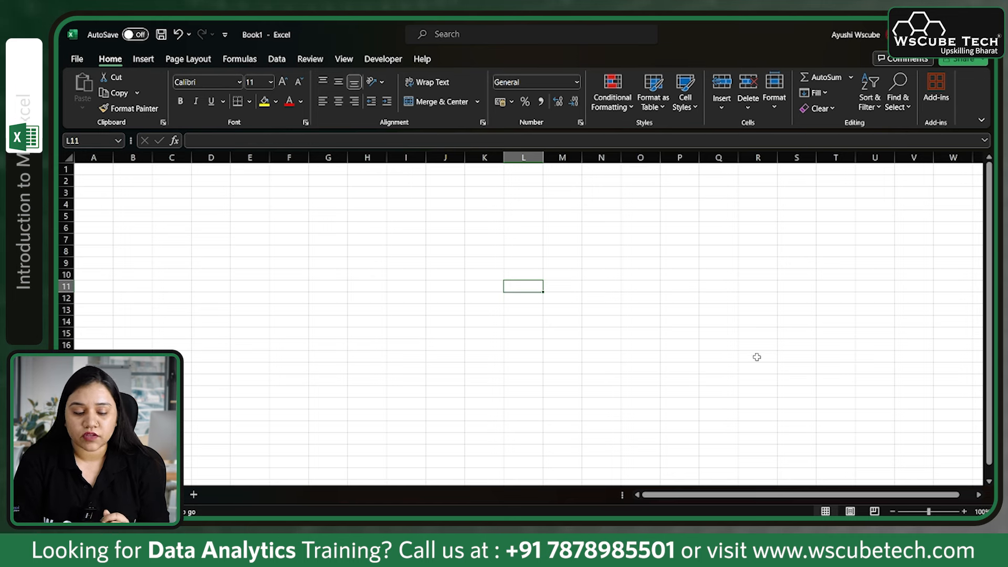
click(93, 168)
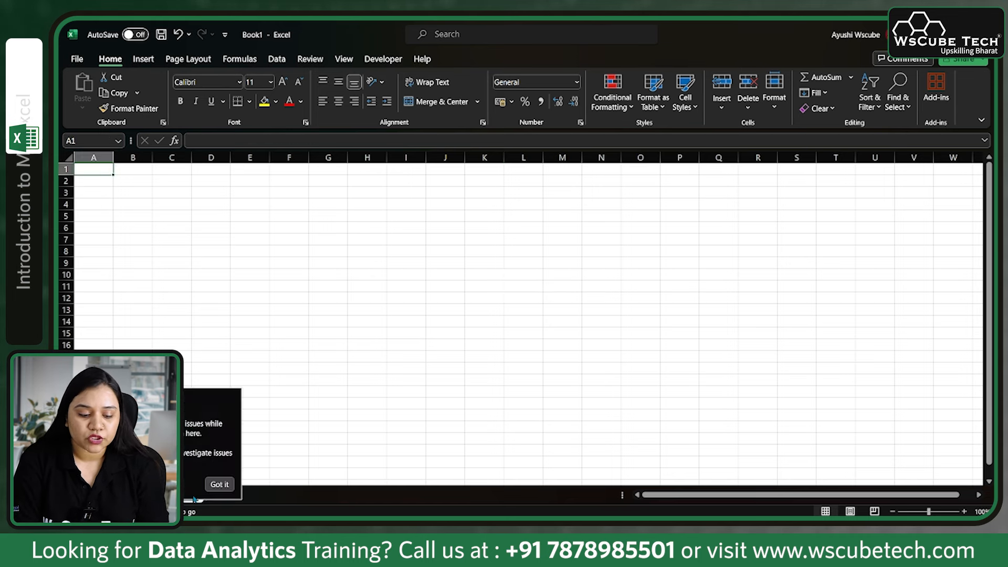
click(219, 484)
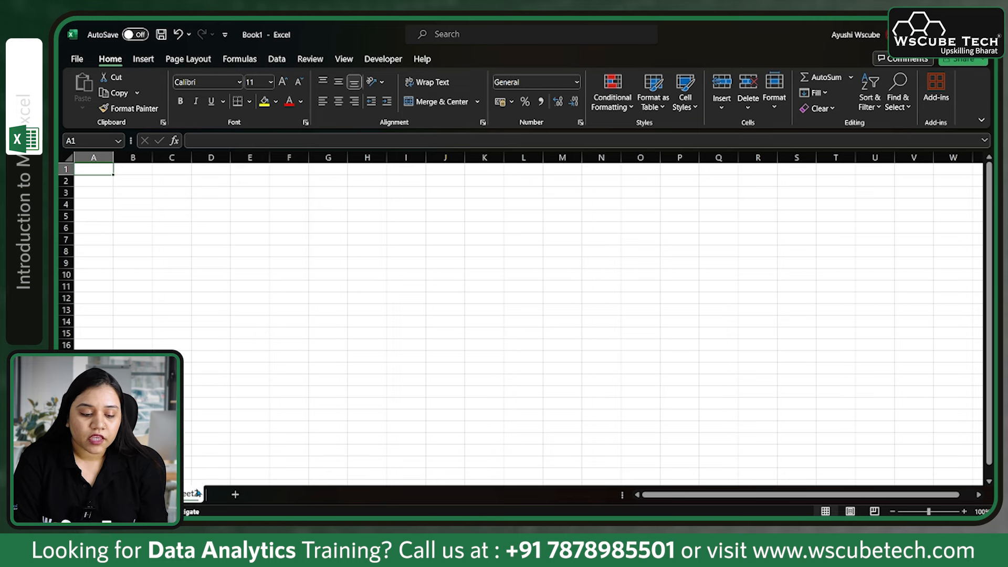
- Bring up the sheet tab's options menu with its insert, delete and rename commands
right_click(193, 493)
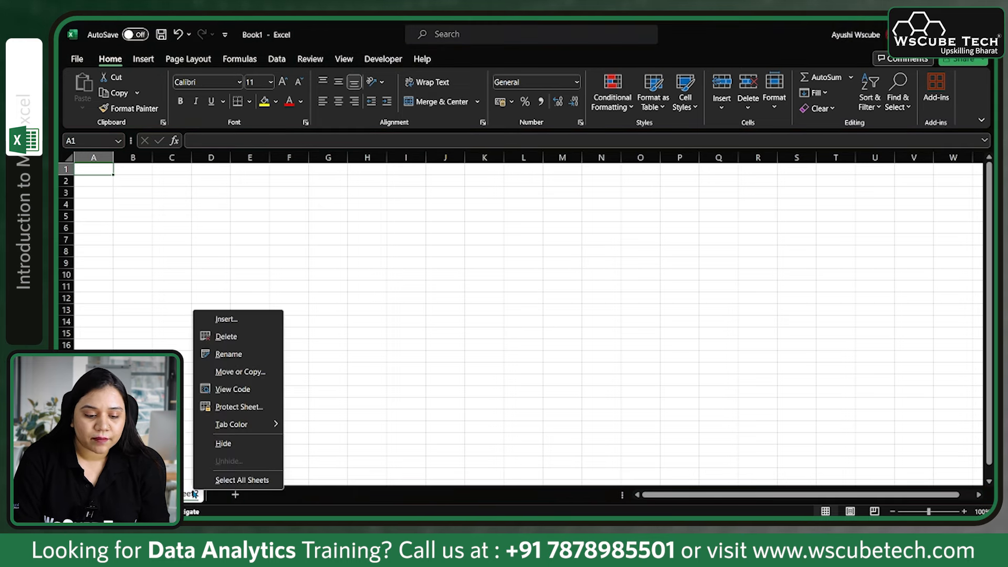
mouse_move(254, 348)
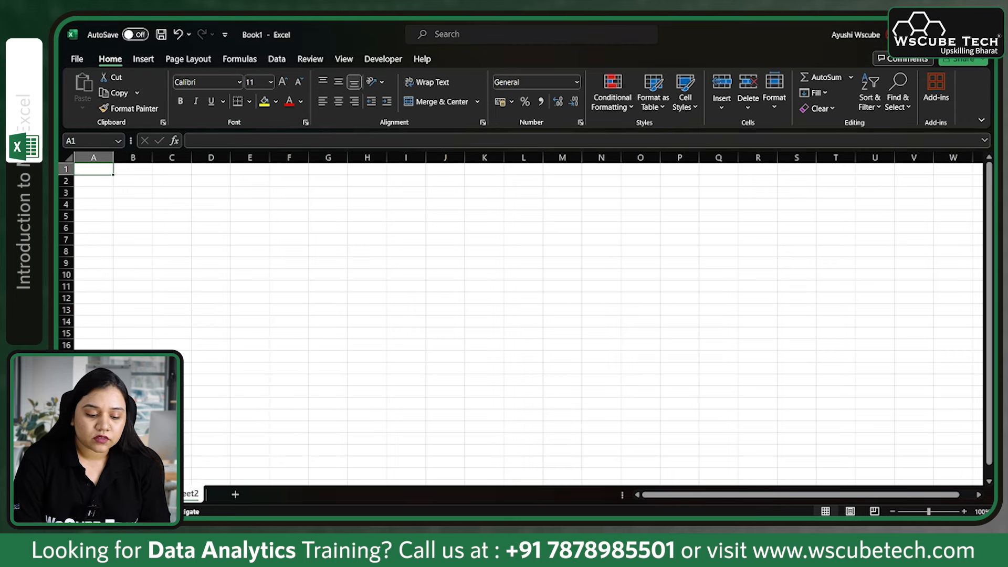
- Enter the numbers 67 and 78 in column H starting at H8 on the new sheet
click(523, 286)
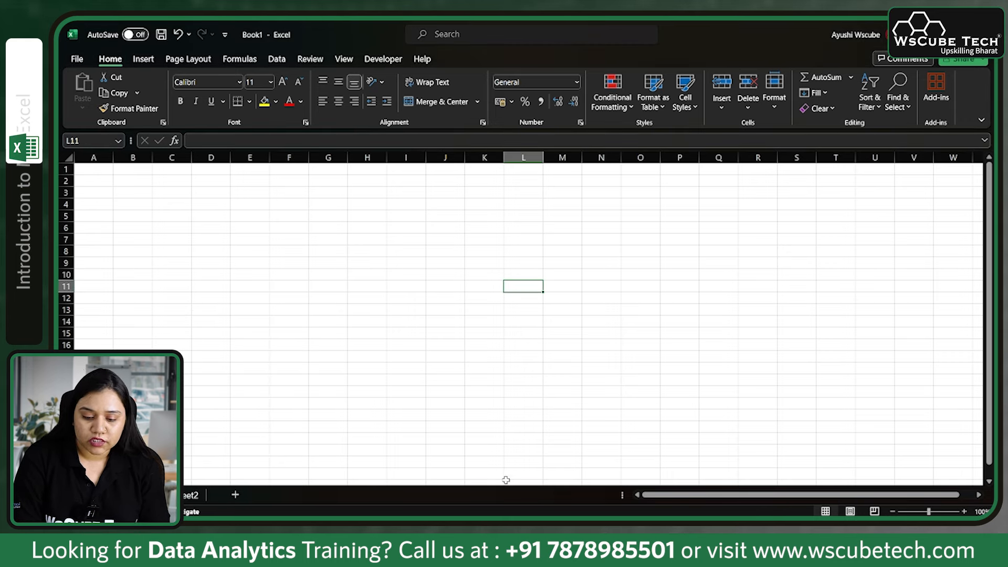
click(383, 251)
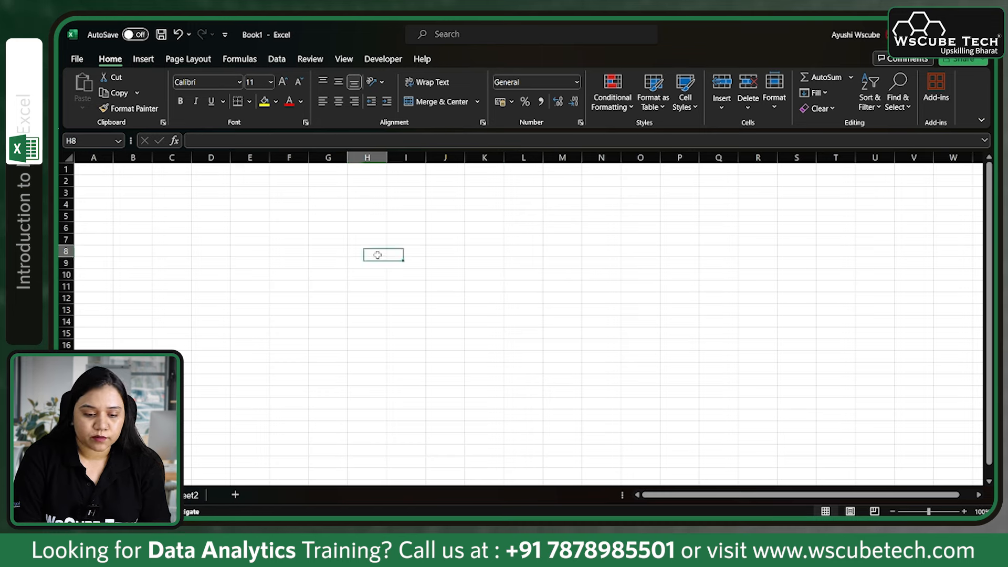
text(67)
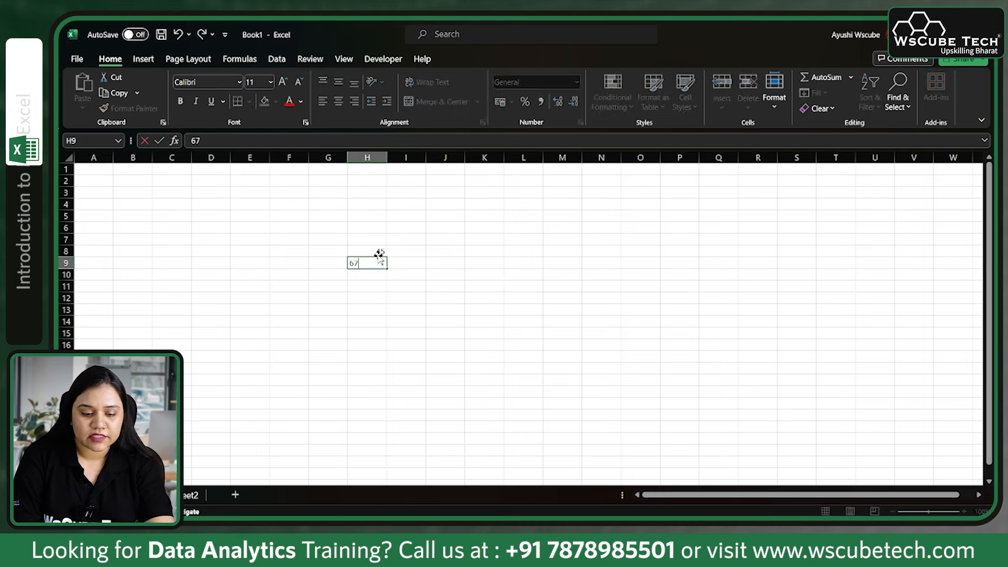
text(78)
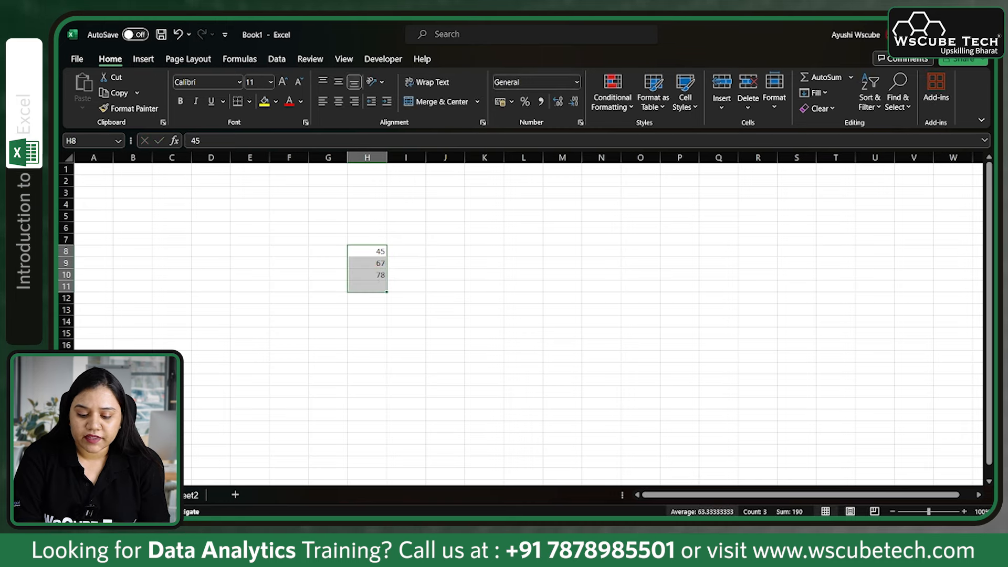
mouse_move(790, 511)
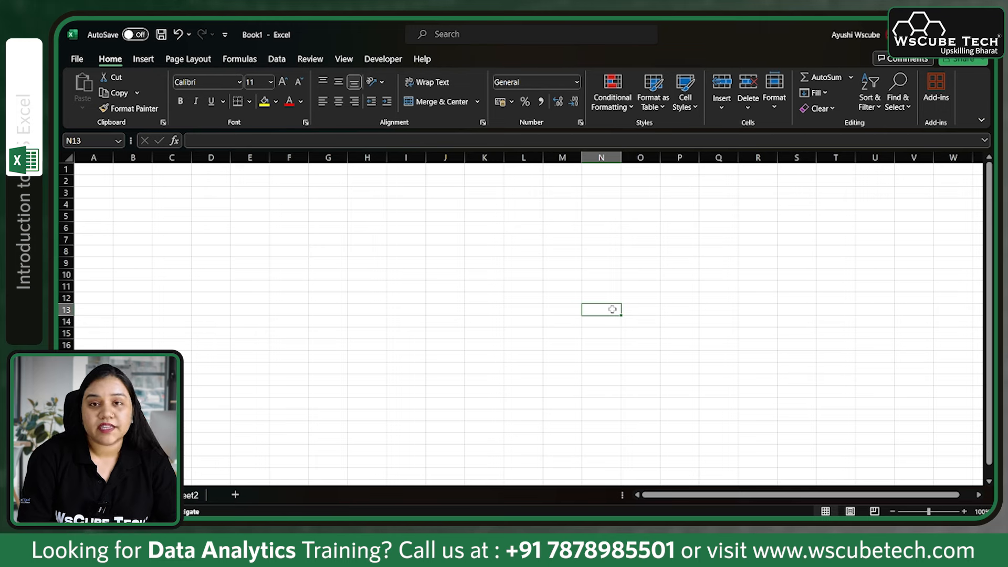
mouse_move(491, 244)
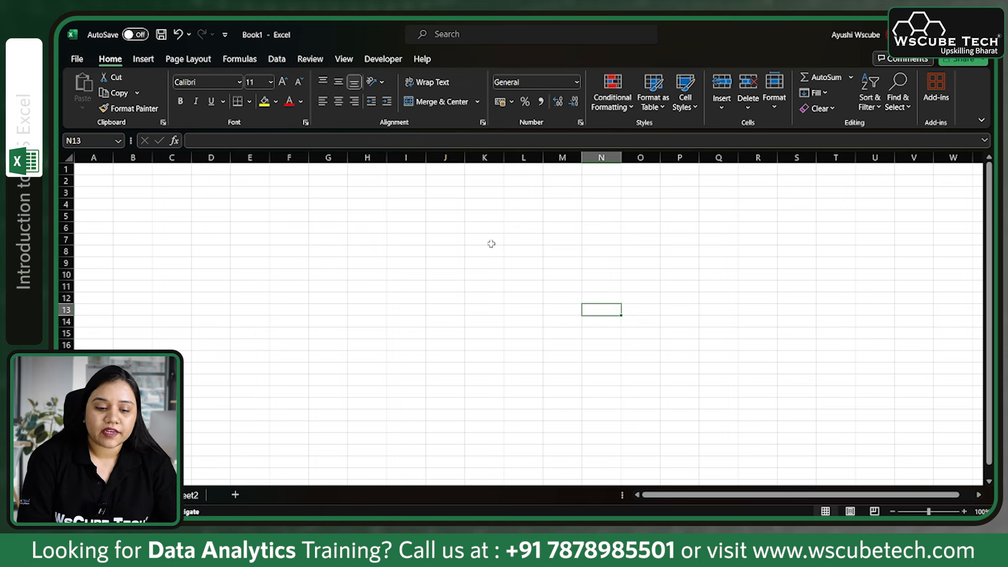
mouse_move(331, 224)
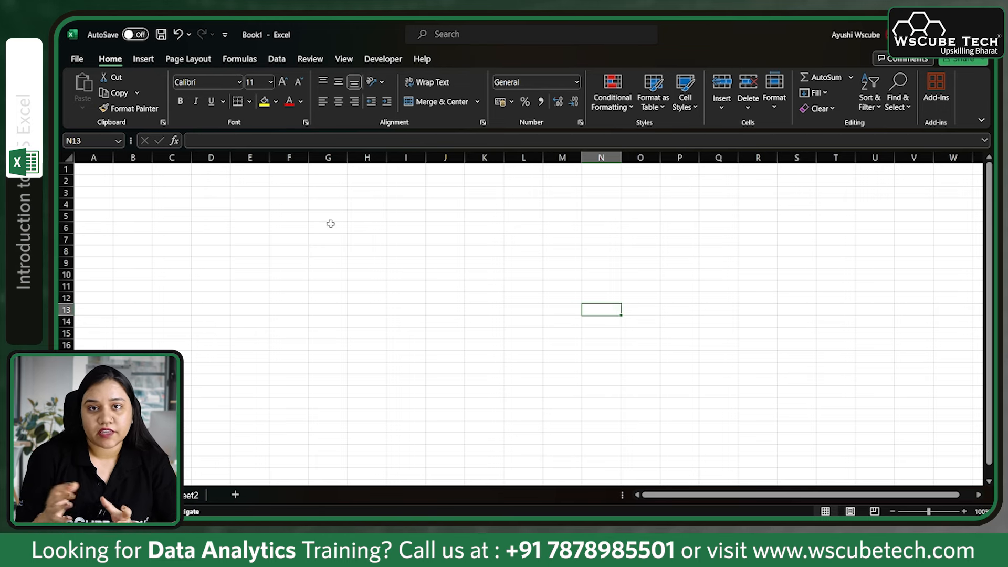
- Enter the headers Date, Category and Sub-Category in G6:I6
click(327, 228)
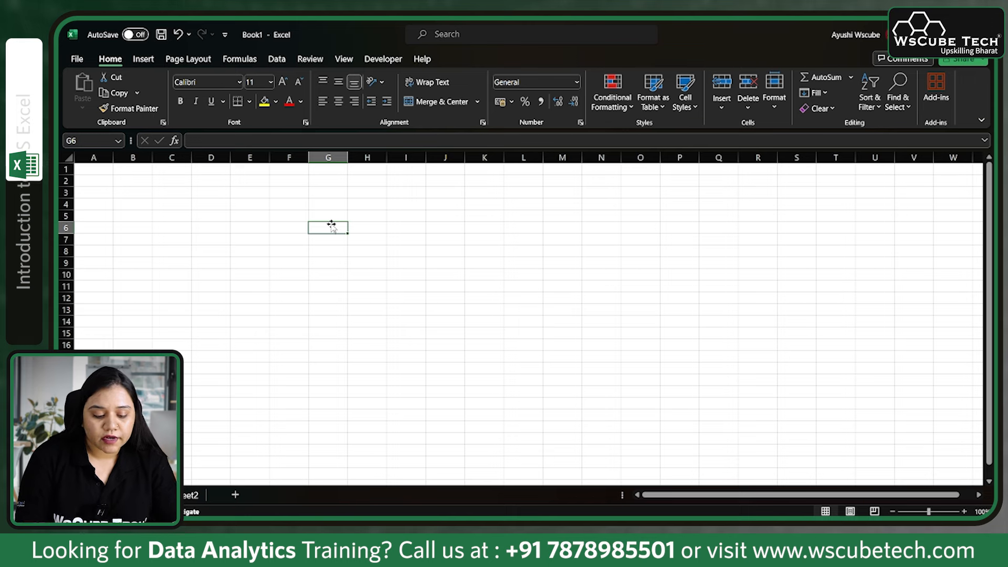
text(Date)
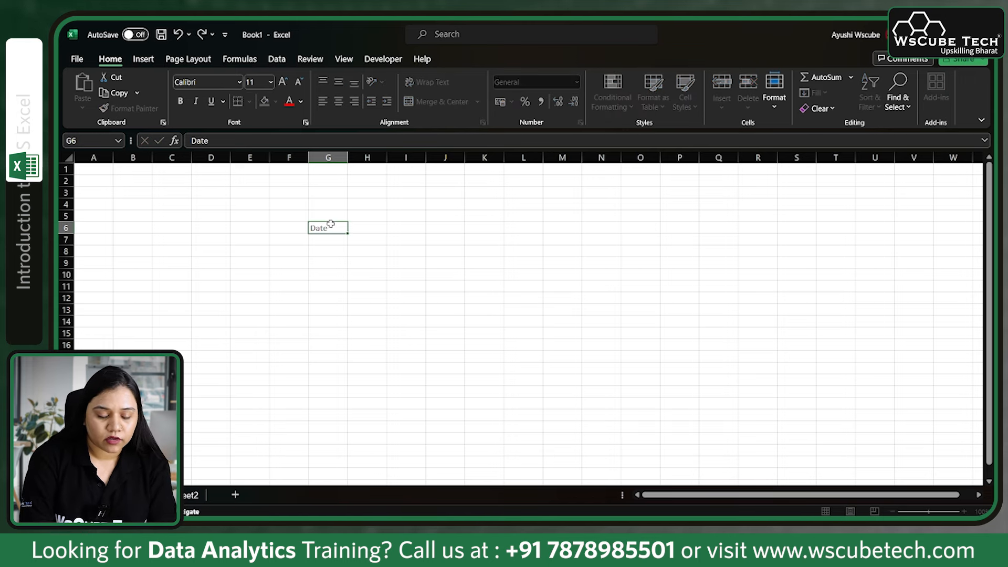
click(367, 228)
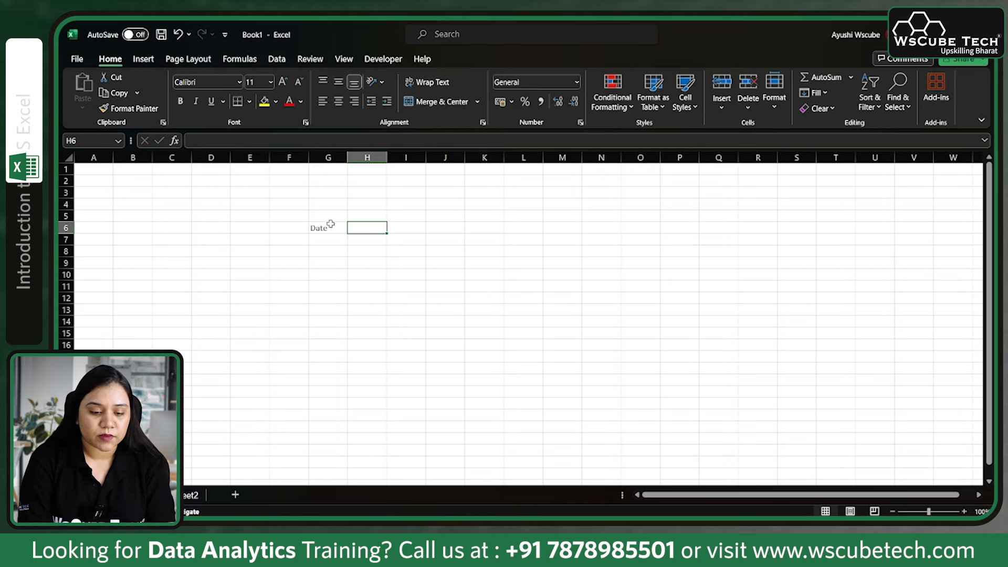
text(Cate)
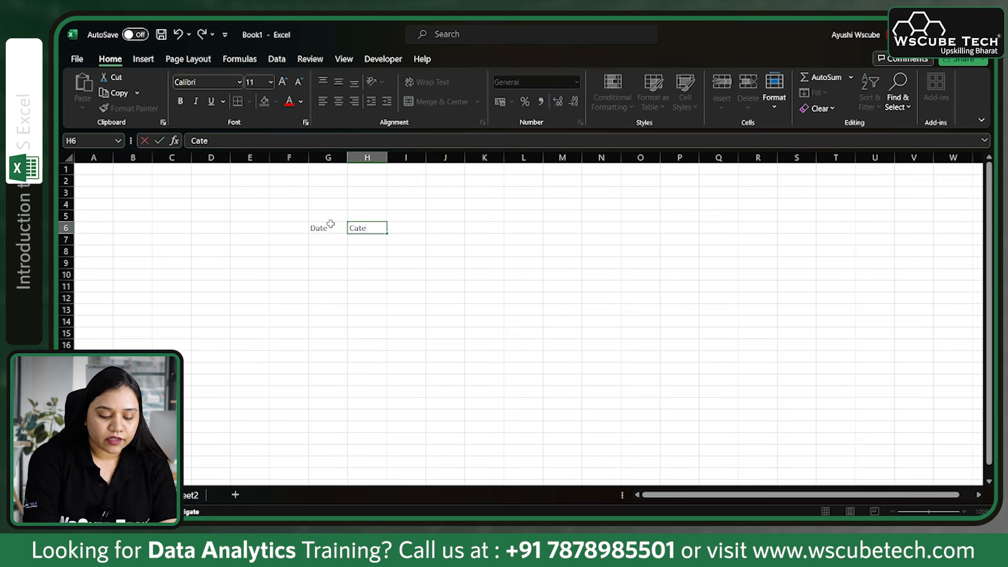
text(gi)
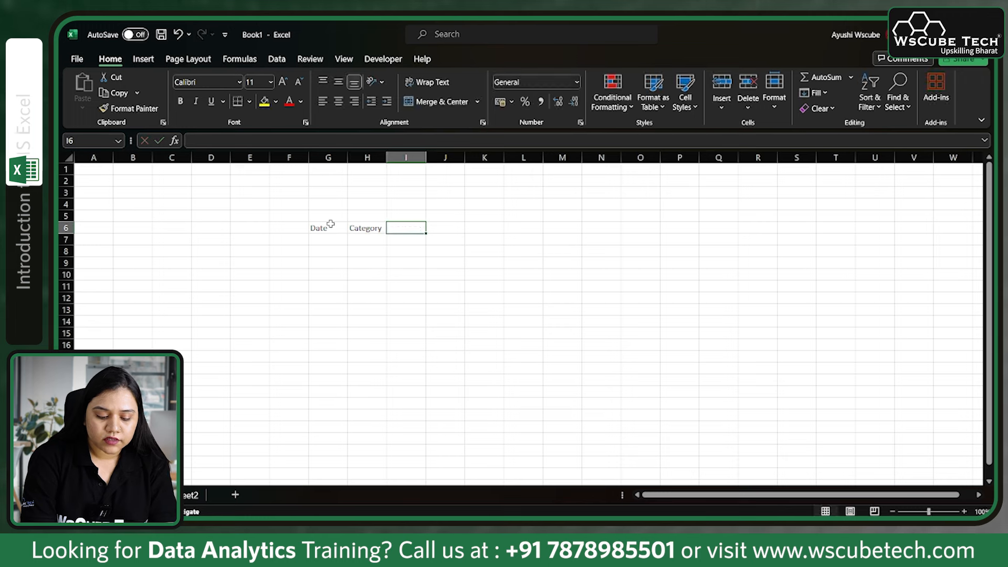
text(sub_categ)
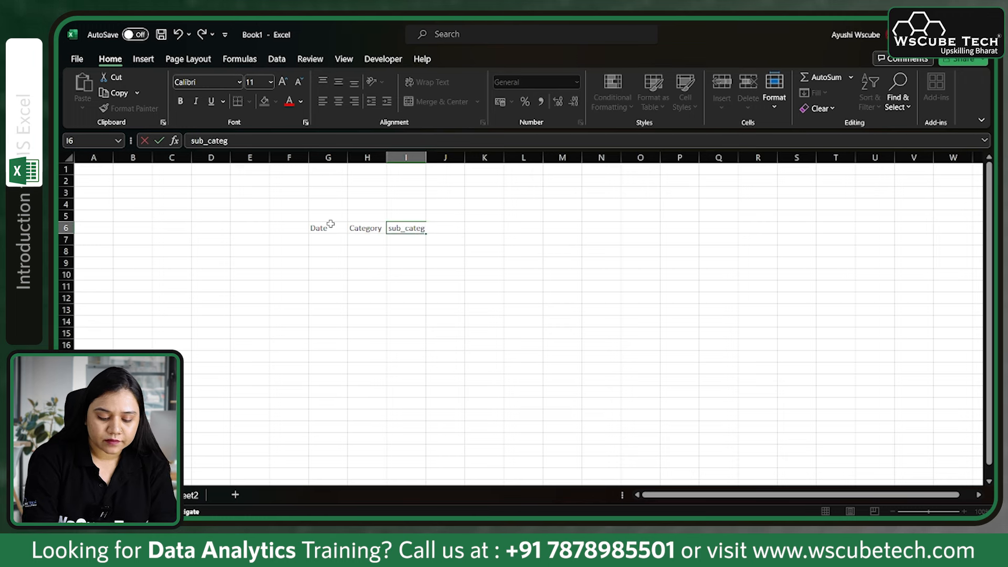
text(or)
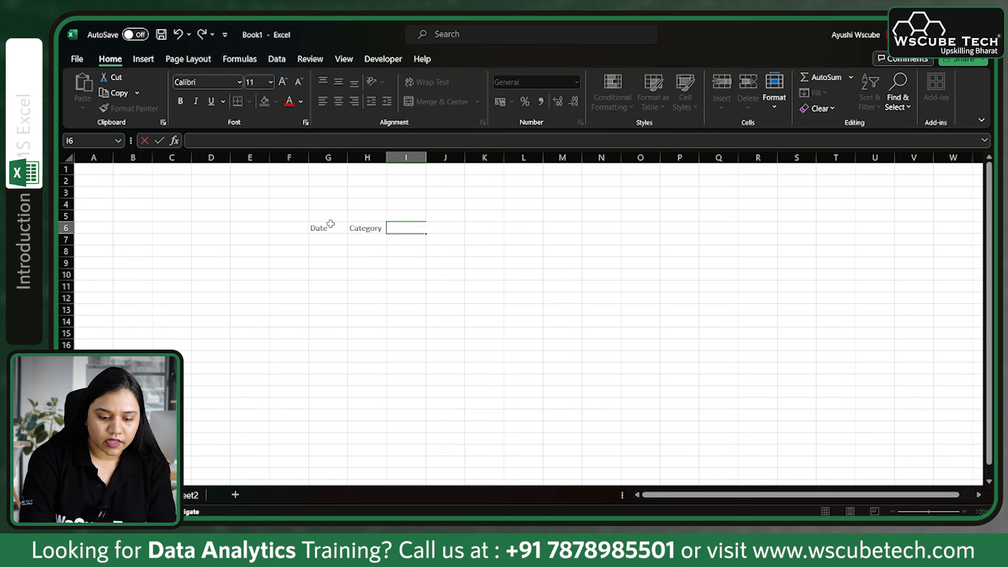
text(Sub)
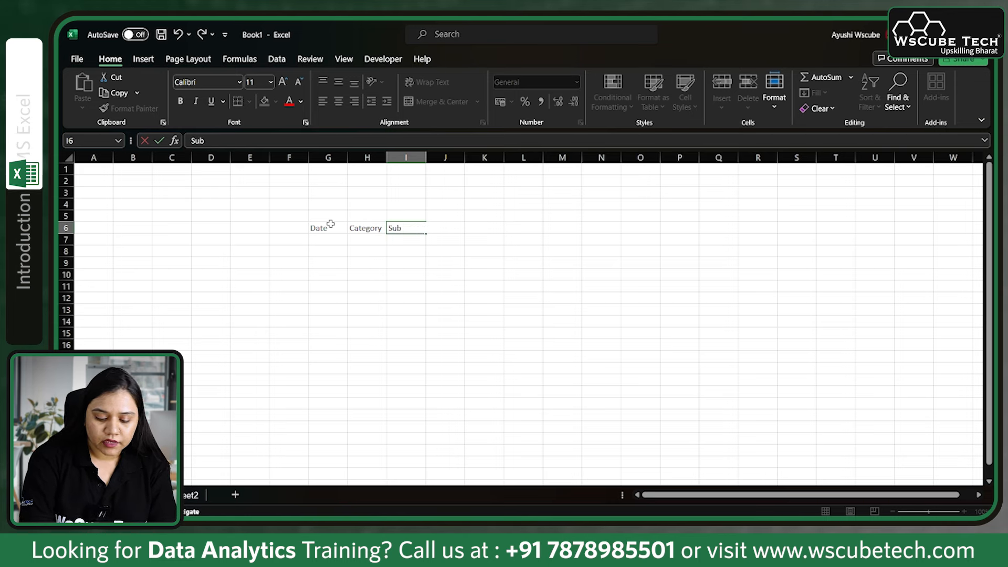
text(-Category)
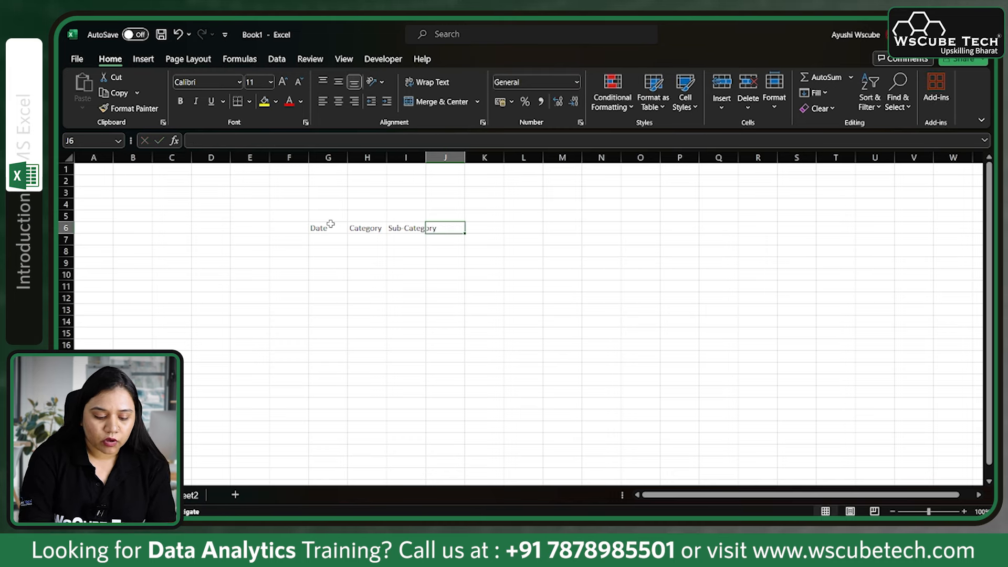
- Add the Amount and Payment Mode headers in J6:K6 and commit them
text(Amount)
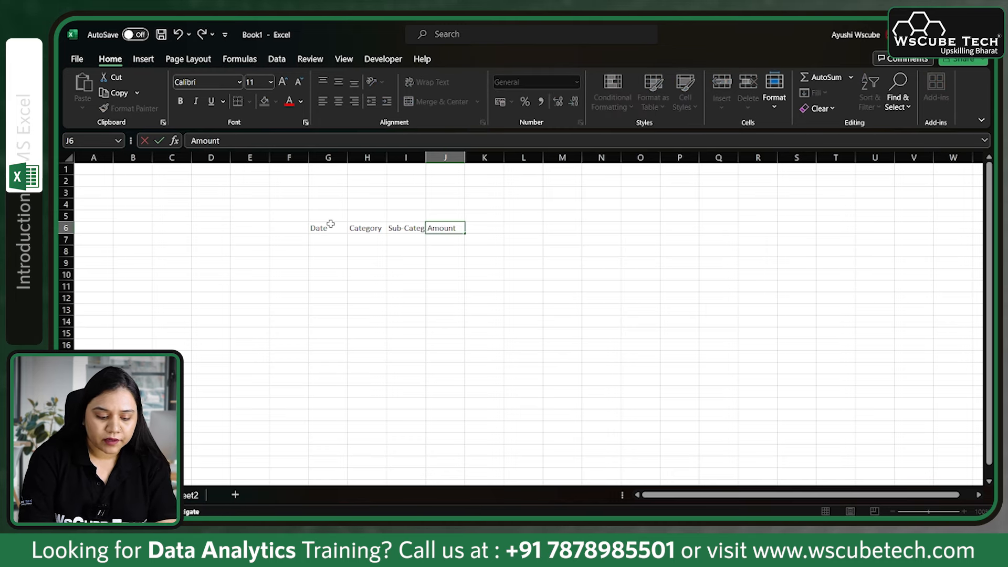
text(pay)
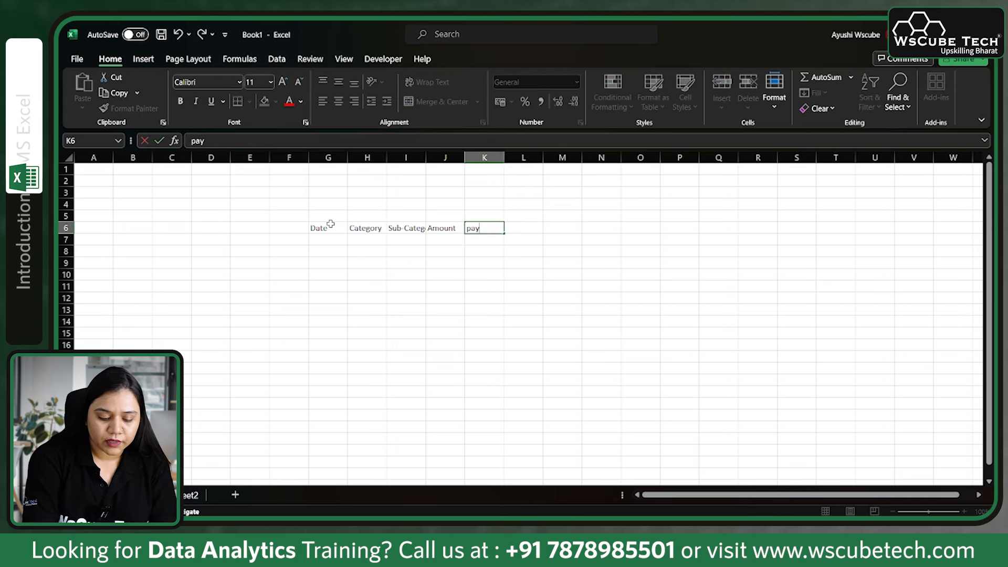
text(ment)
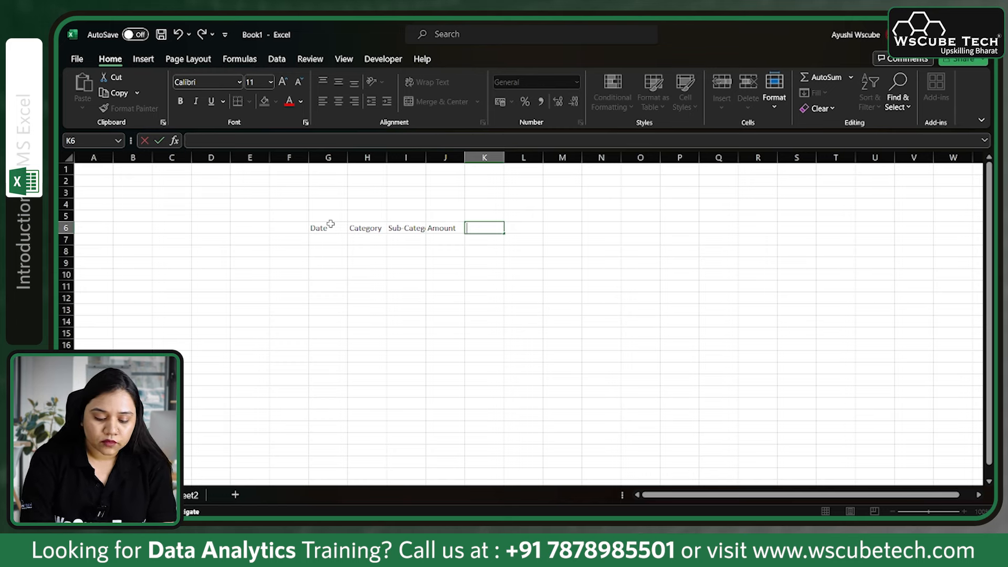
text(Payment Mo)
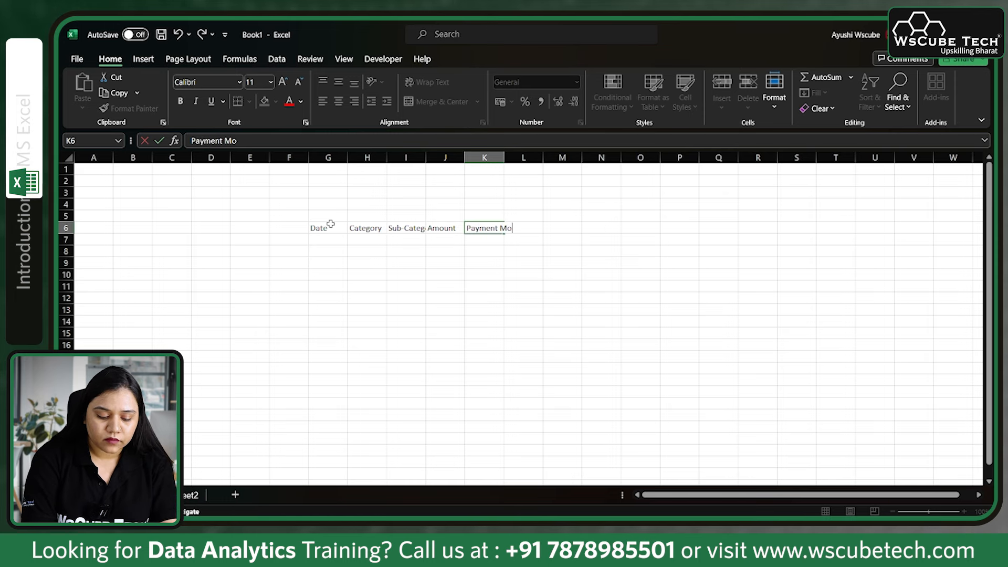
text(de)
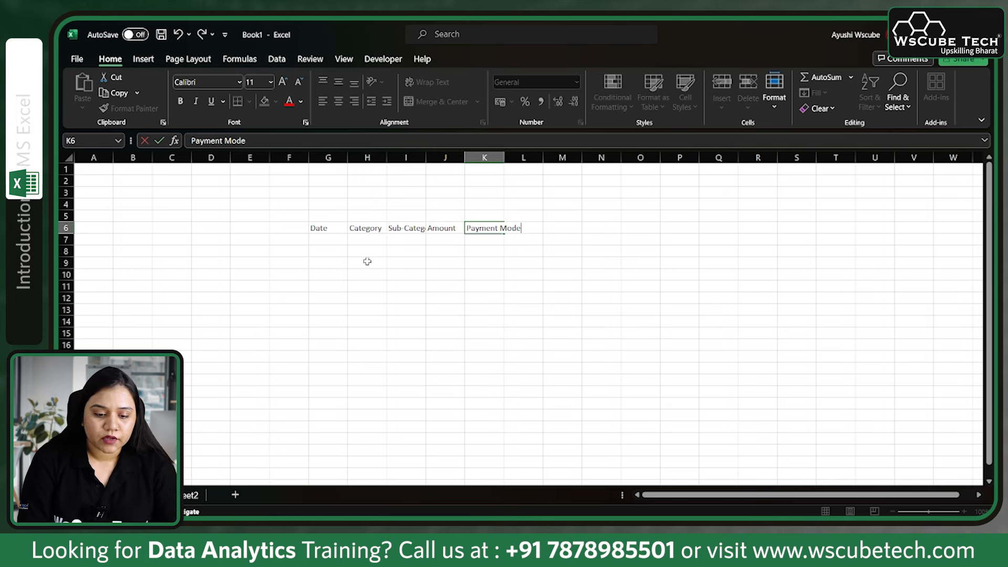
click(405, 262)
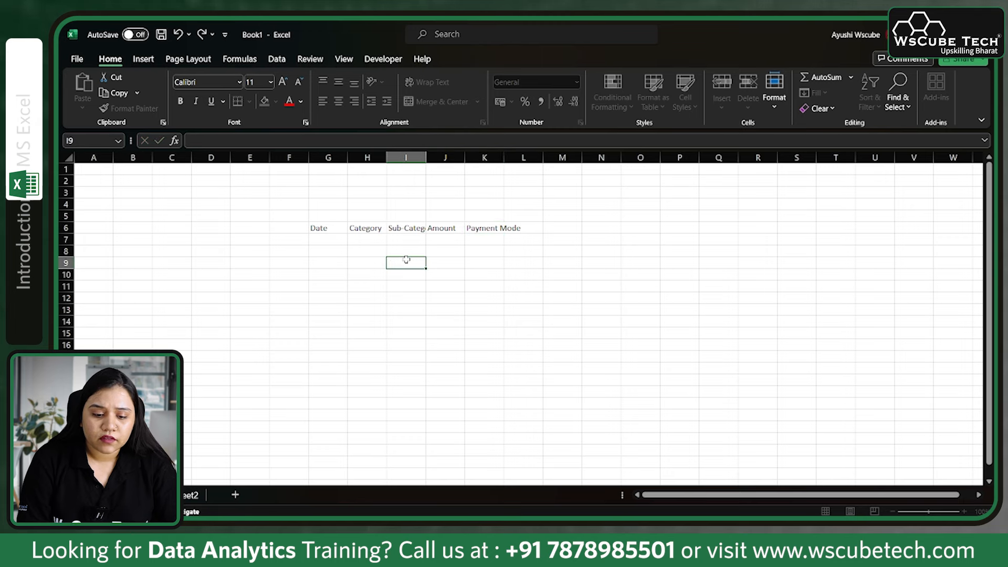
click(406, 228)
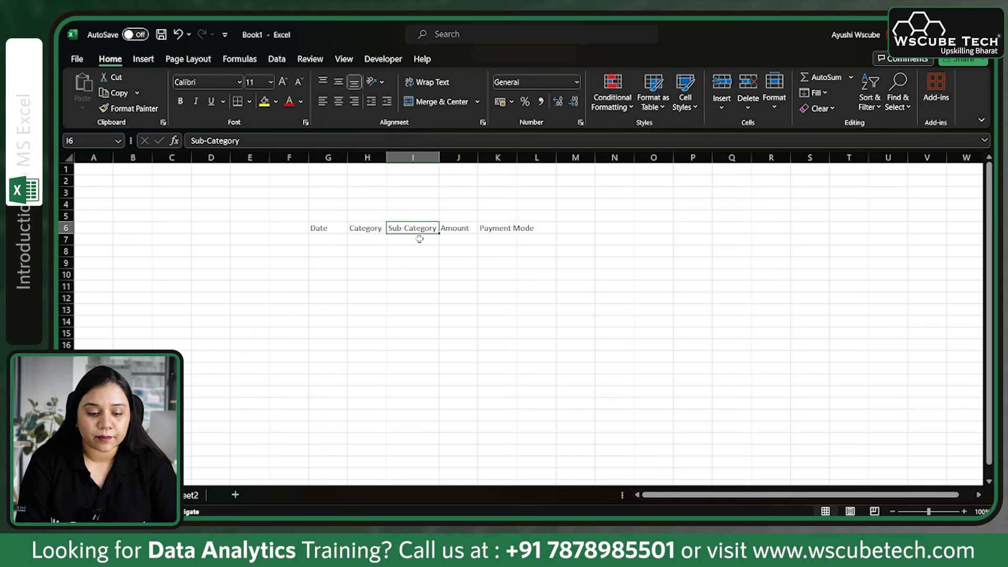
- AutoFit column widths so Sub-Category shows fully, then select cell G7 under Date
click(328, 157)
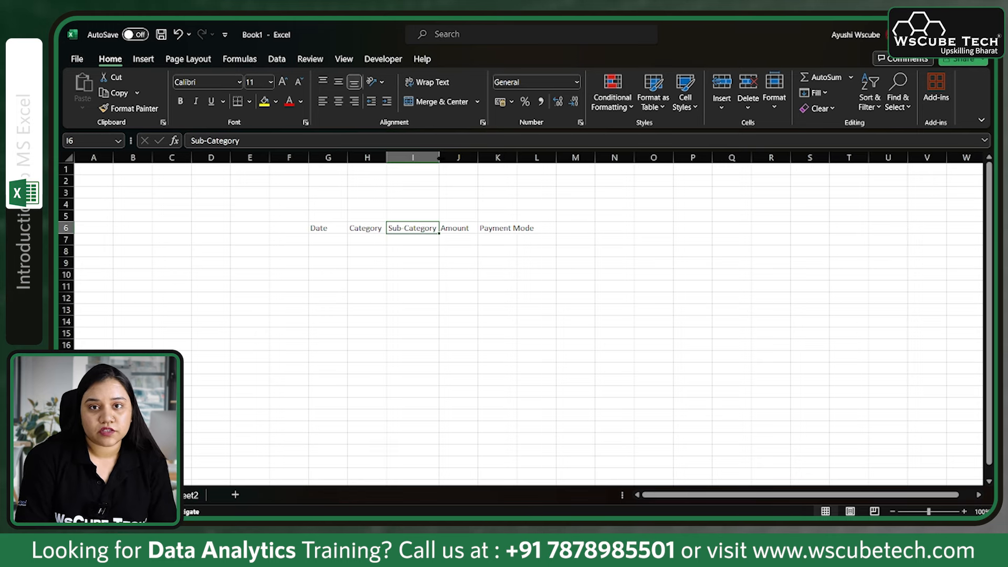
click(328, 239)
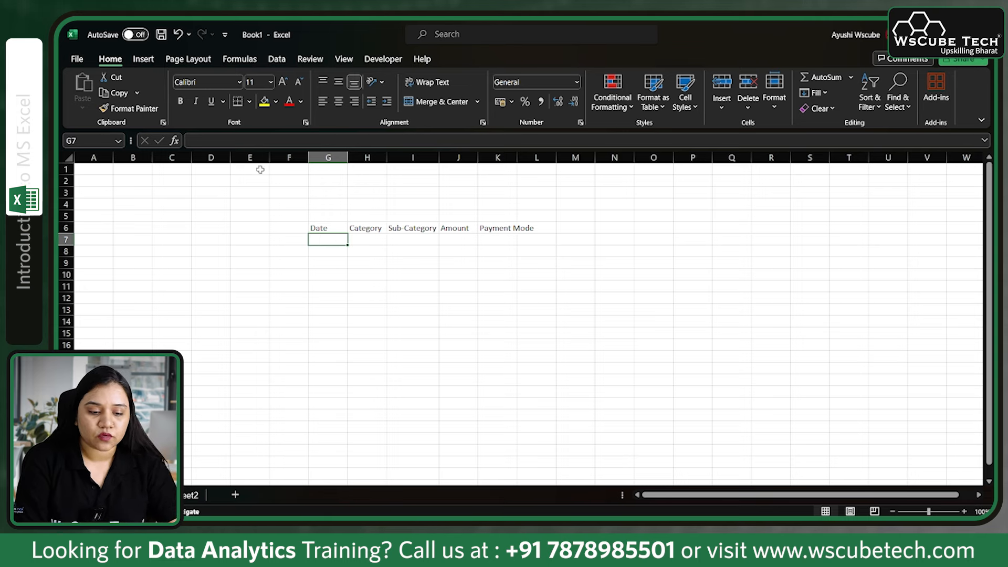
- Merge rows 1 to 3 into a centred title area reading 'December Expenses'
drag(93, 168, 250, 180)
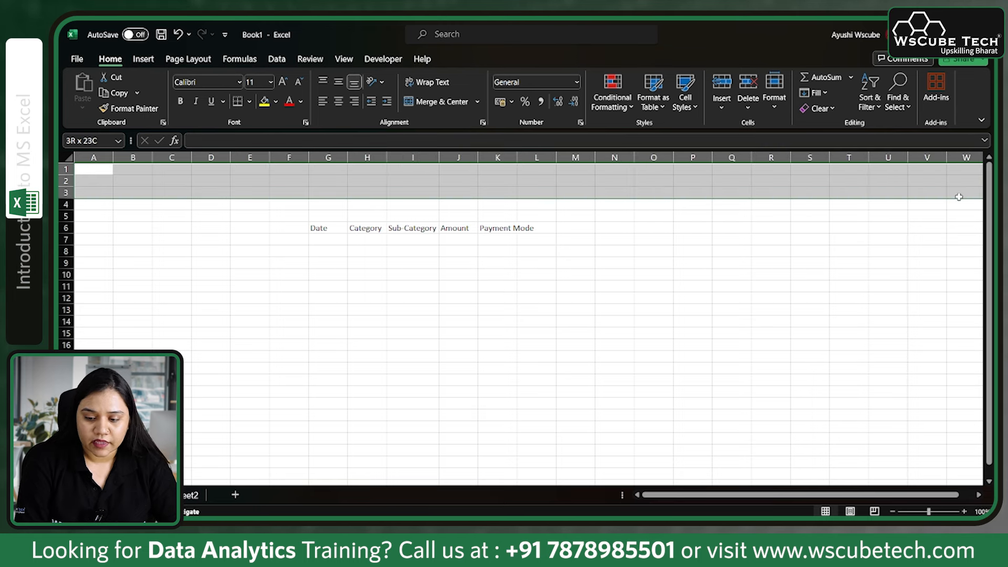
click(94, 169)
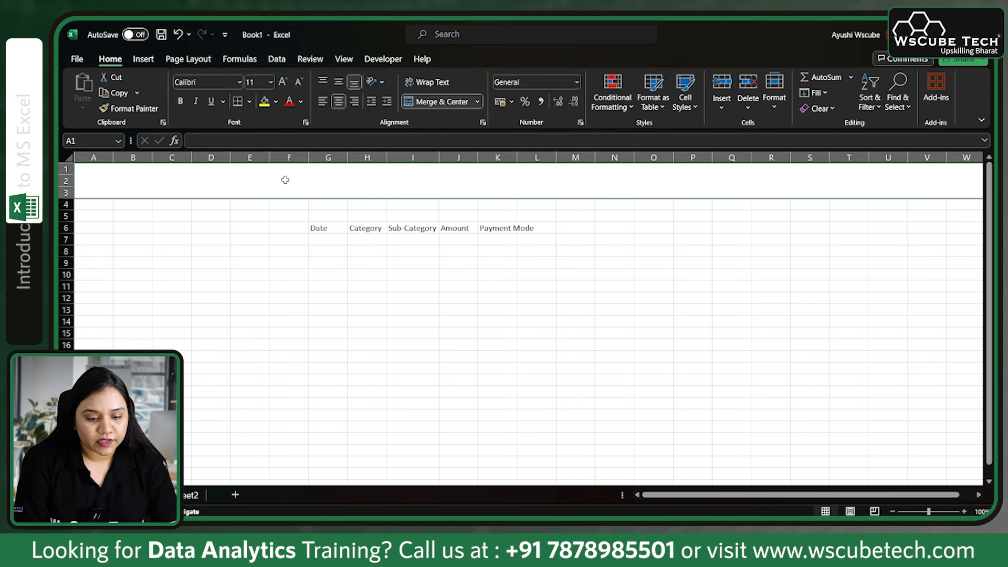
text(Ded)
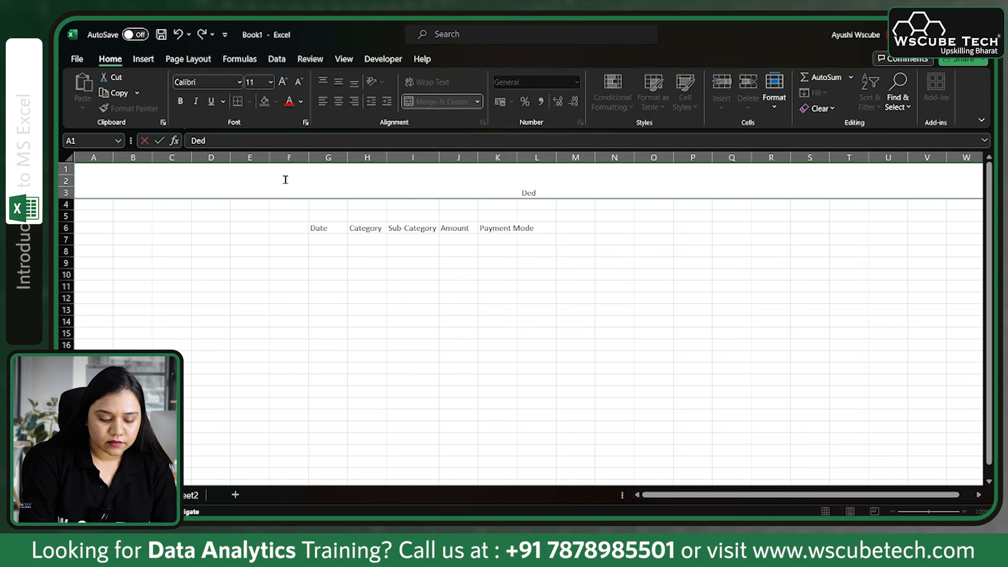
text(December)
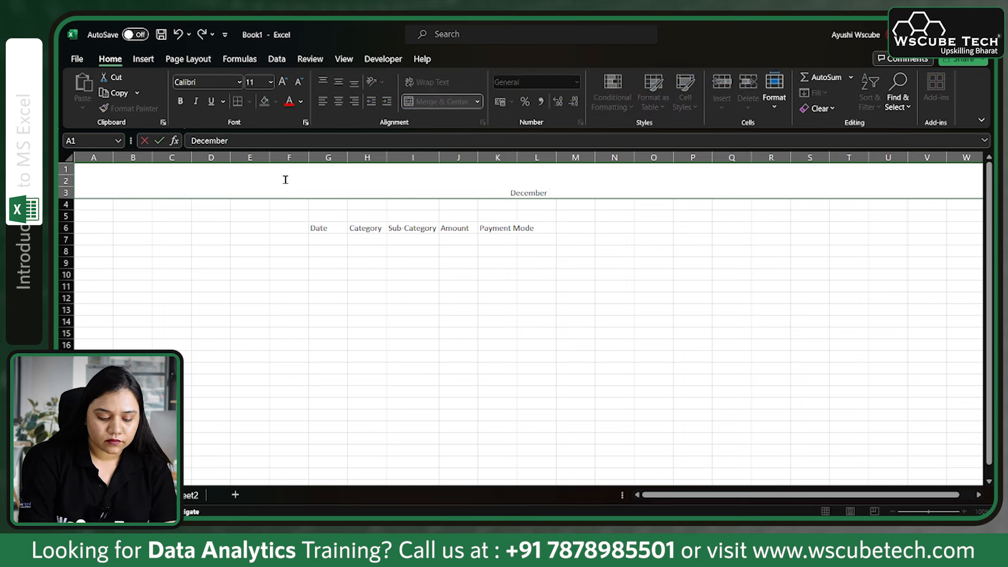
text(Expenses)
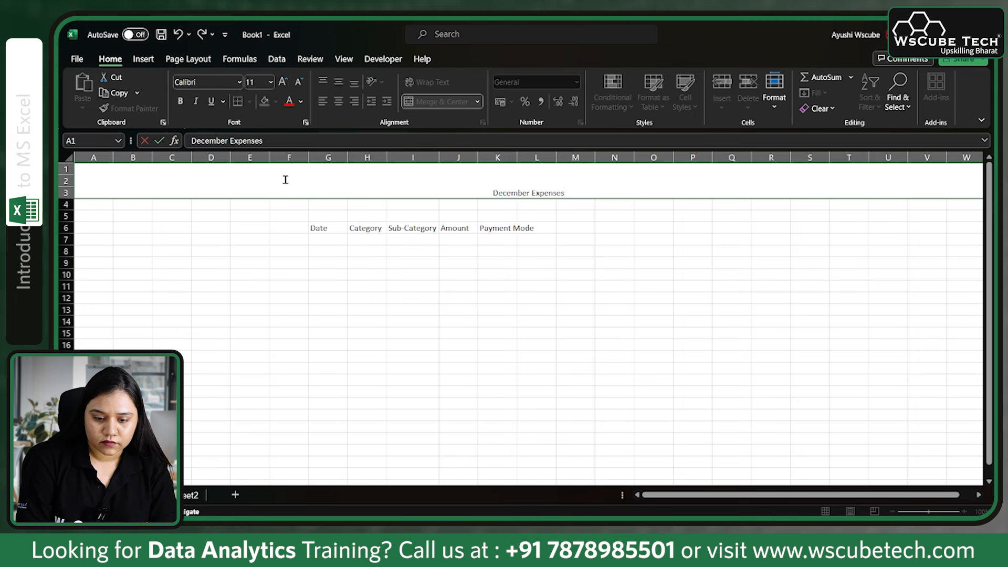
- Enlarge the title font and give it light text on a dark fill banner
click(529, 192)
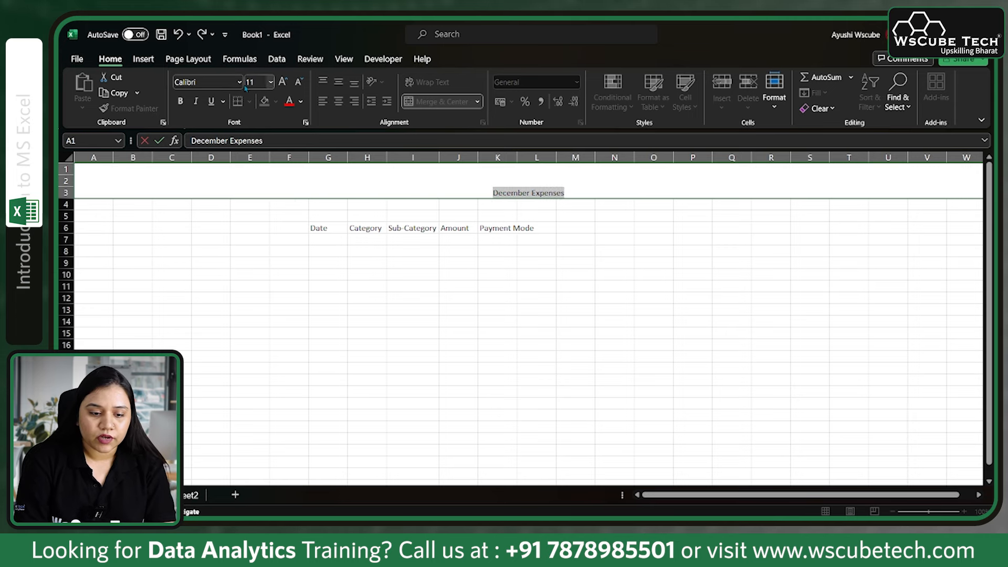
click(269, 82)
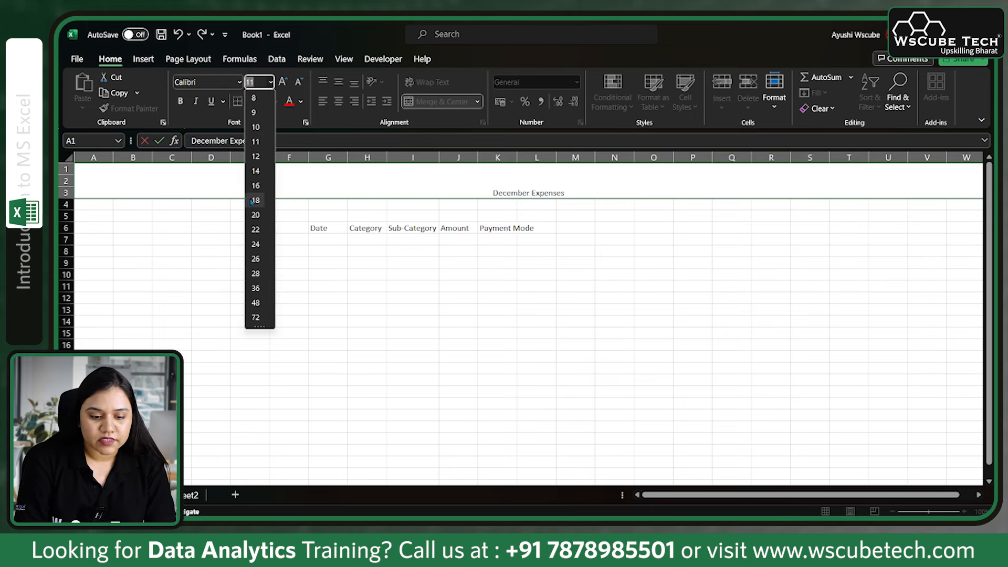
click(256, 200)
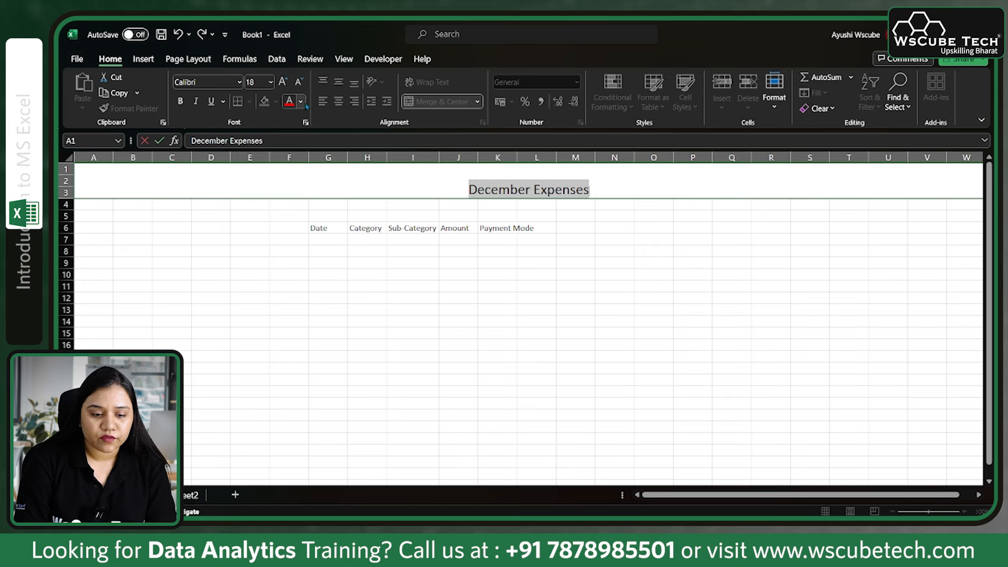
click(299, 102)
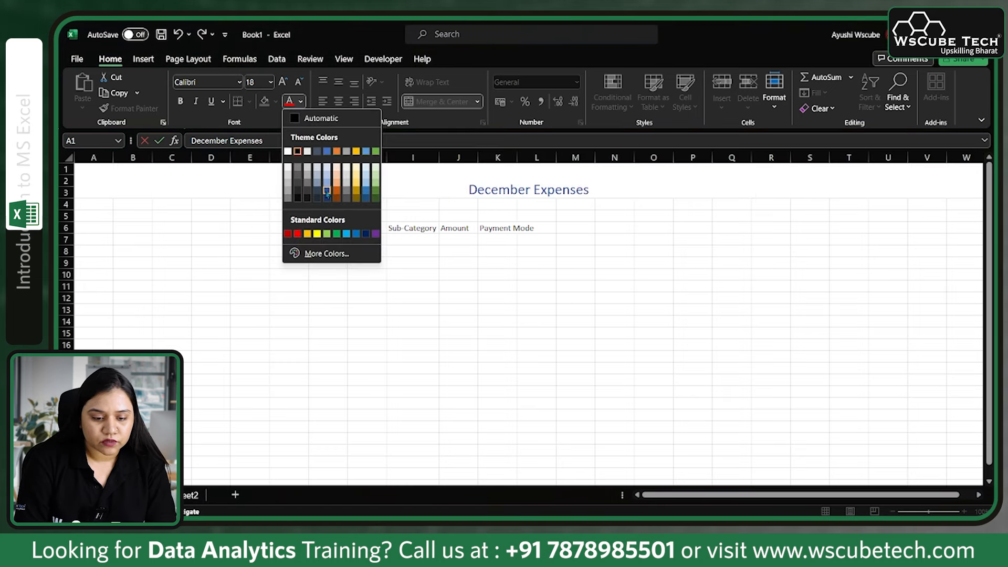
click(325, 192)
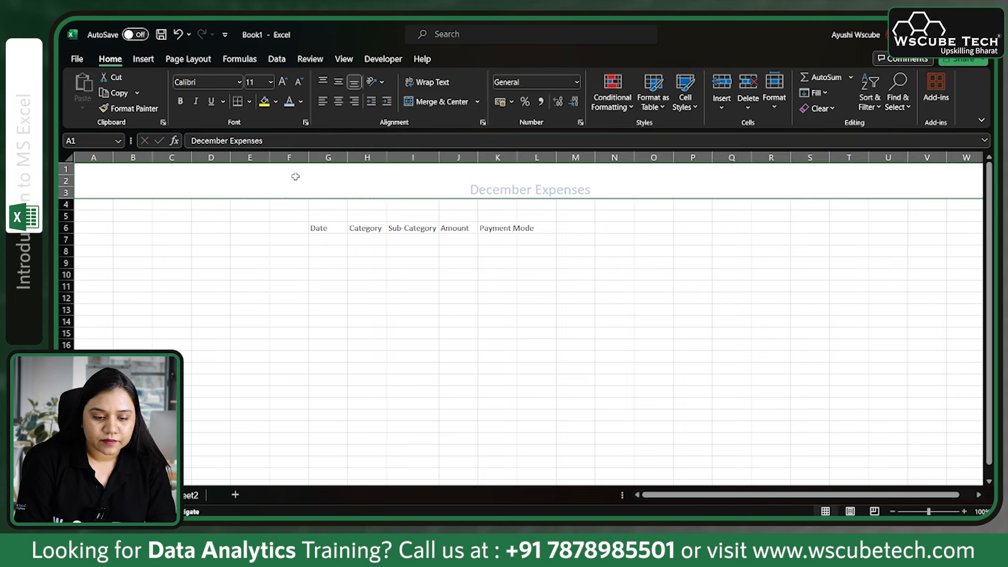
click(276, 102)
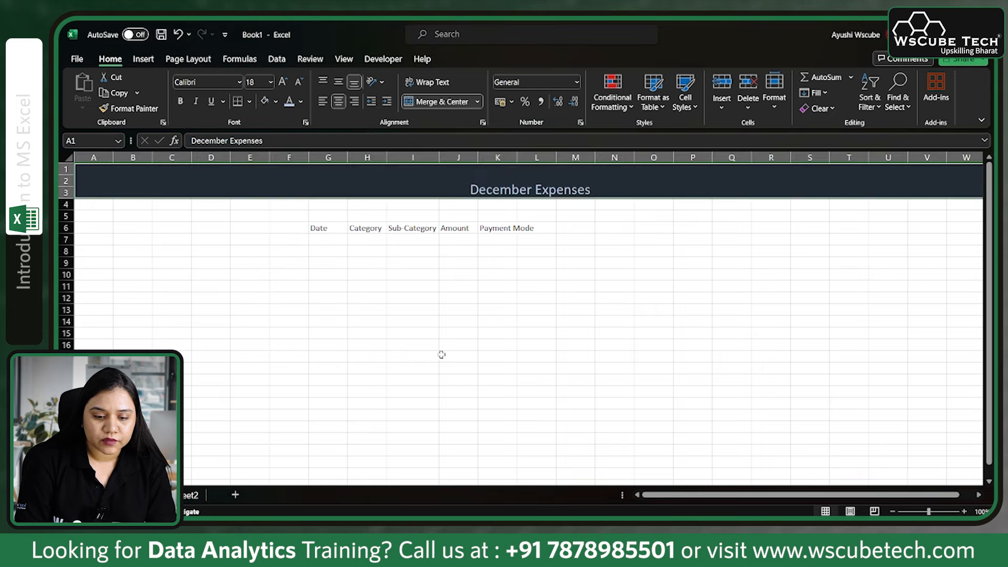
click(575, 274)
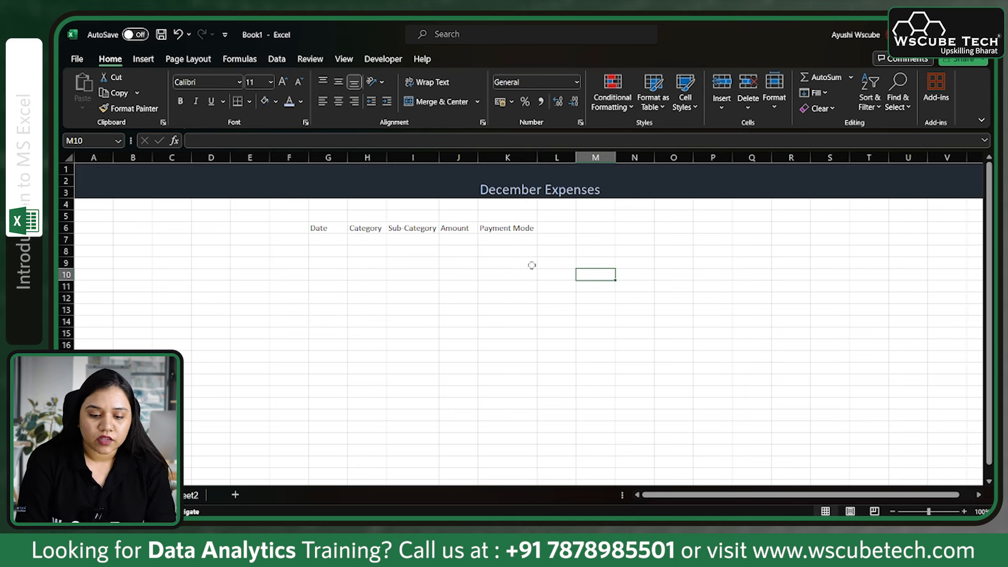
mouse_move(353, 229)
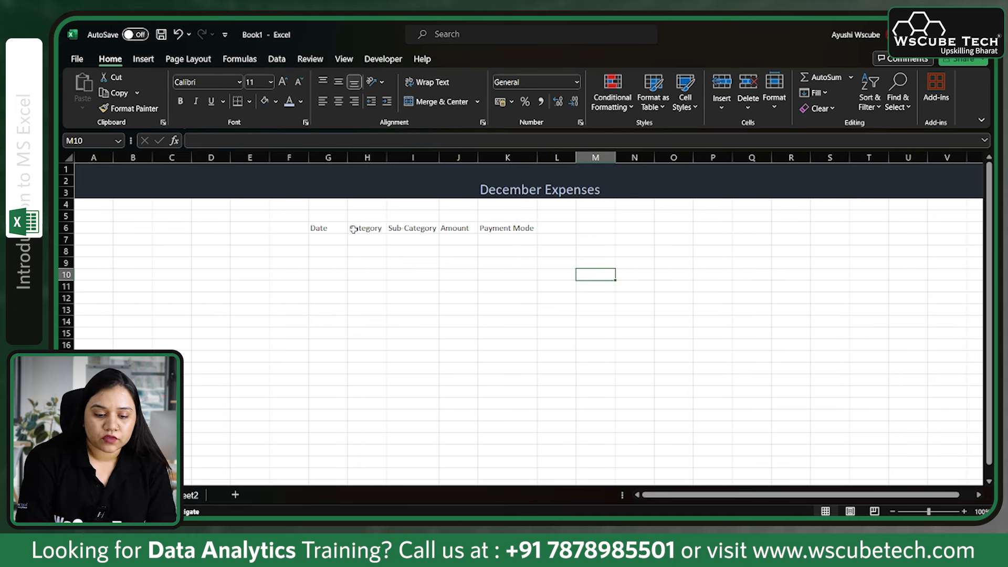
- Enter 01-12-2023, Bill, Phone, 1600, UPI across row 7 under the headers
click(328, 240)
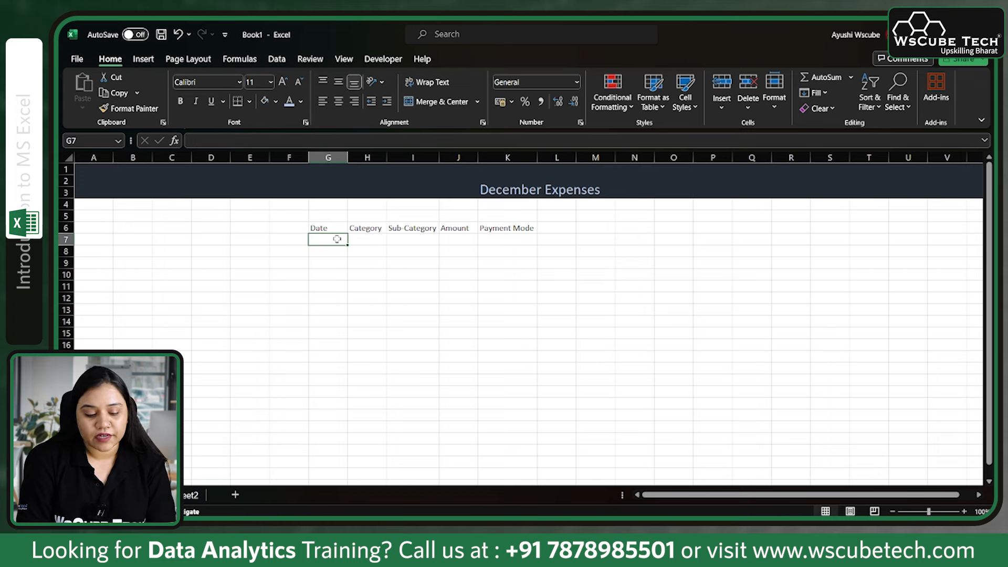
text(1)
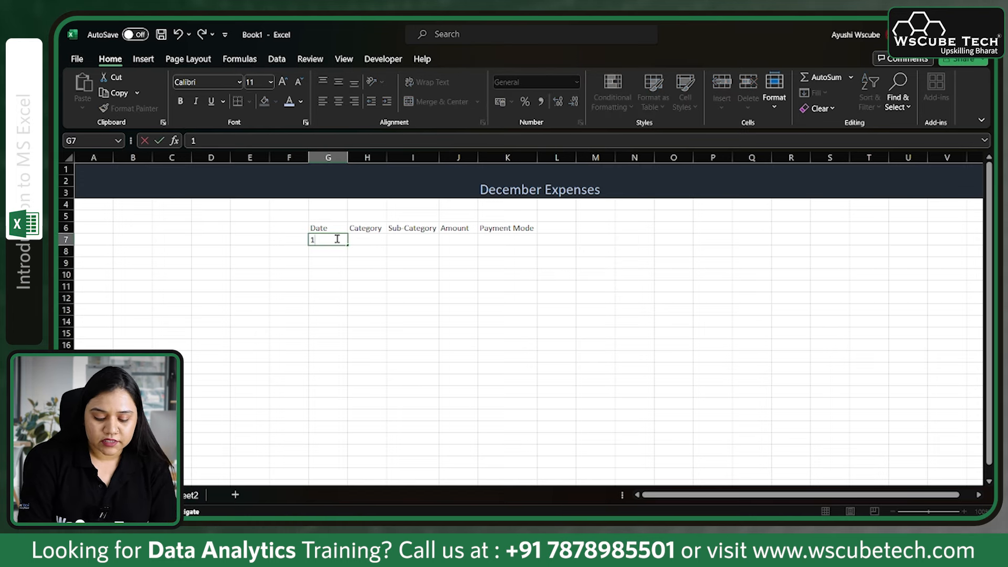
text(-12-2023)
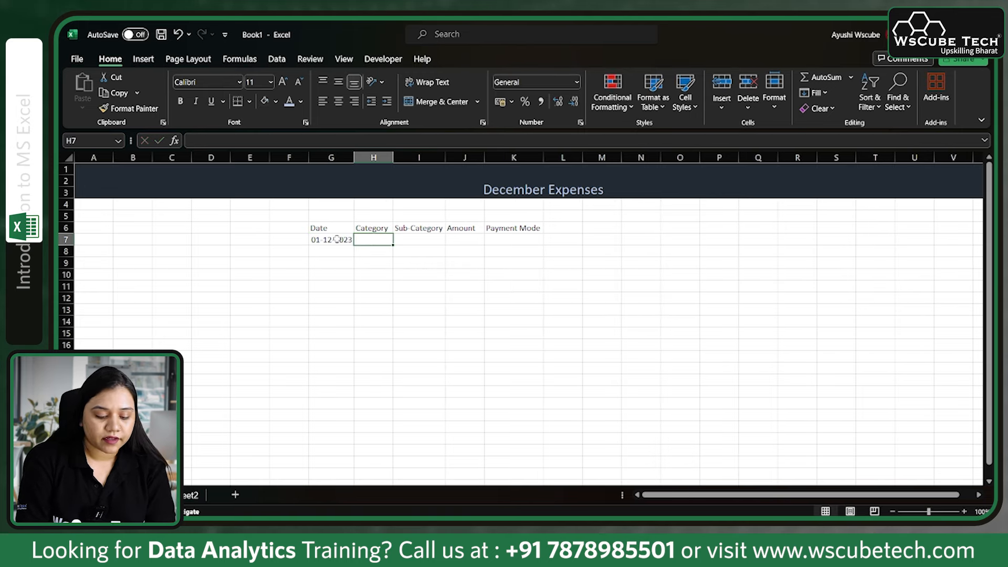
text(Bill)
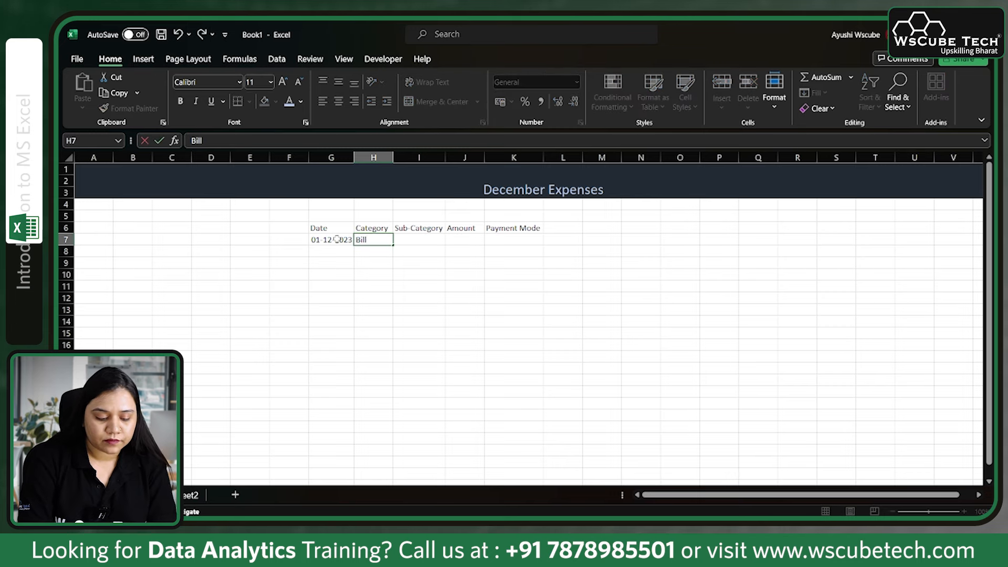
text(Phone)
click(465, 240)
text(1600)
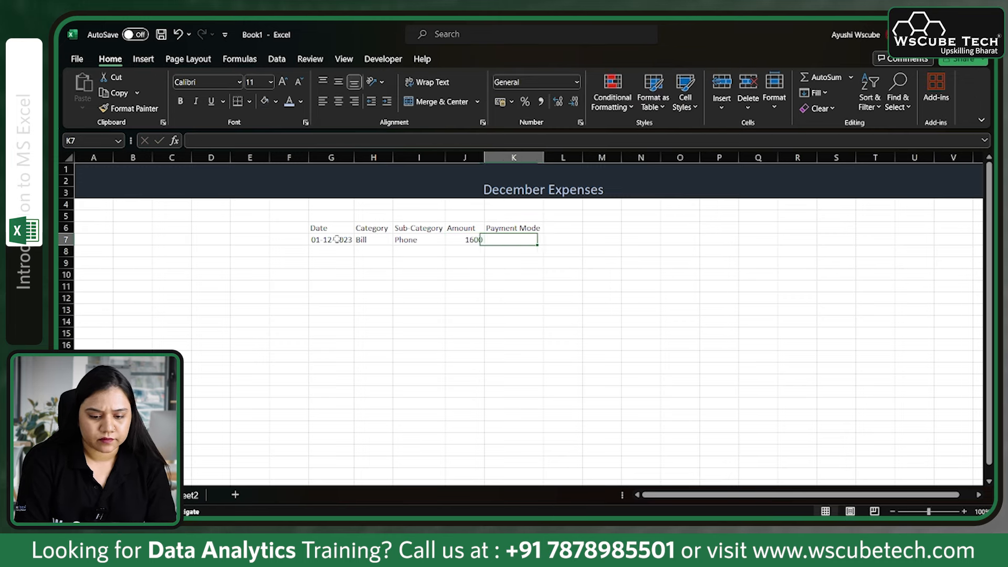
text(UPI)
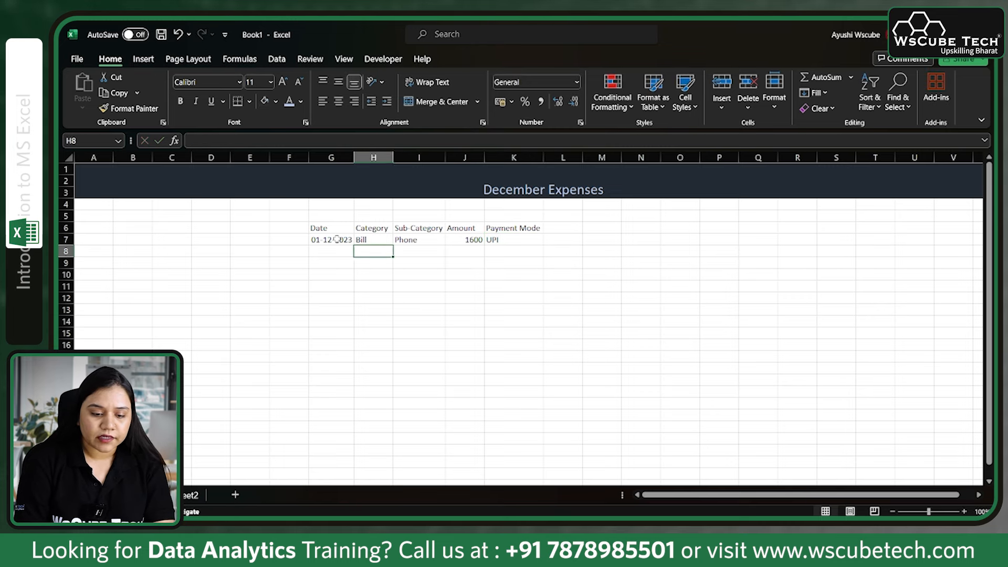
- Enter 03-12-2023, Food, Zomato, 230, Cash across row 8, correcting UPI to Cash
click(331, 251)
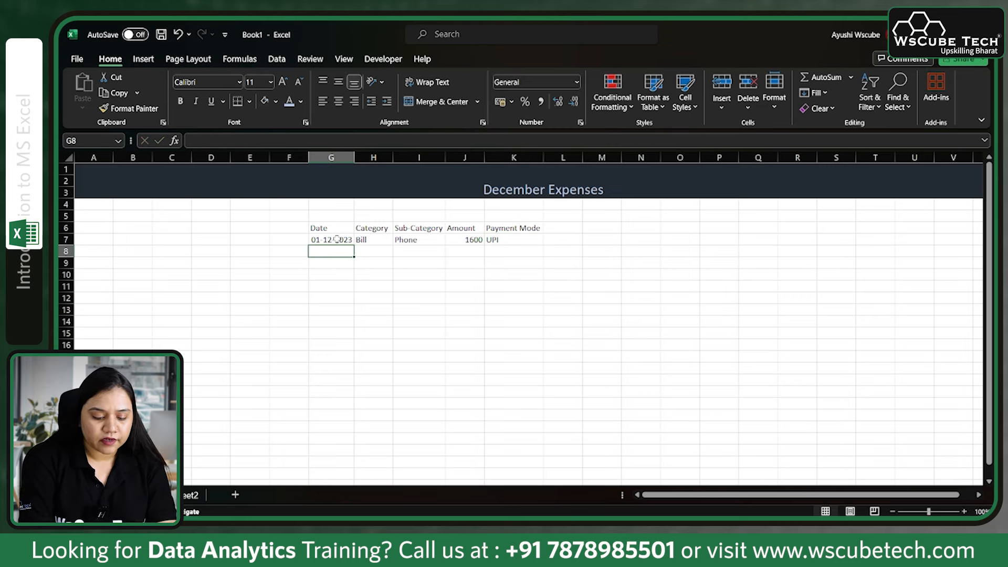
text(03-)
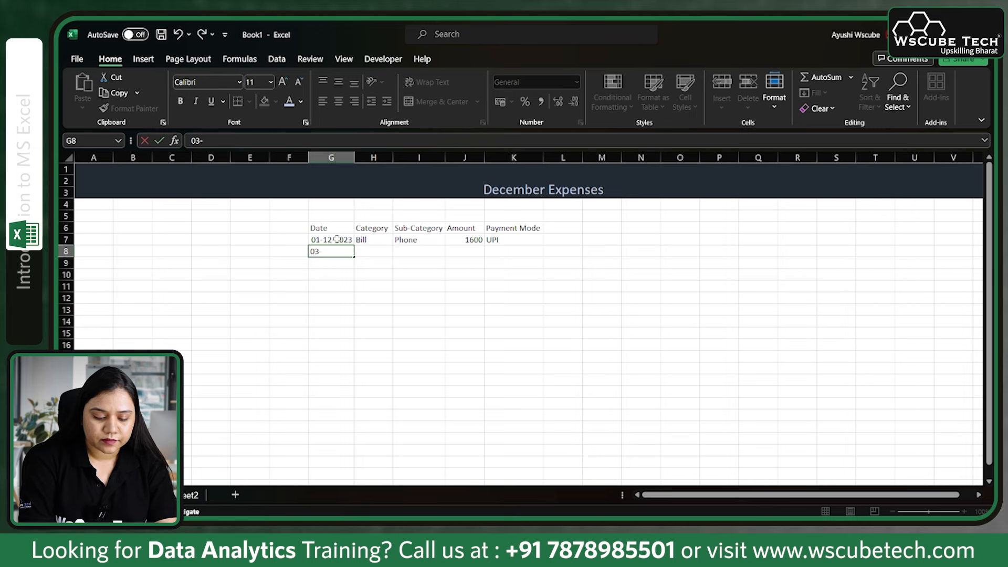
text(12-2)
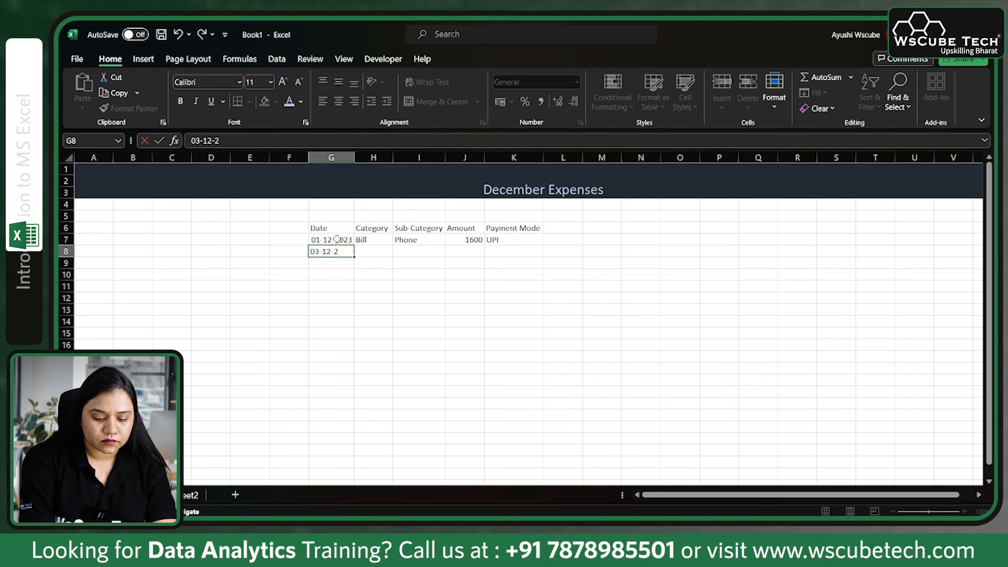
text(023)
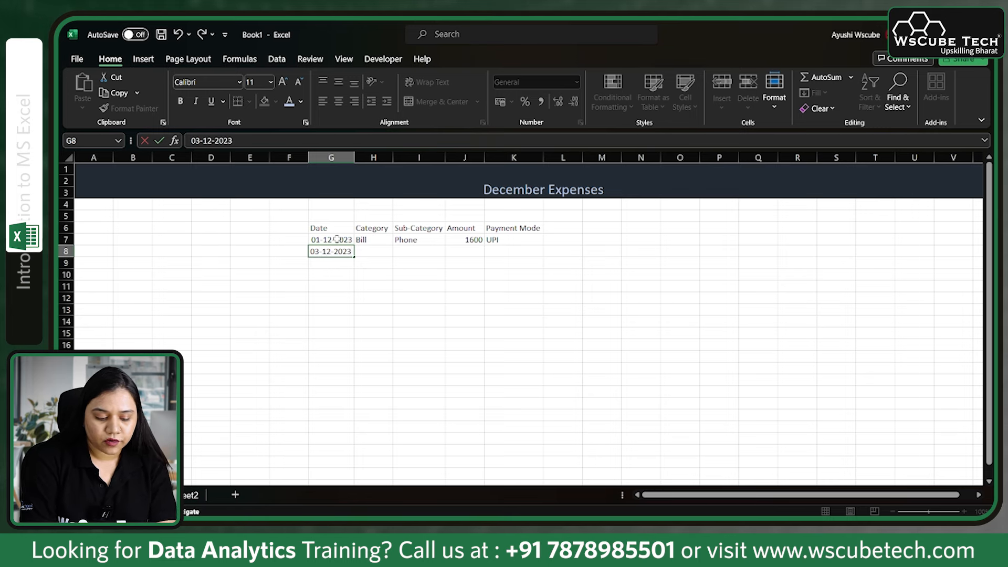
text(Food)
click(419, 251)
text(Zomato)
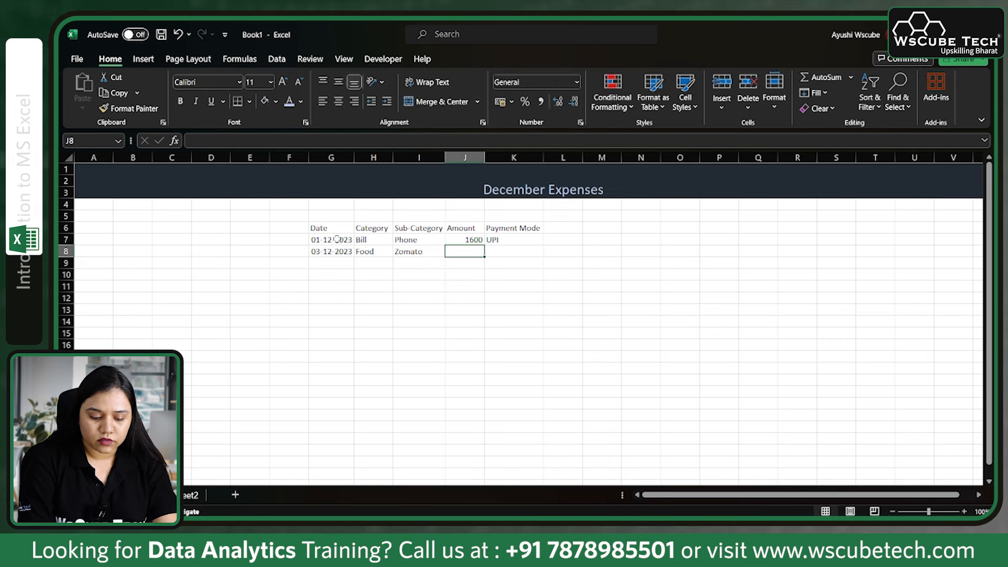
text(230)
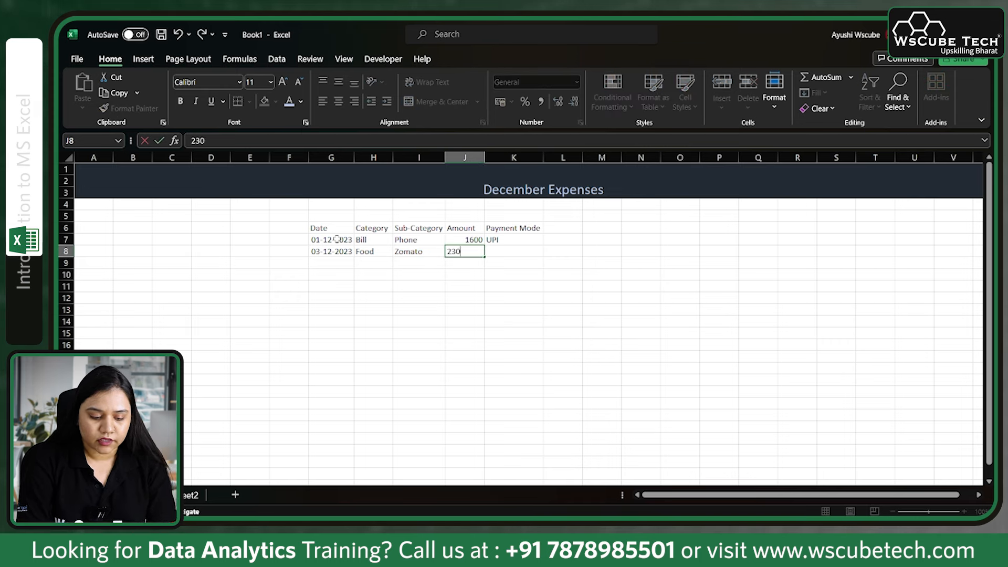
text(UPI)
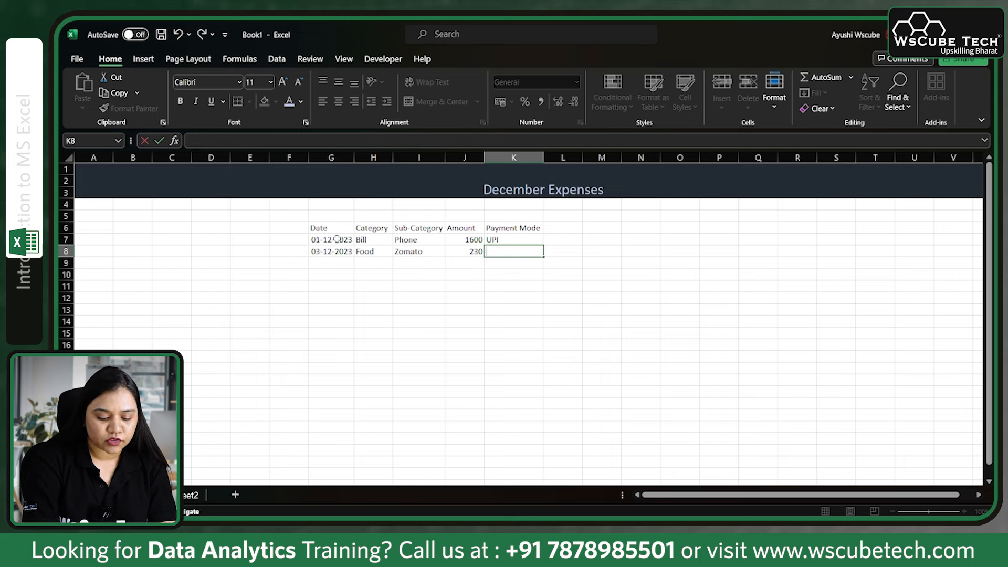
text(Cash)
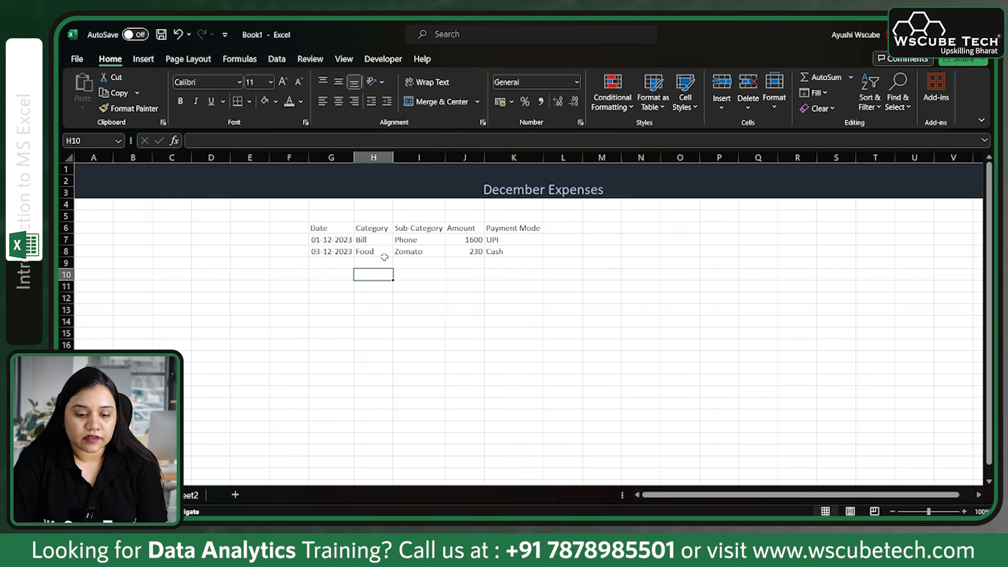
click(372, 251)
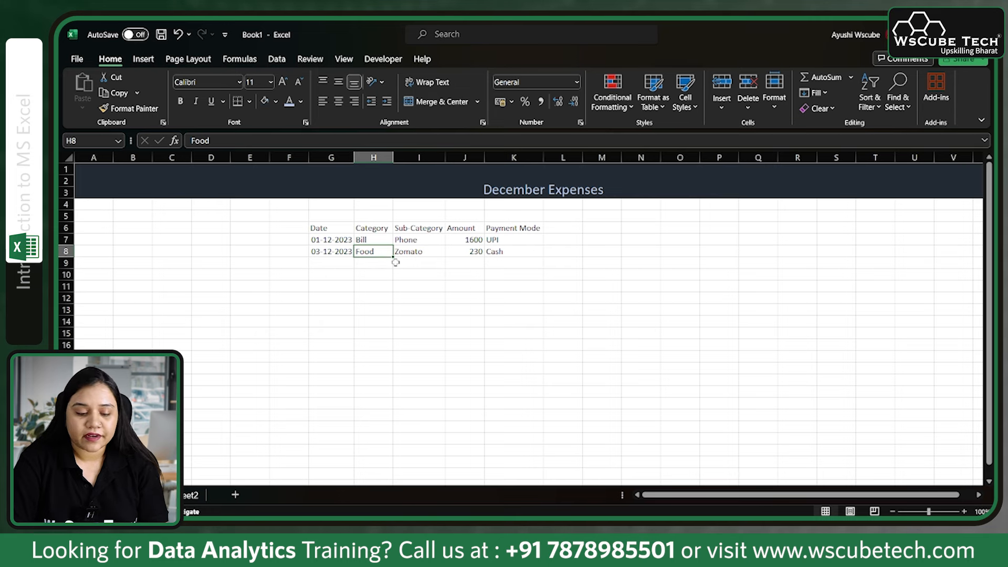
mouse_move(342, 229)
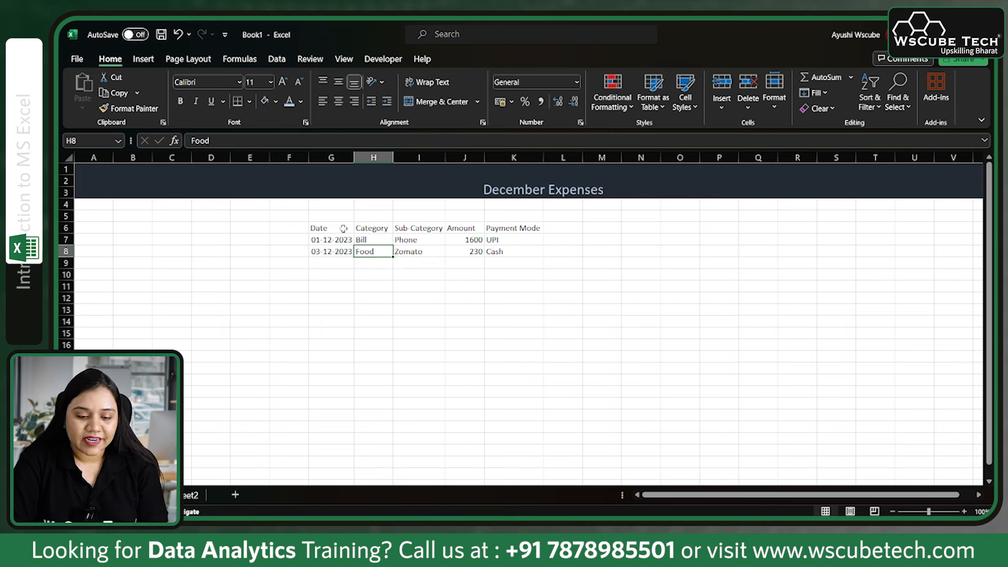
mouse_move(433, 244)
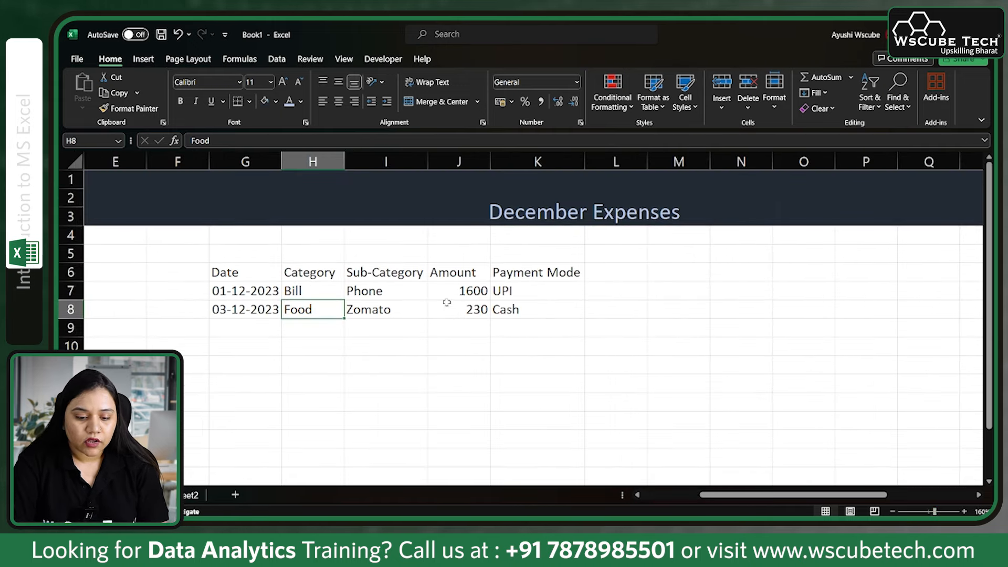
- Convert G6:K8 into an Excel table with 'My table has headers' kept checked
click(385, 309)
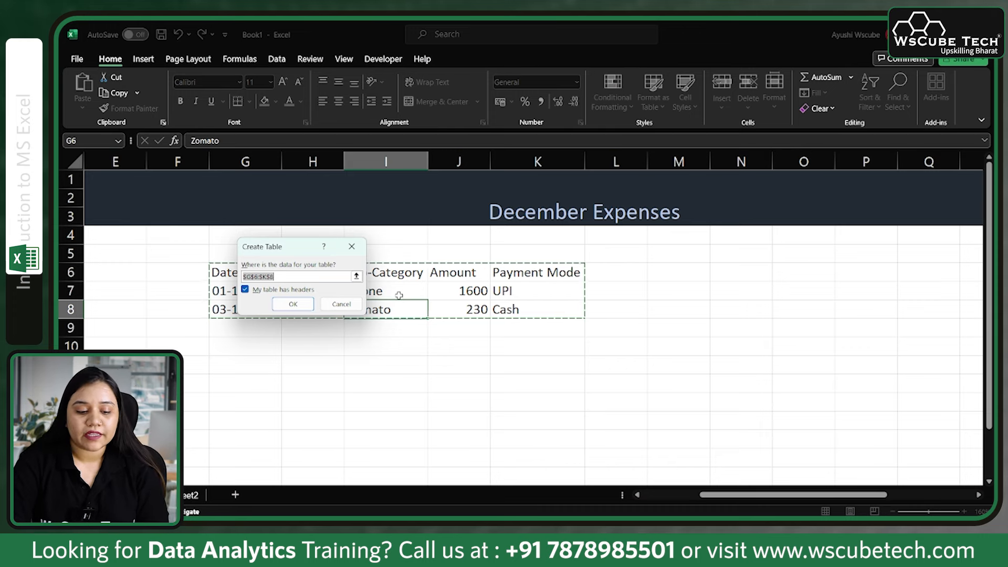
mouse_move(271, 255)
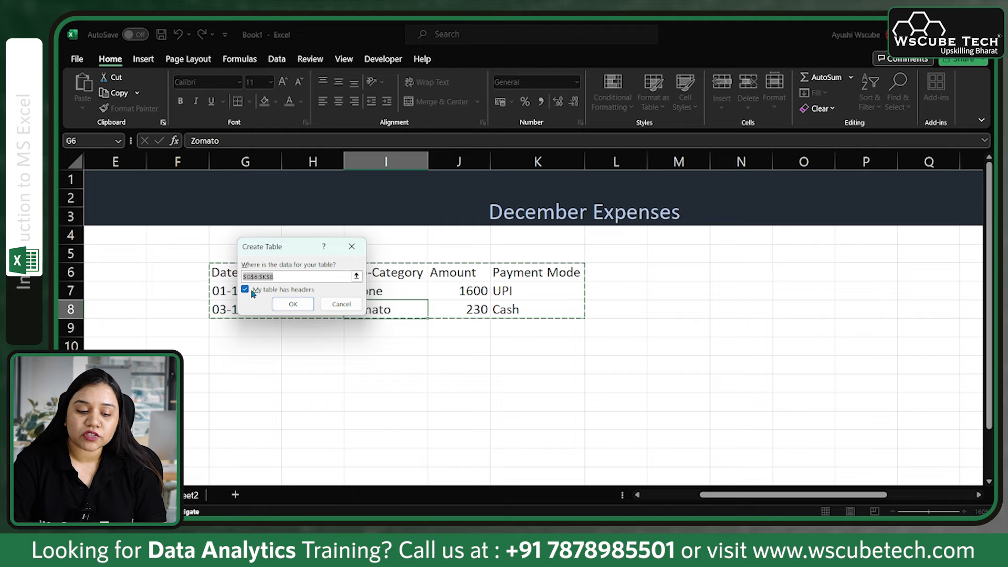
click(245, 289)
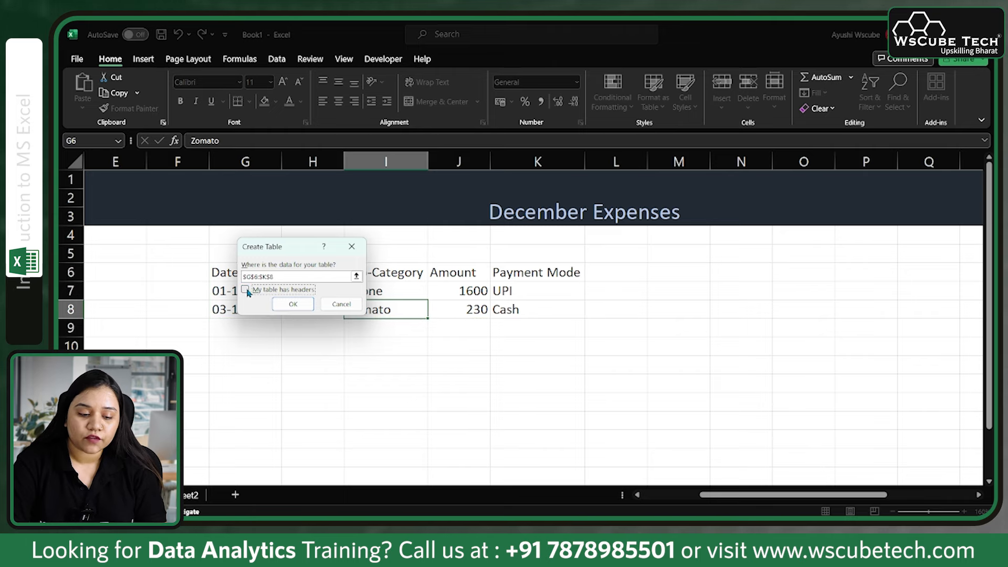
click(293, 304)
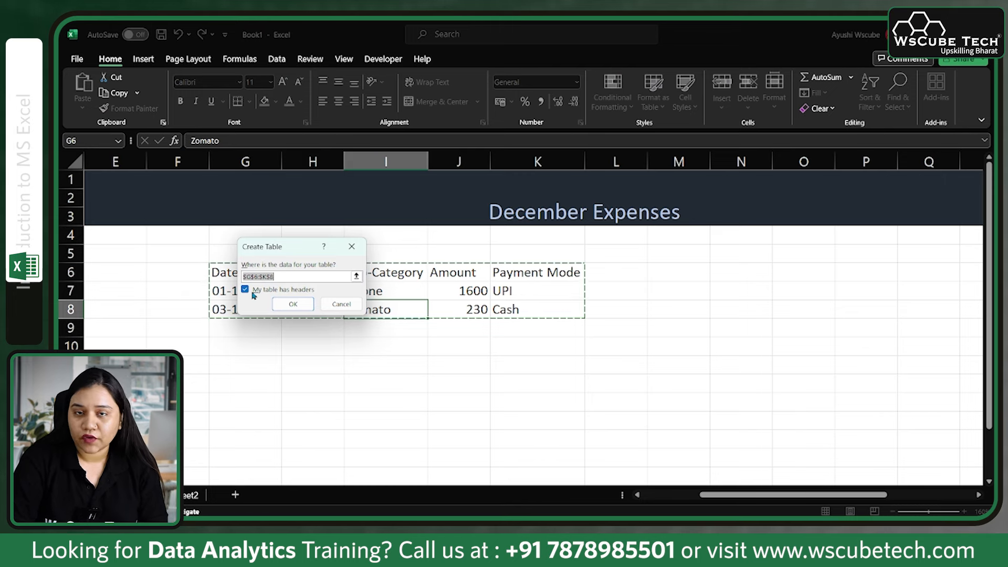
mouse_move(297, 302)
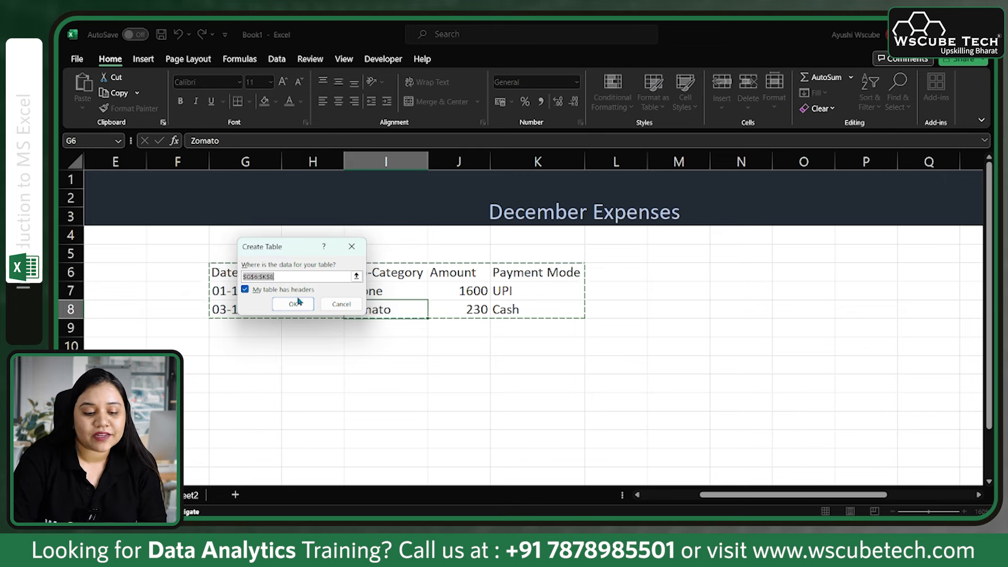
click(291, 304)
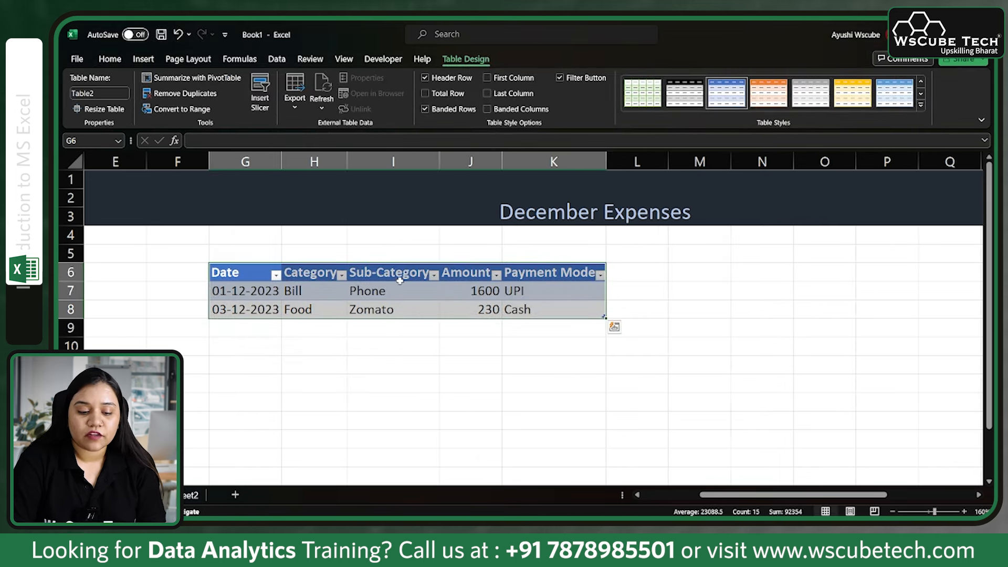
mouse_move(691, 297)
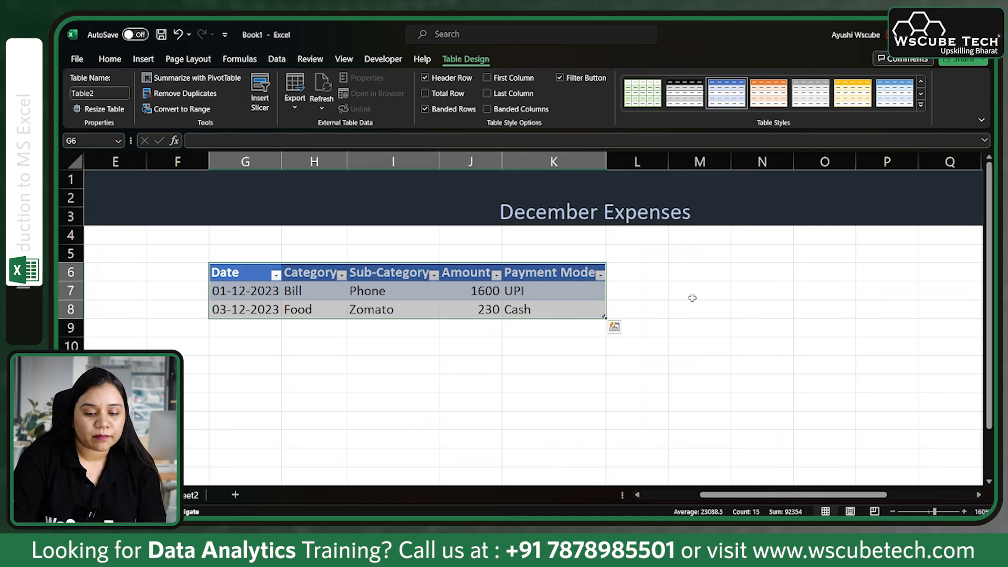
- Undo the table conversion, then recreate the table with headers via Insert > Table
click(554, 309)
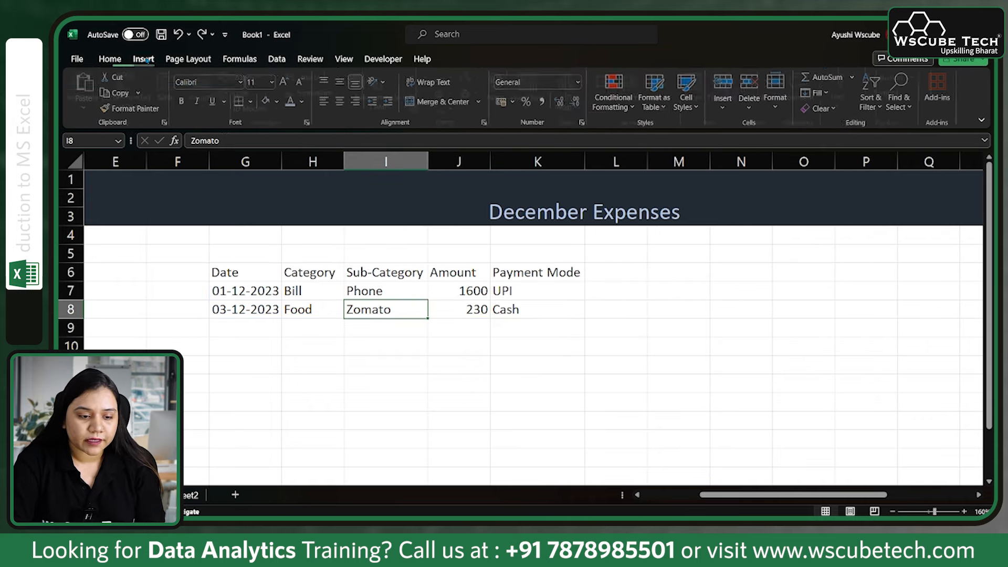
mouse_move(171, 87)
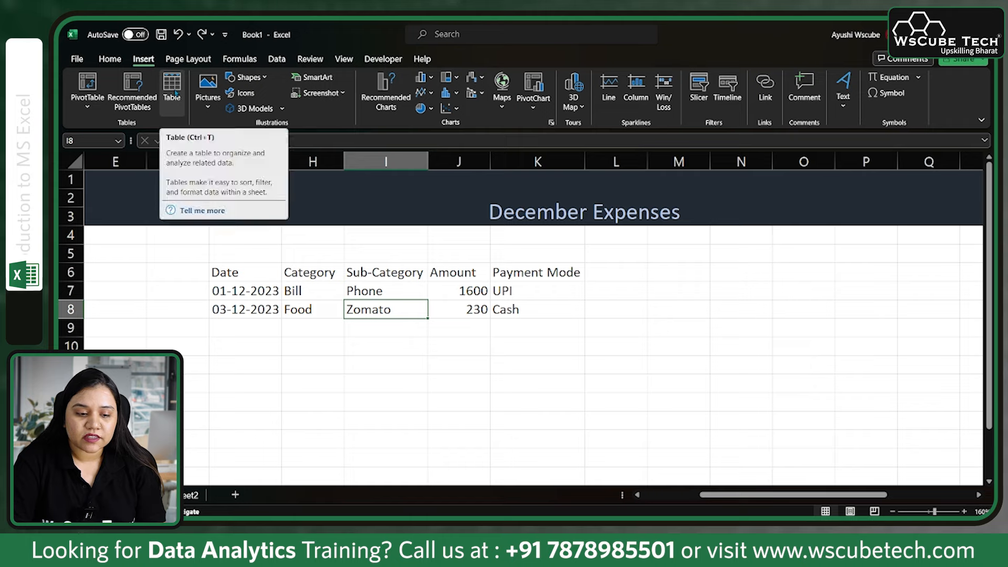
click(171, 87)
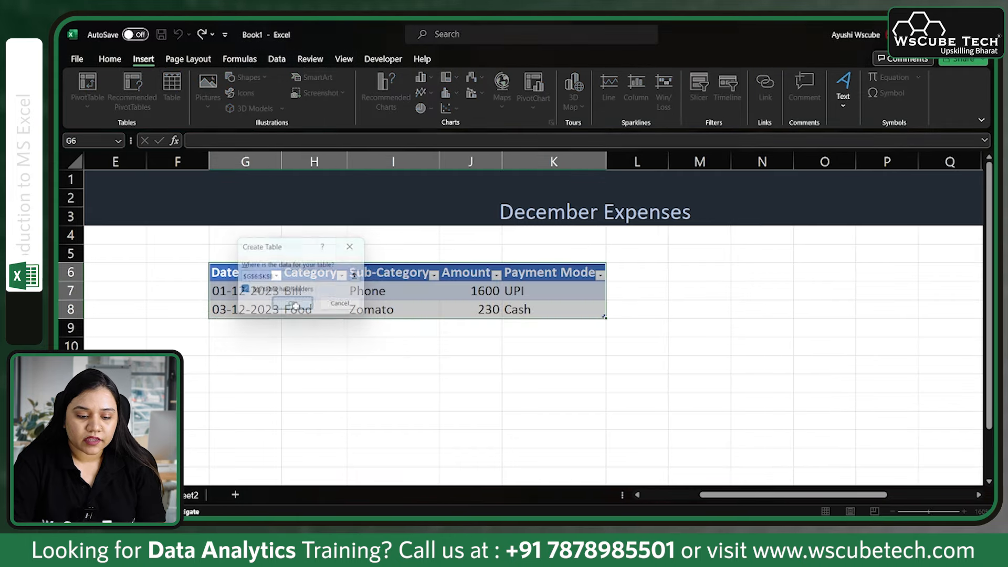
click(292, 302)
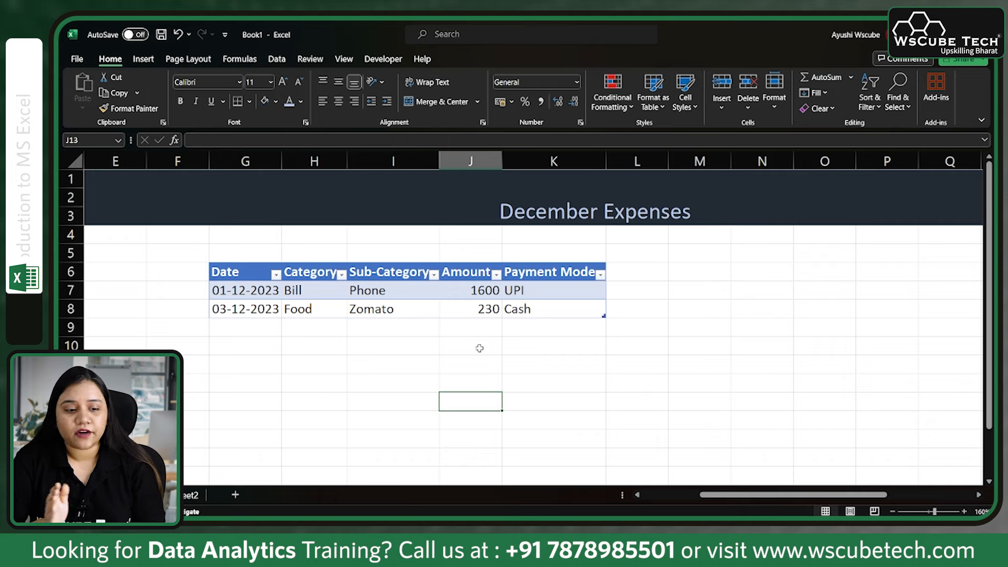
click(143, 58)
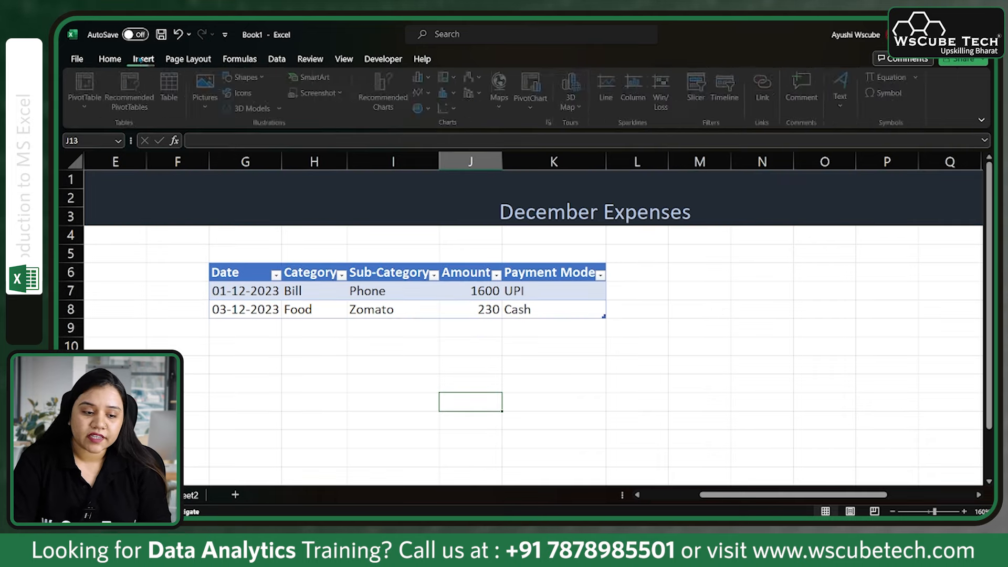
mouse_move(171, 88)
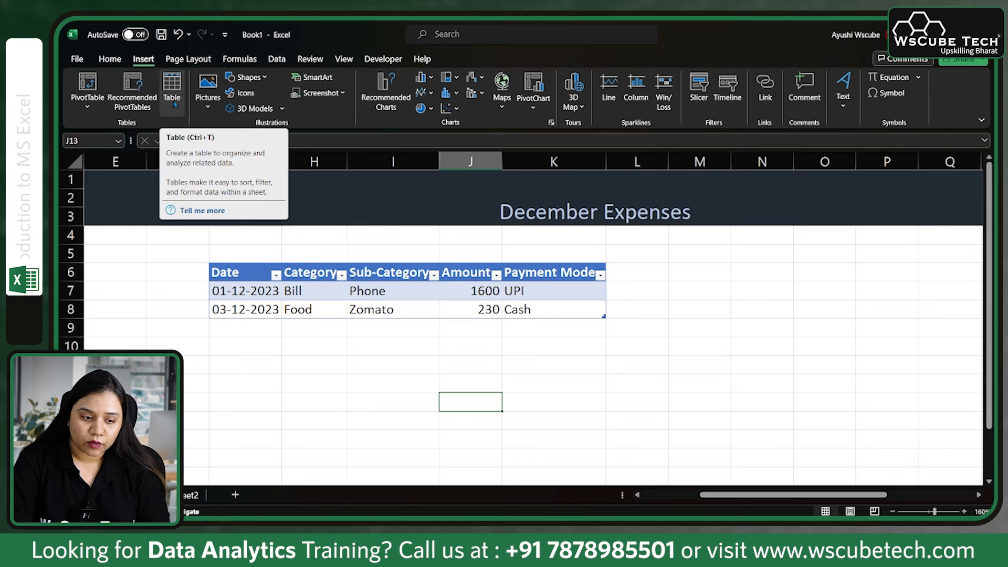
mouse_move(87, 90)
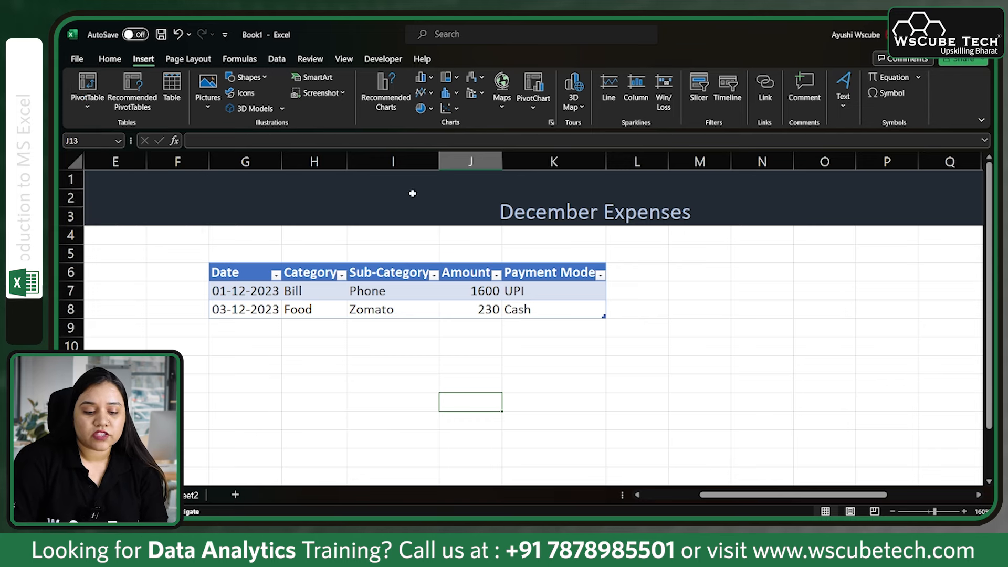
mouse_move(440, 333)
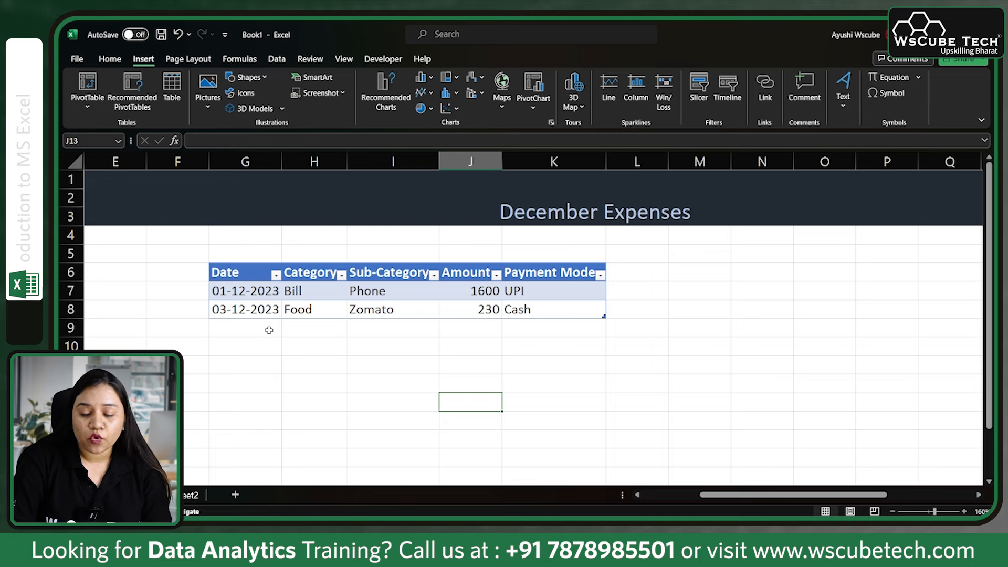
- Enter 04-12-2023, Food, Restaurant, 340, Card in row 9 so the table absorbs it
click(245, 328)
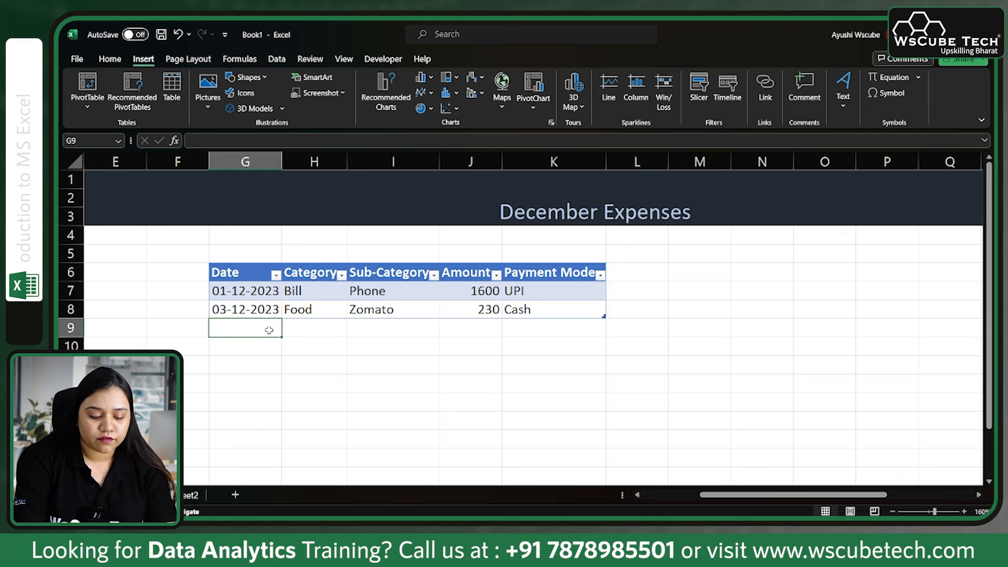
text(04-12-2023)
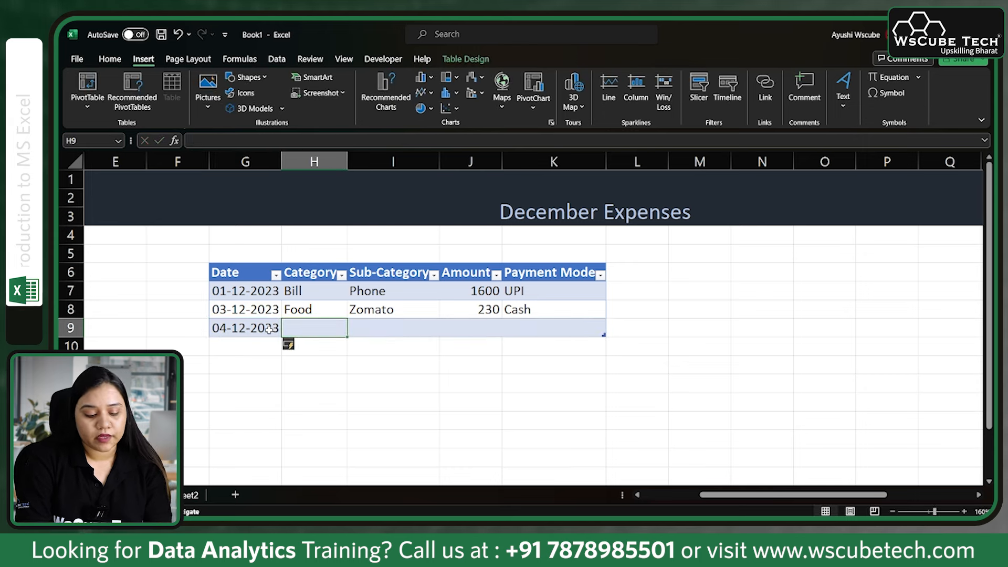
text(Food)
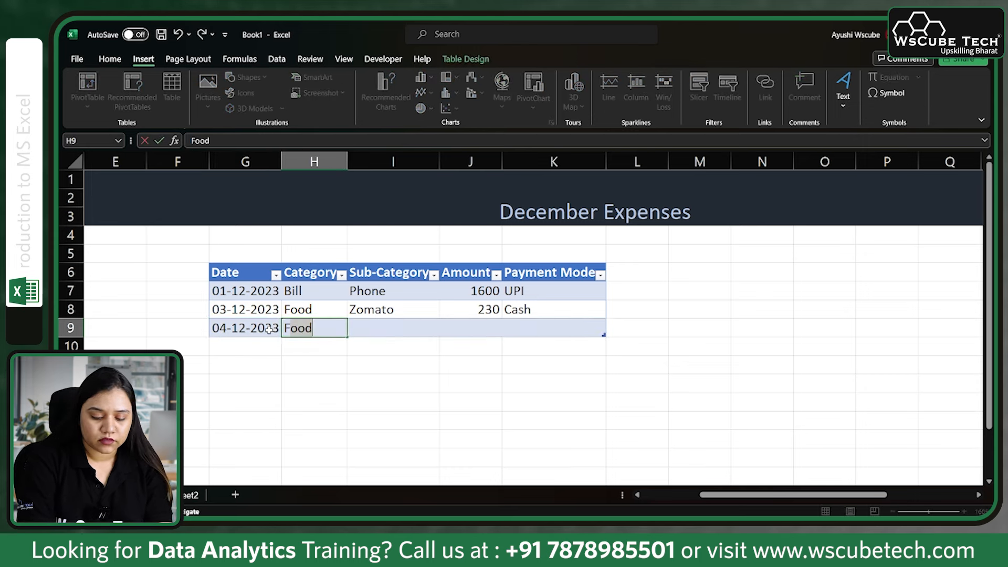
text(R)
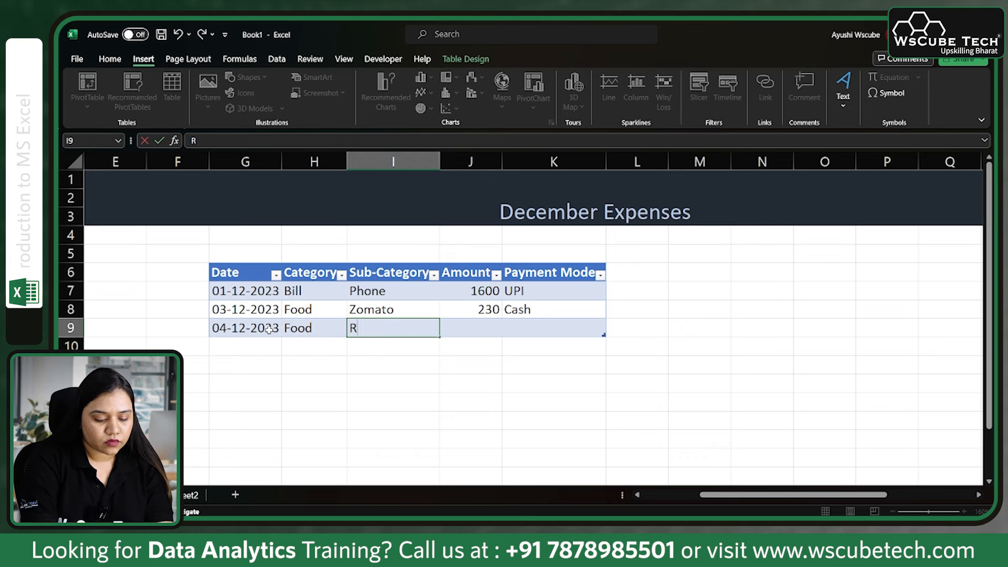
text(estau)
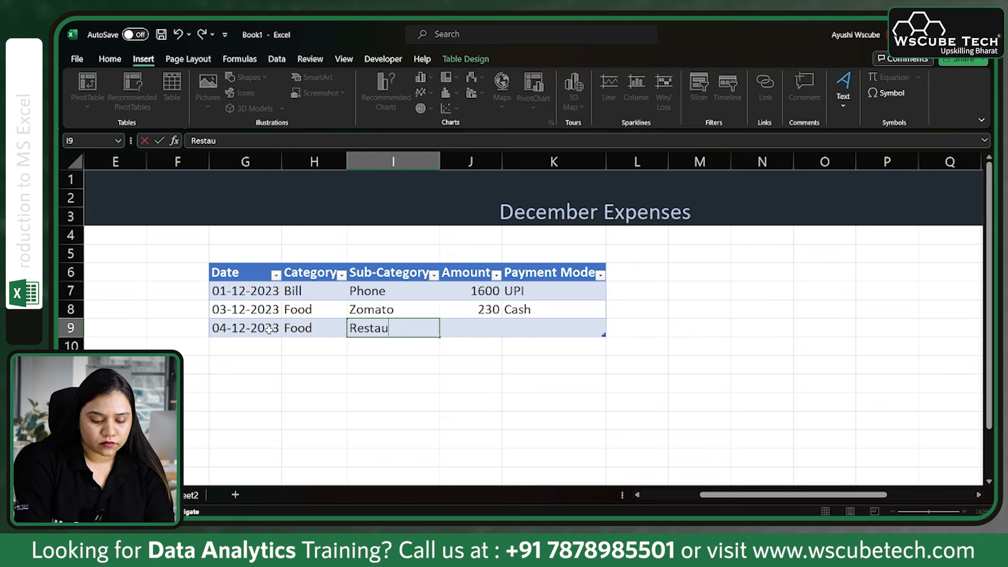
key(Tab)
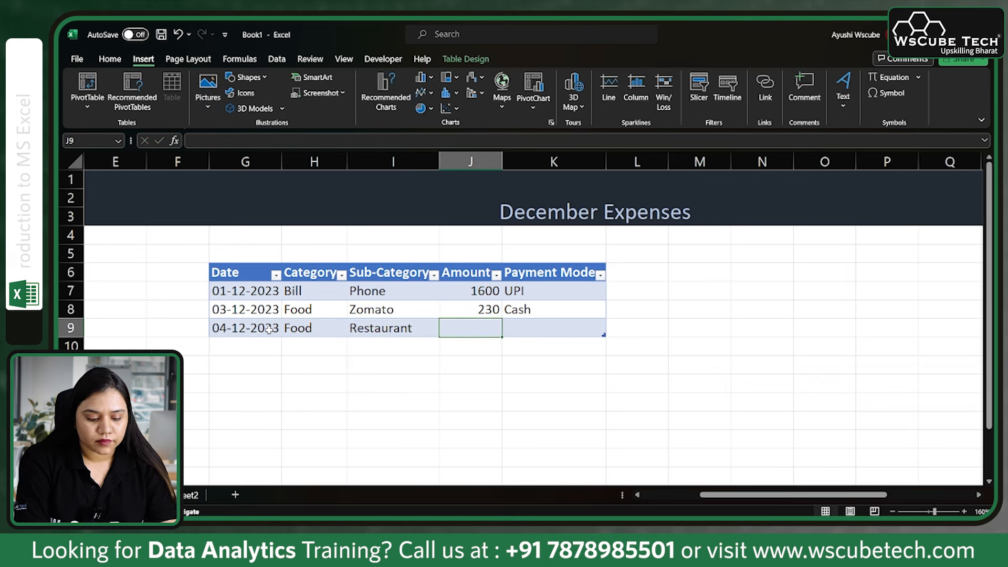
text(340)
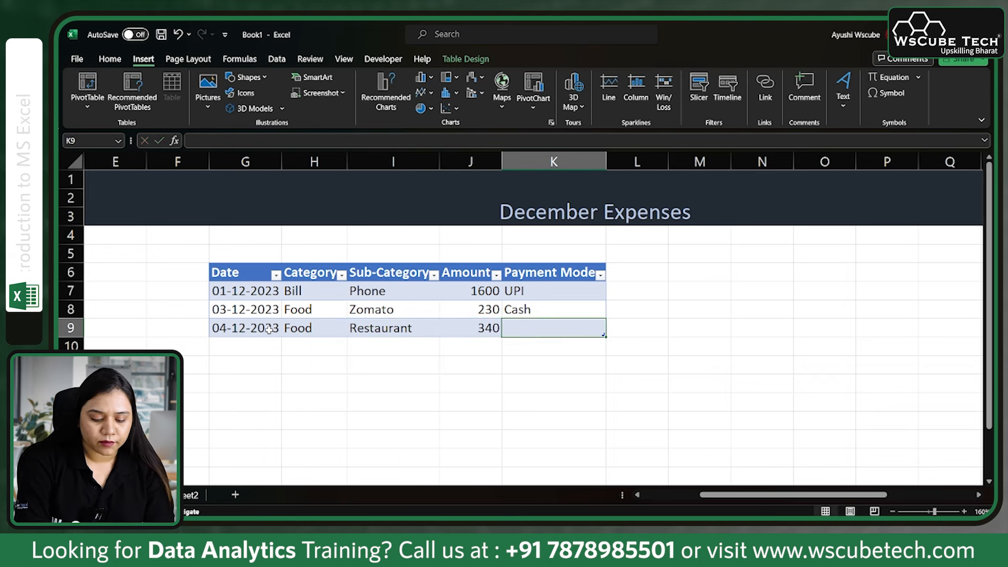
text(Card)
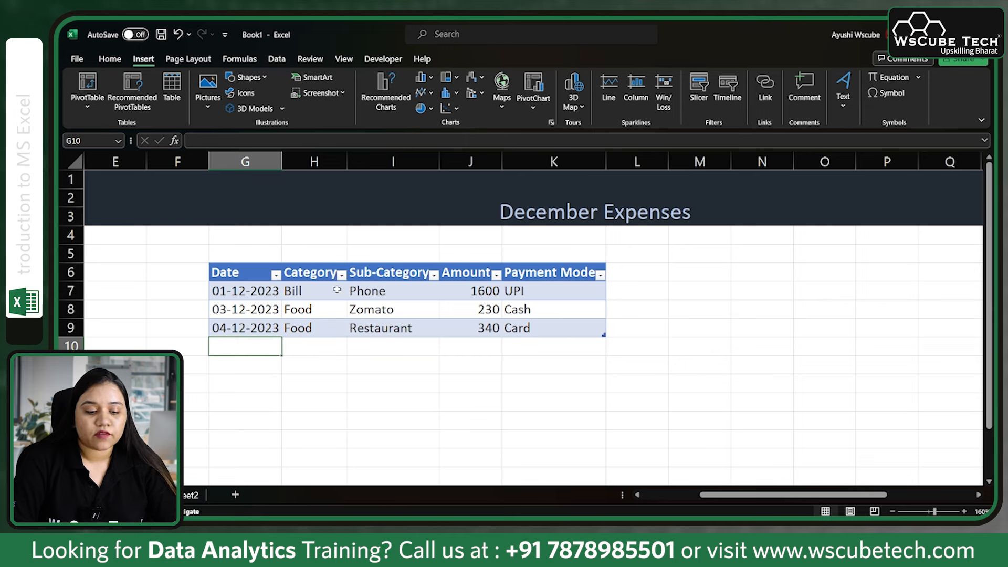
click(366, 290)
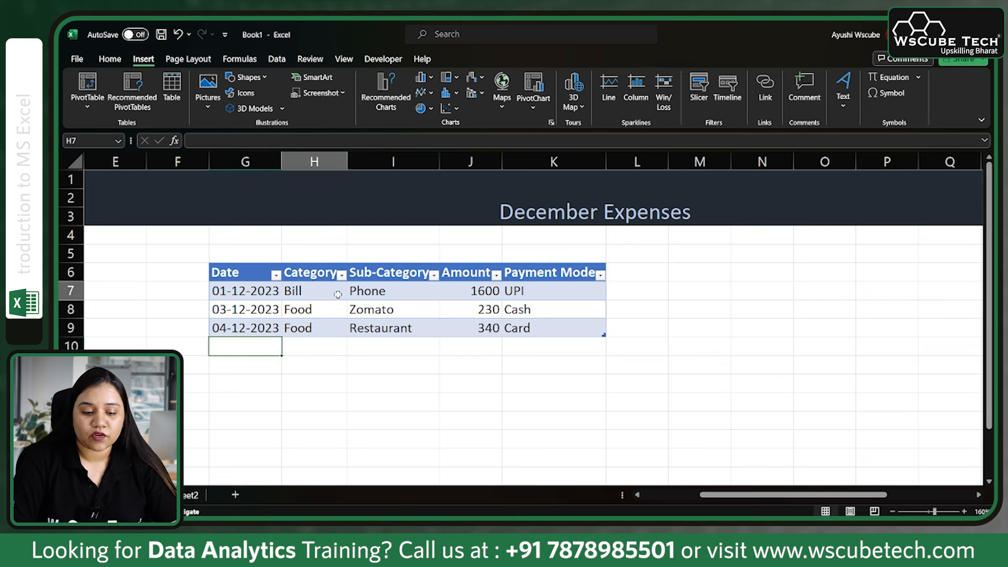
- Widen the Date column, enter a trial 3,000 amount in row 10, then clear it
click(313, 291)
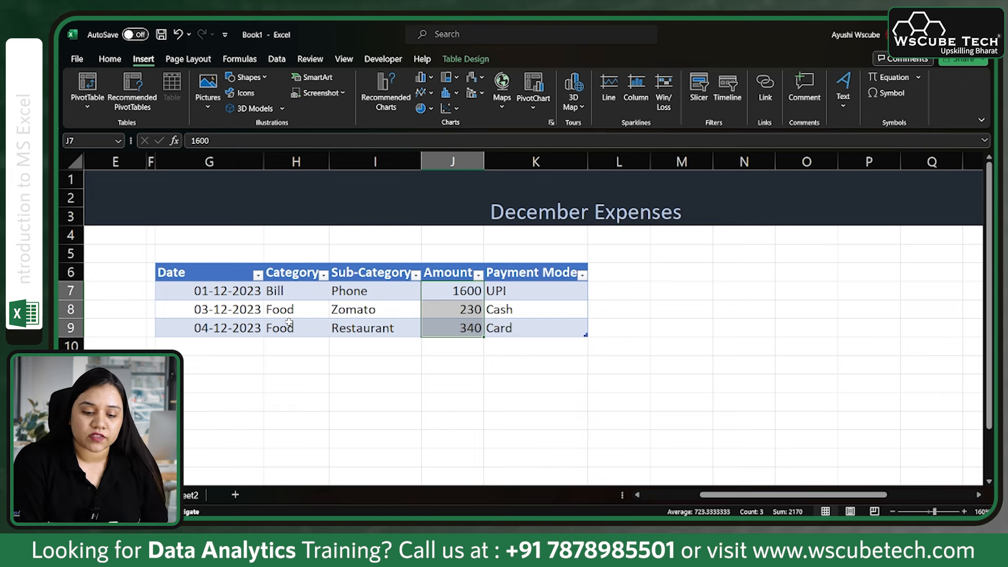
click(451, 348)
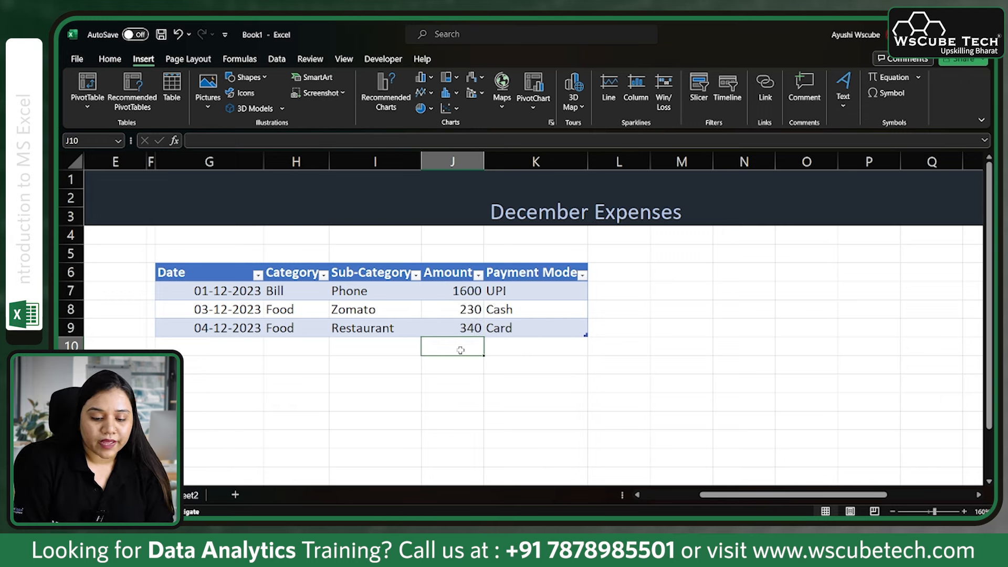
text(3)
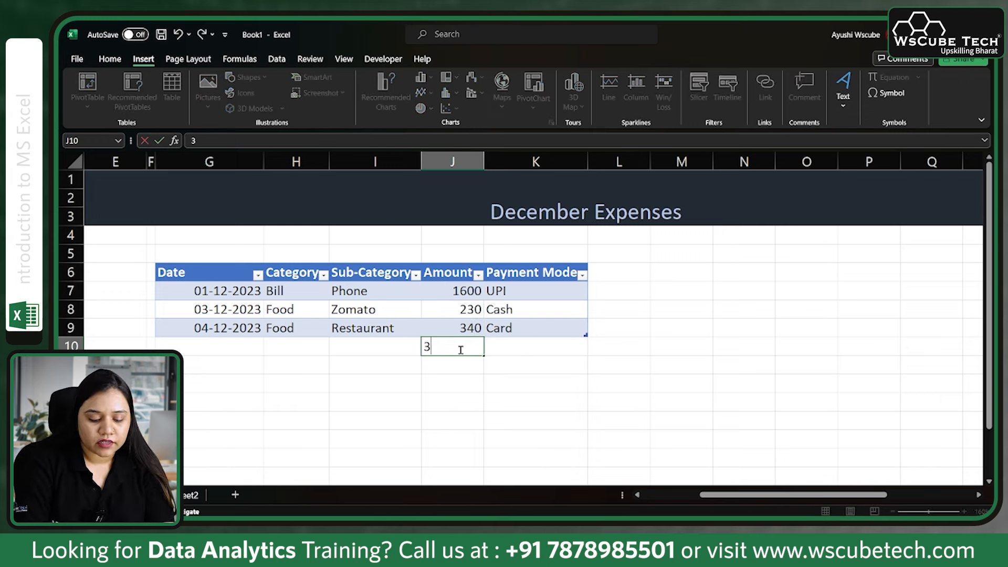
text(0)
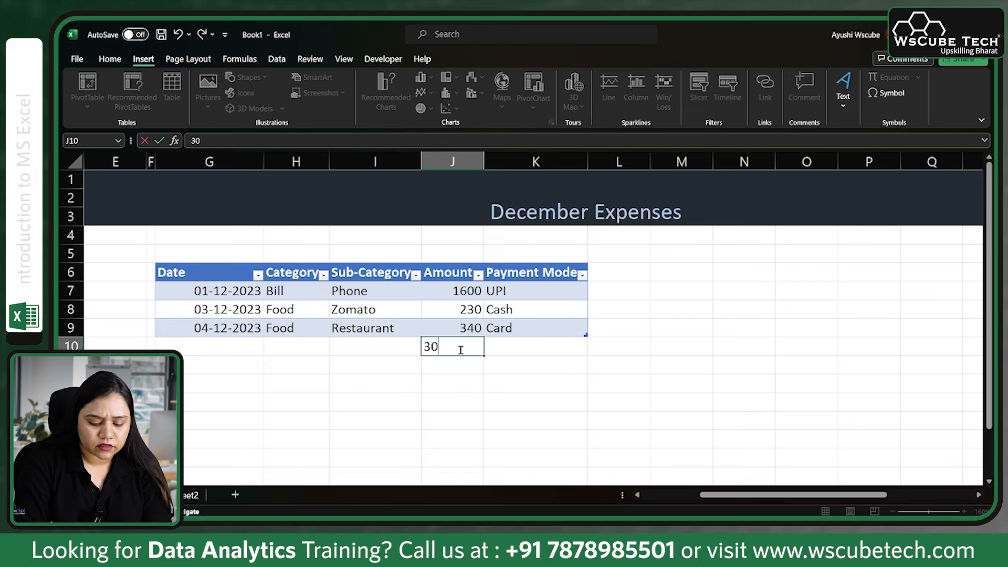
text(,000)
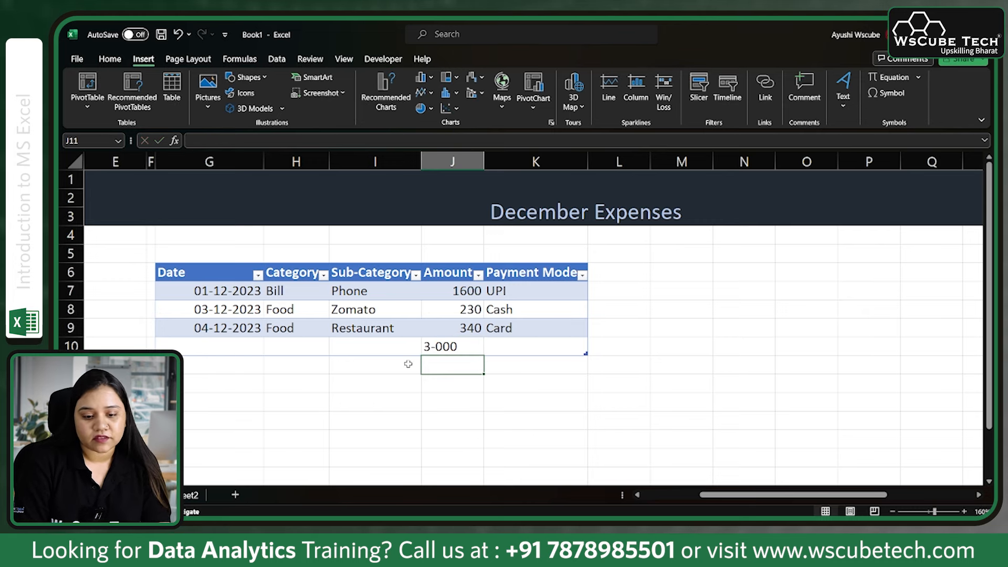
mouse_move(440, 339)
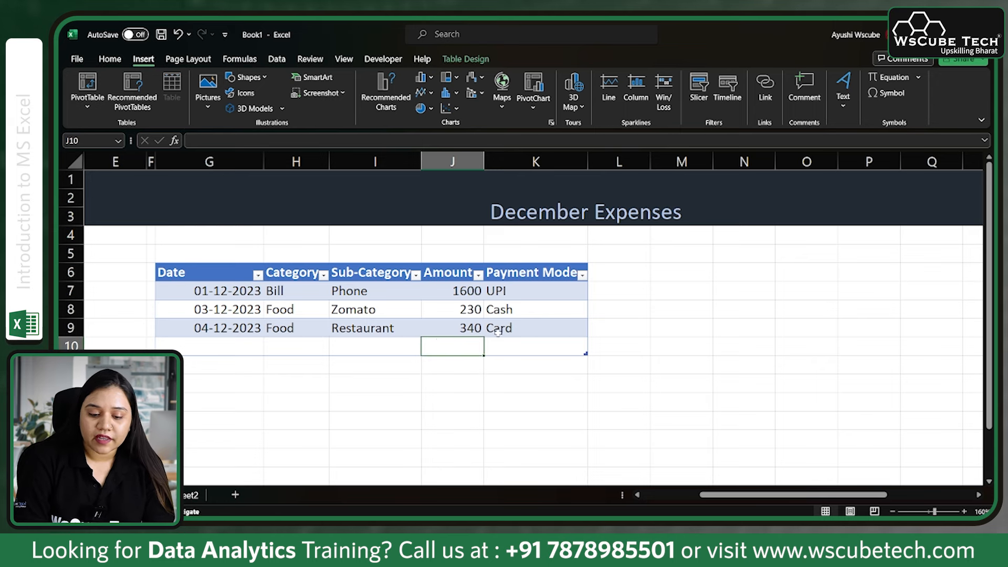
click(451, 402)
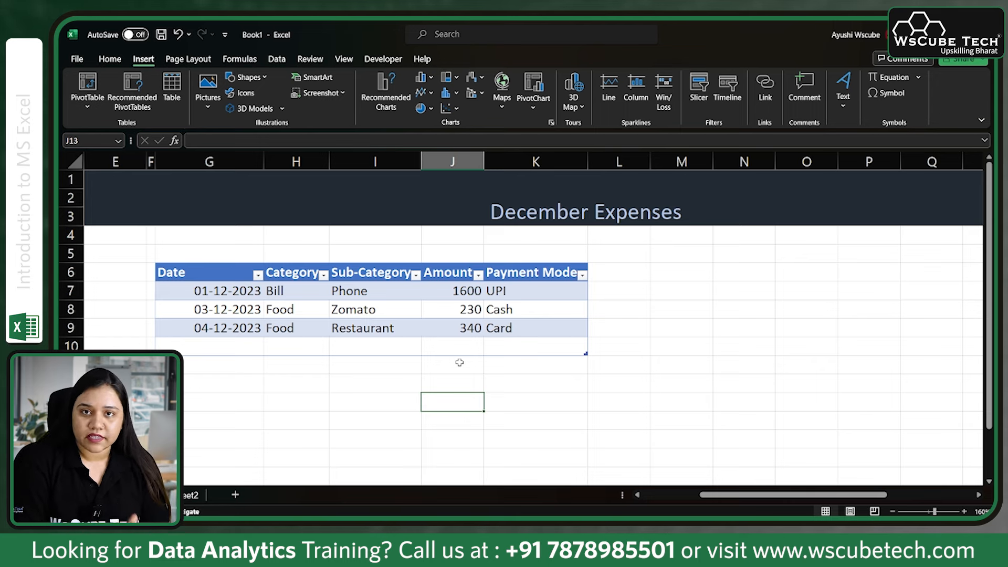
mouse_move(569, 394)
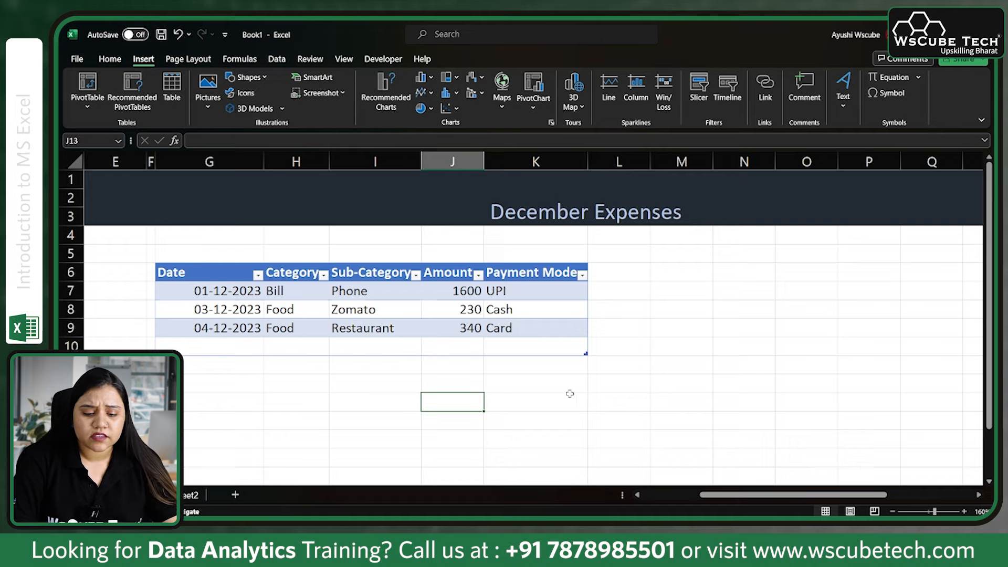
mouse_move(579, 400)
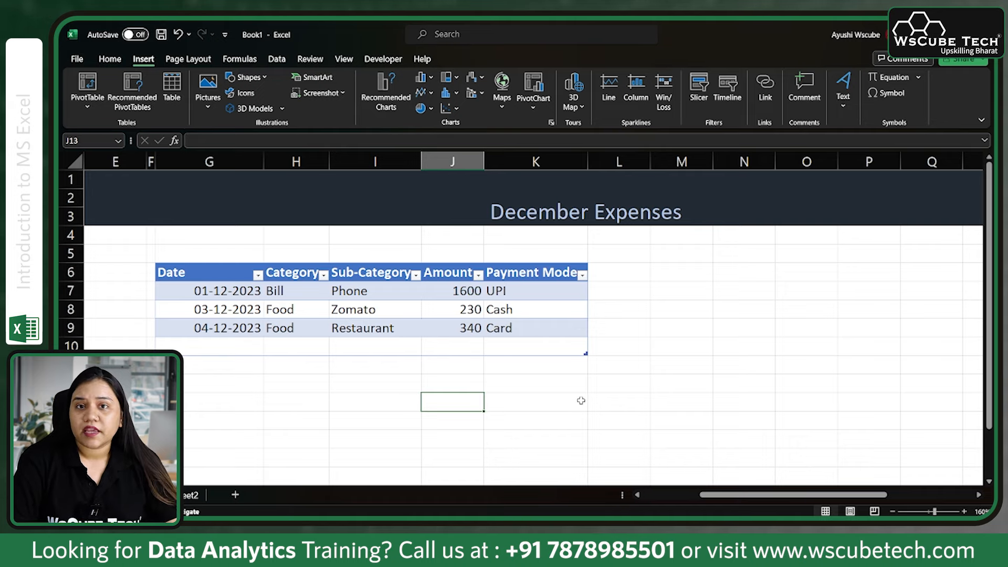